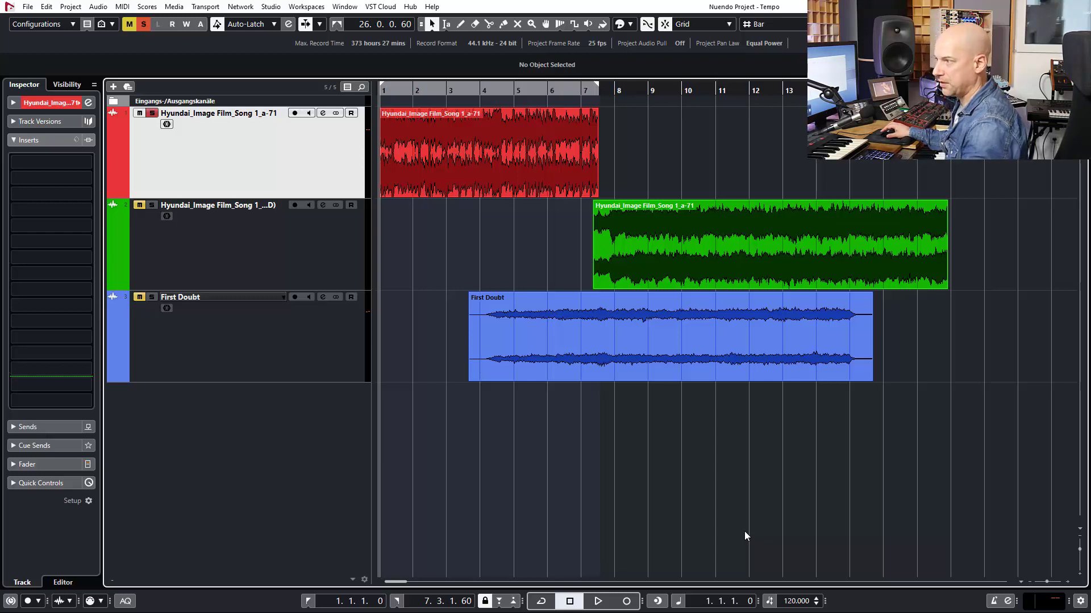
# Audition the project twice to hear the red drum loop before detection
pyautogui.click(595, 601)
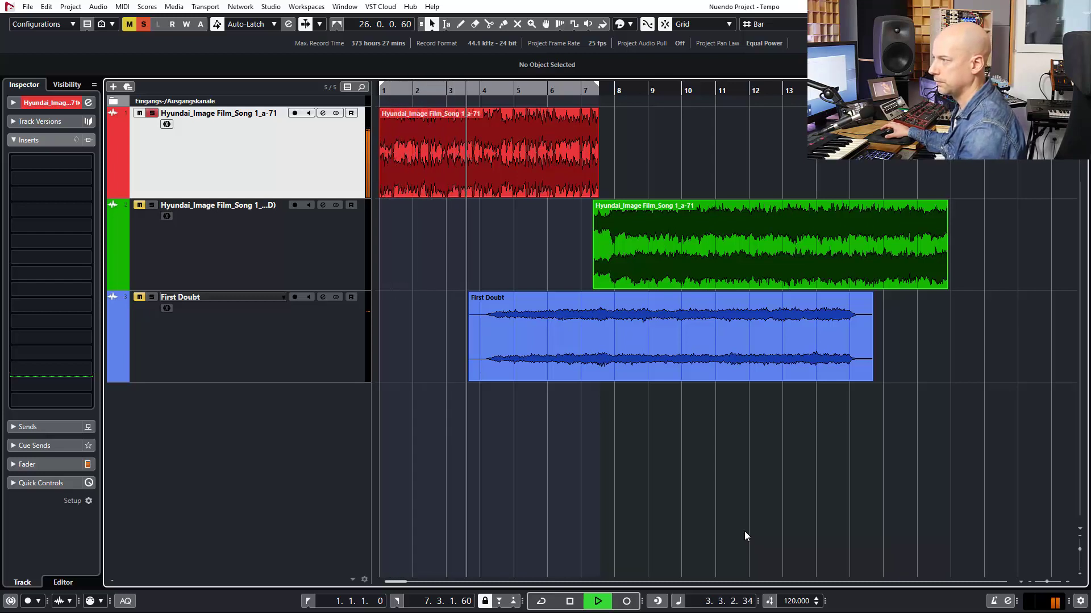
pyautogui.click(596, 601)
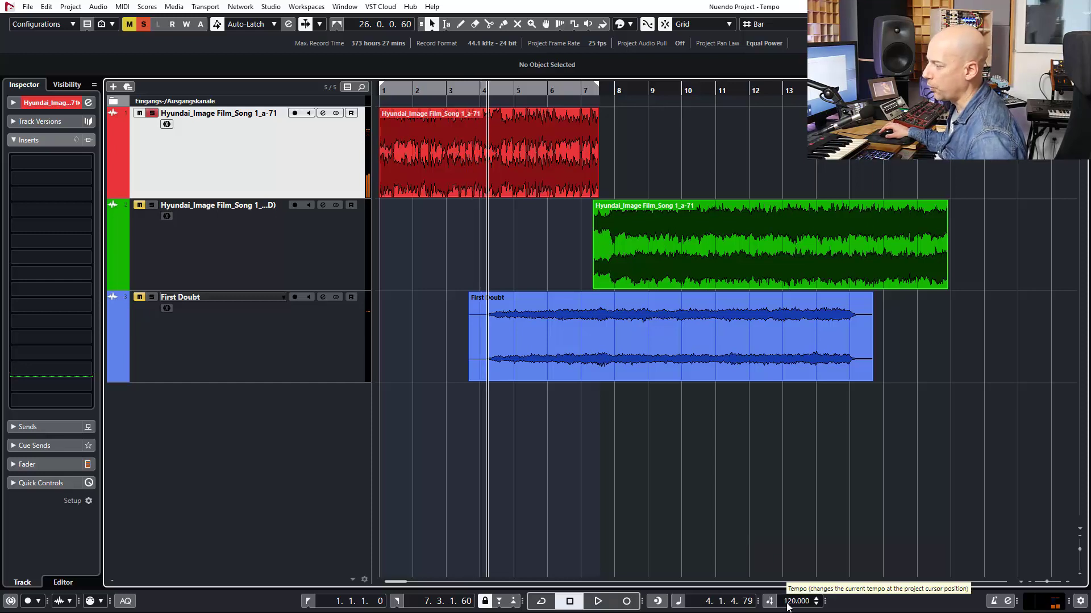
pyautogui.moveTo(834, 503)
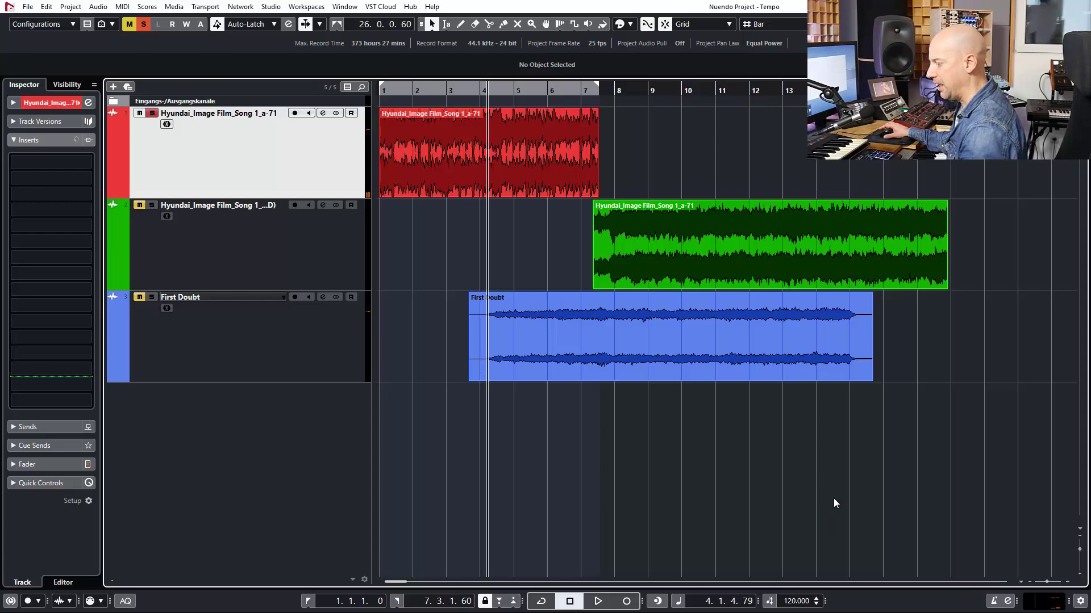
pyautogui.click(596, 601)
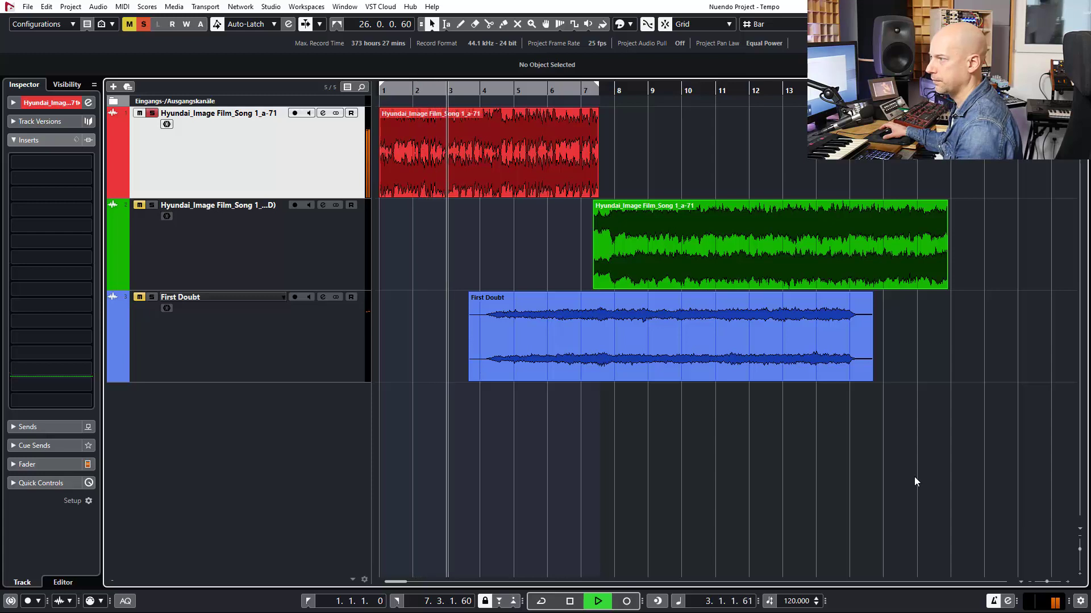
pyautogui.click(569, 601)
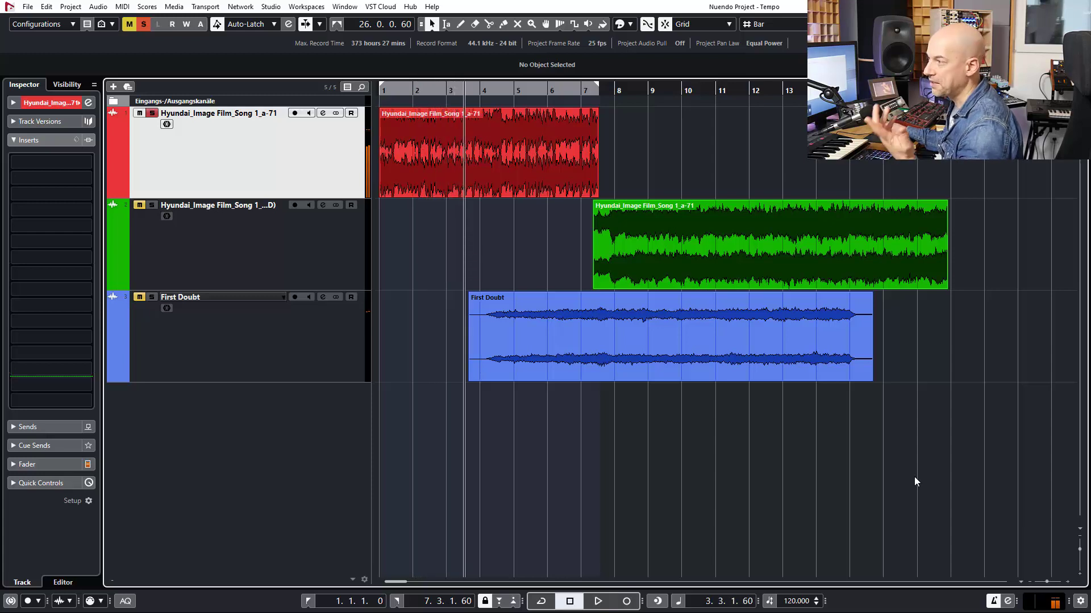
# Analyze the red drum loop's tempo via Project > Tempo Detection, creating Tempo and Signature tracks near 210 BPM
pyautogui.click(487, 152)
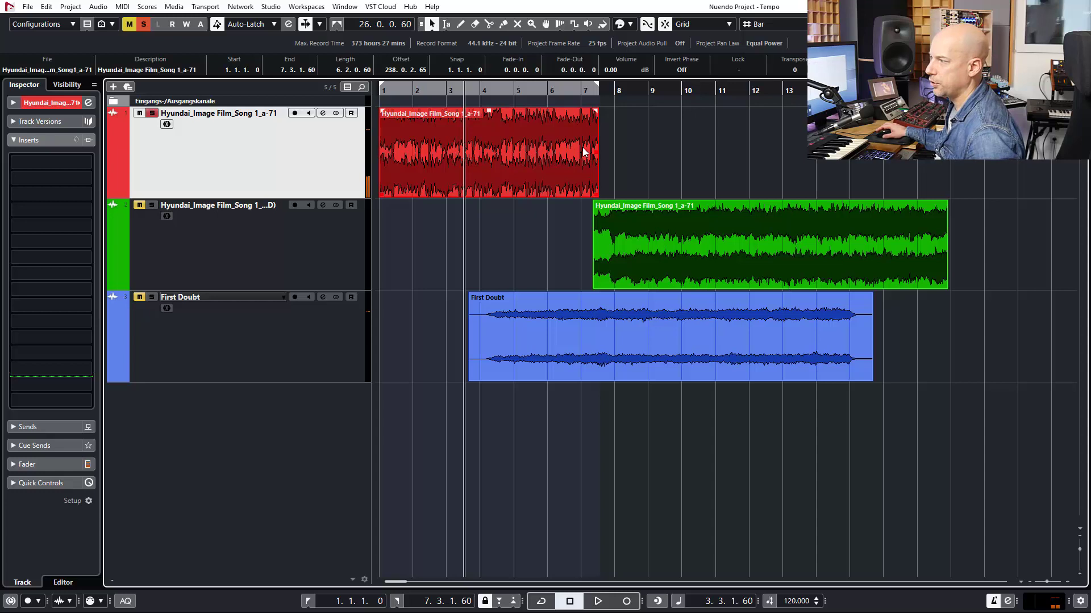
pyautogui.click(69, 6)
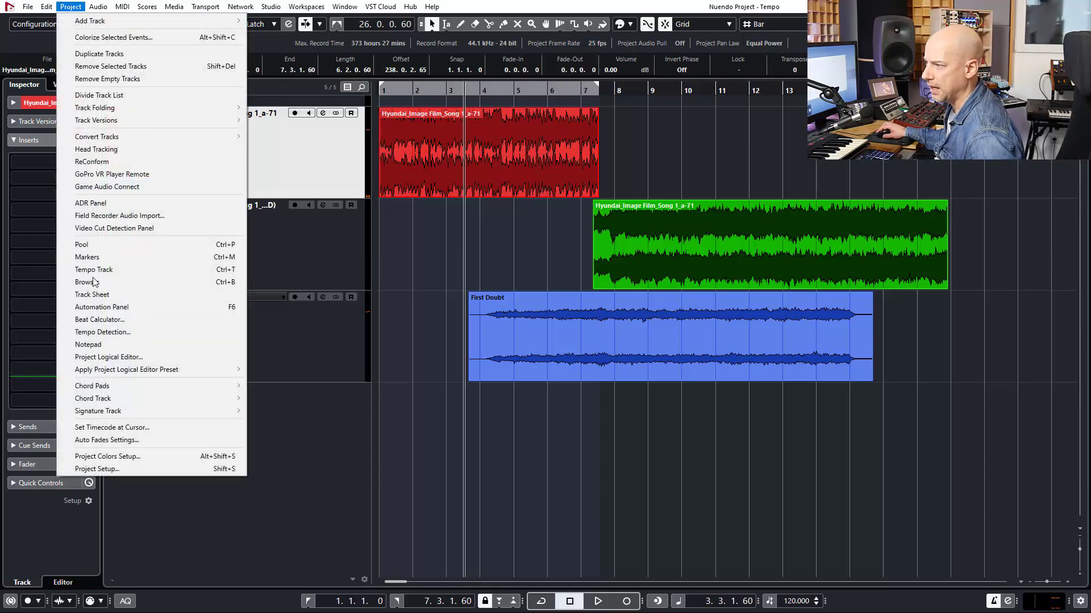
pyautogui.click(102, 332)
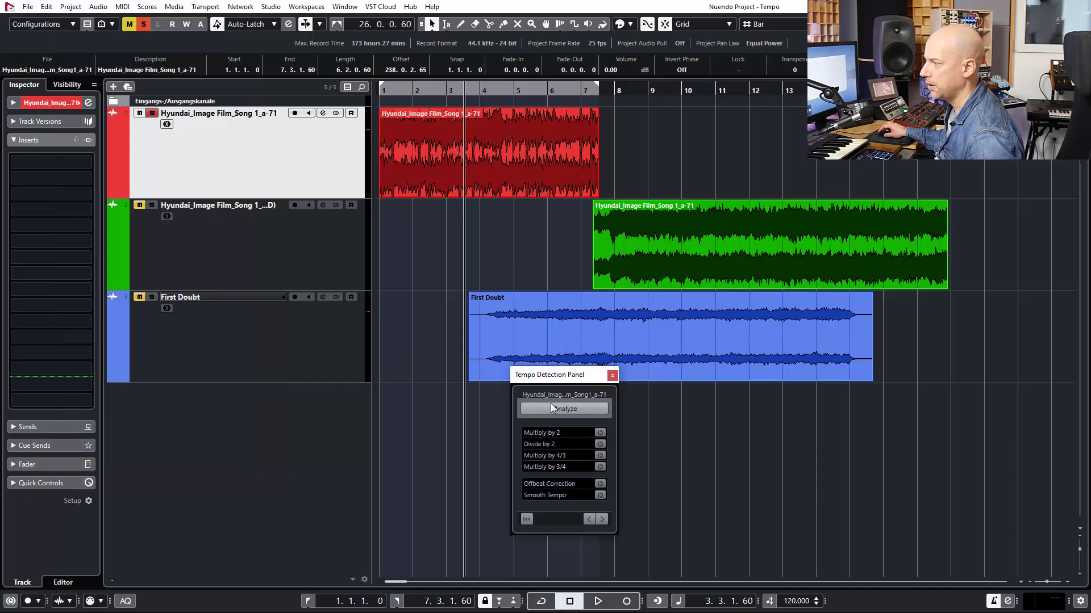
pyautogui.click(564, 409)
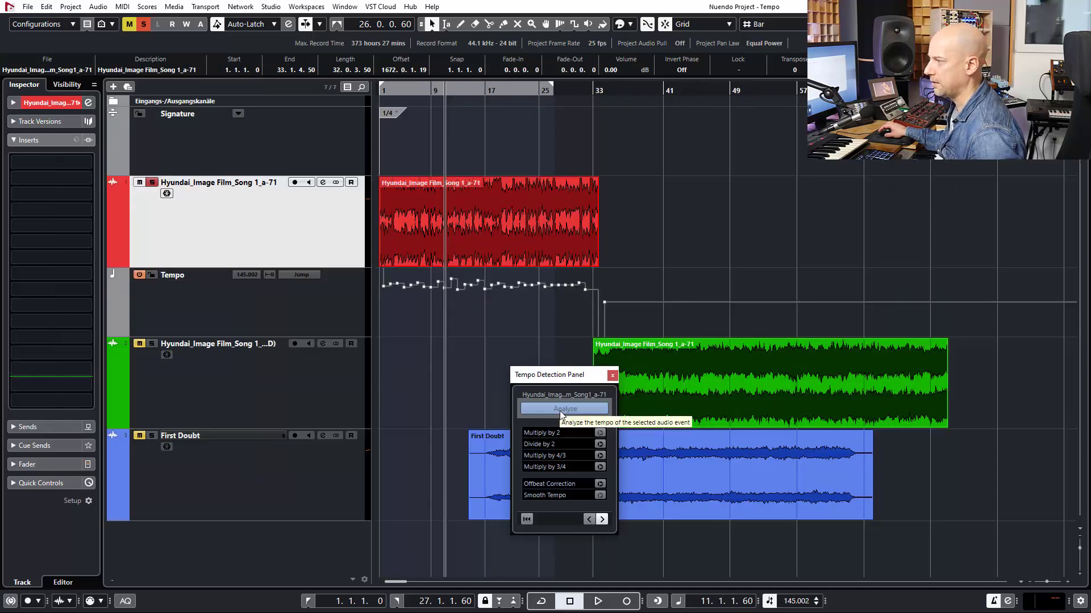
pyautogui.moveTo(238, 316)
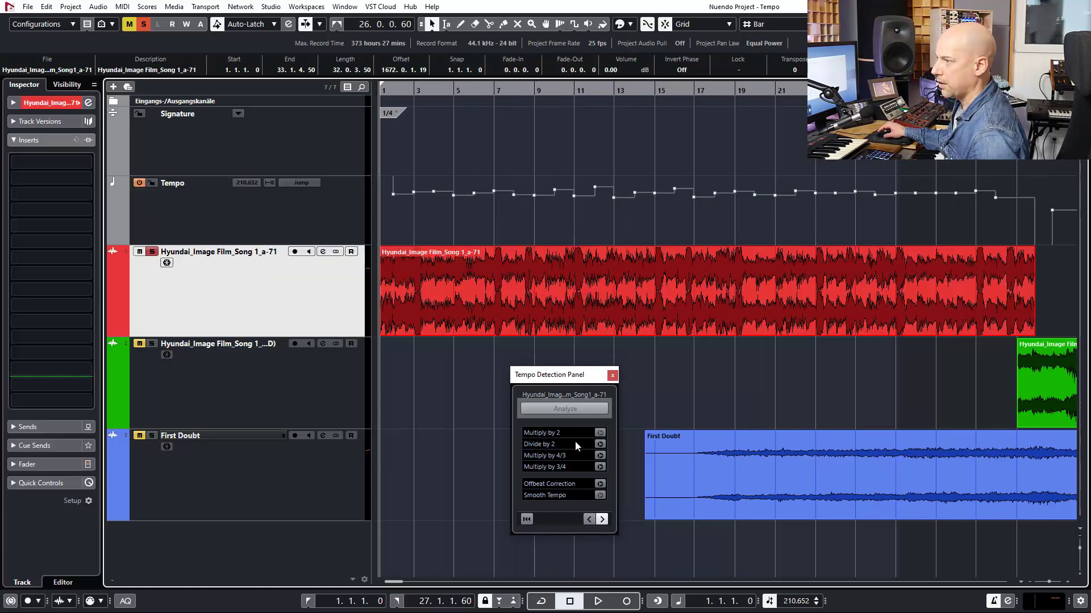
pyautogui.click(596, 601)
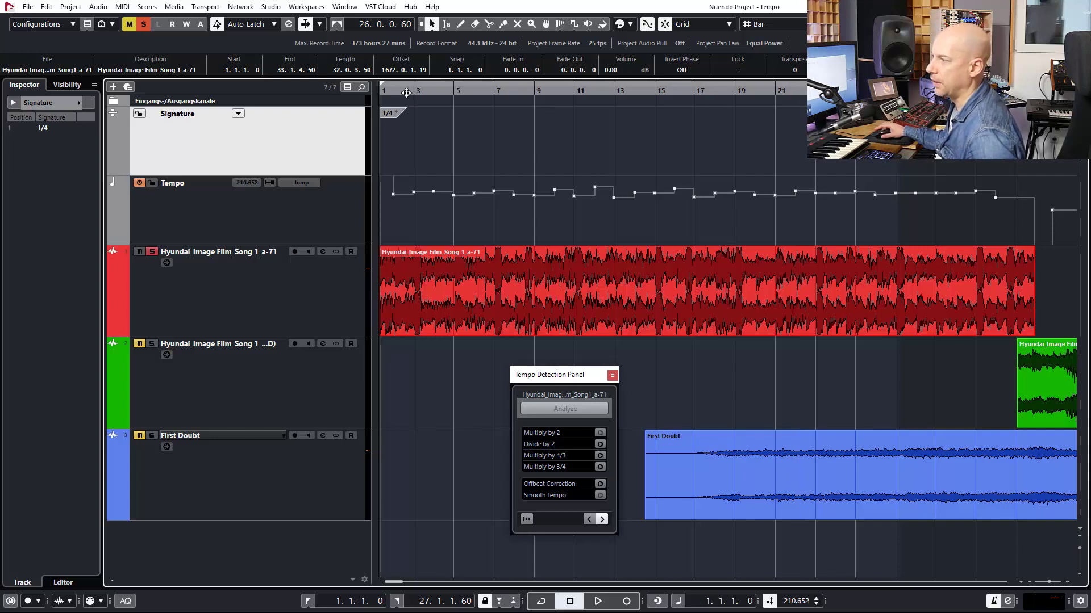
# End tempo detection with Continue, place a 4/4 signature at bar 3, and play back the result
pyautogui.click(596, 601)
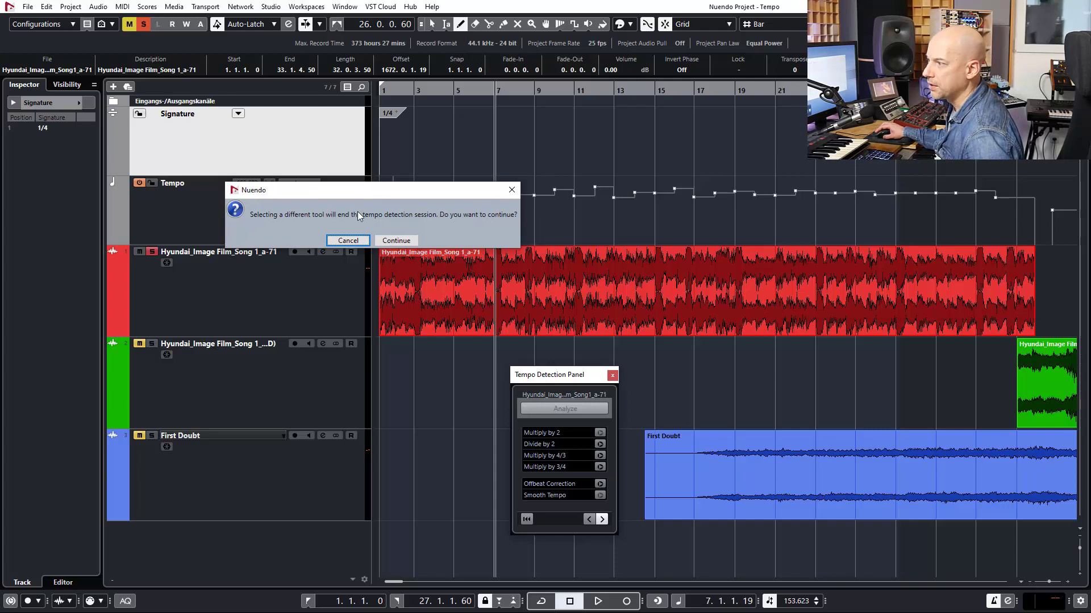
pyautogui.moveTo(369, 221)
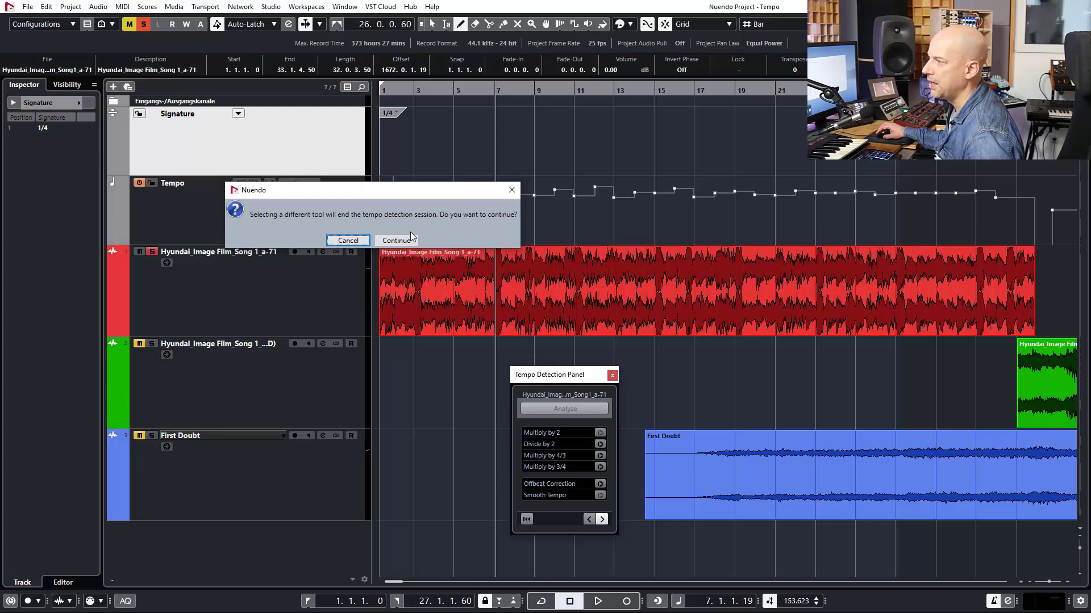
pyautogui.click(396, 240)
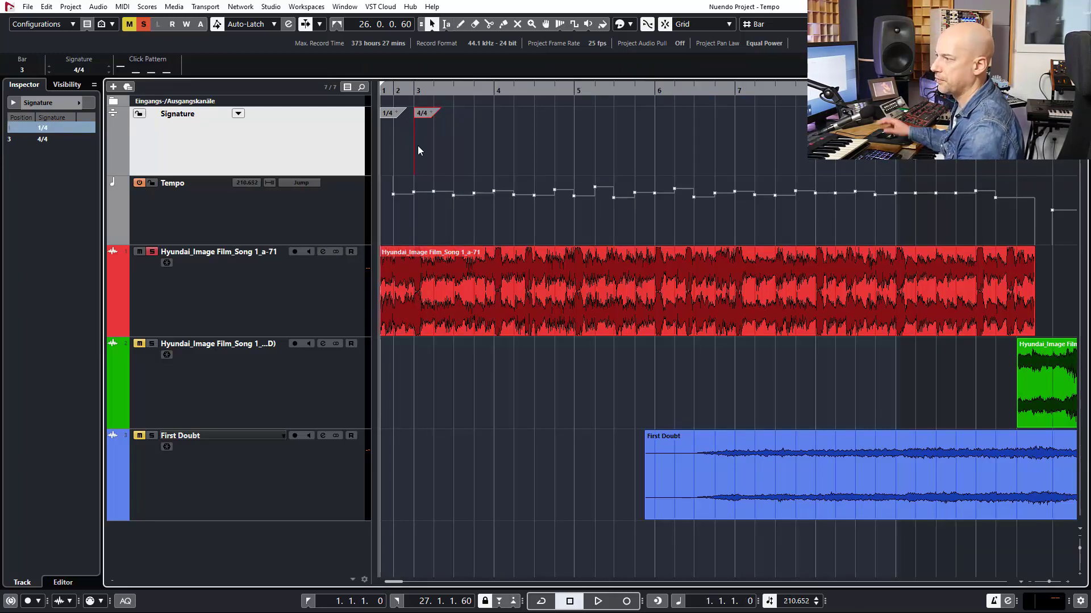
pyautogui.click(596, 601)
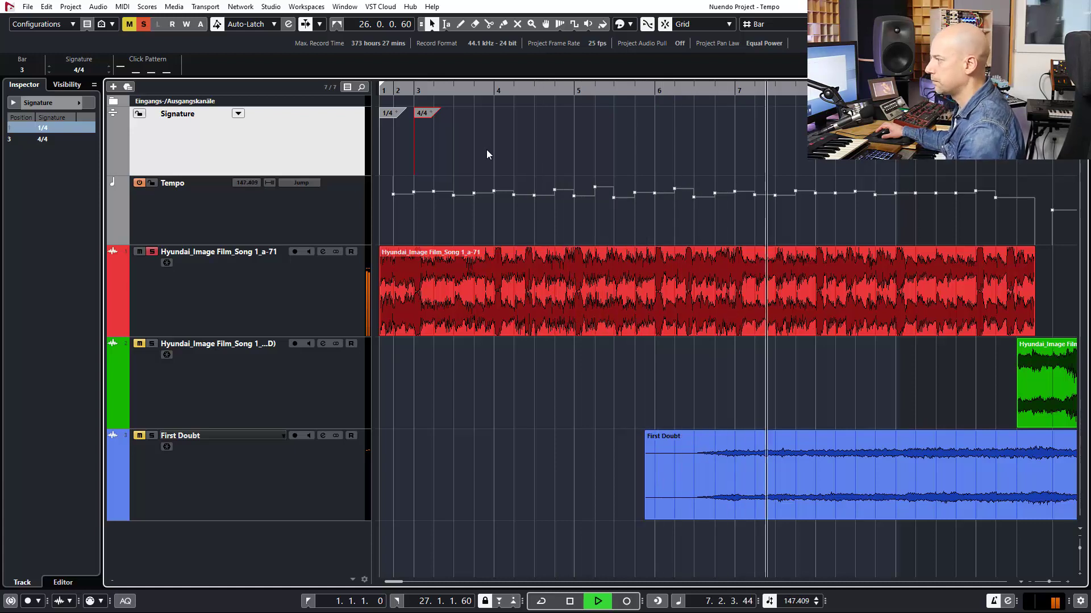
pyautogui.click(597, 601)
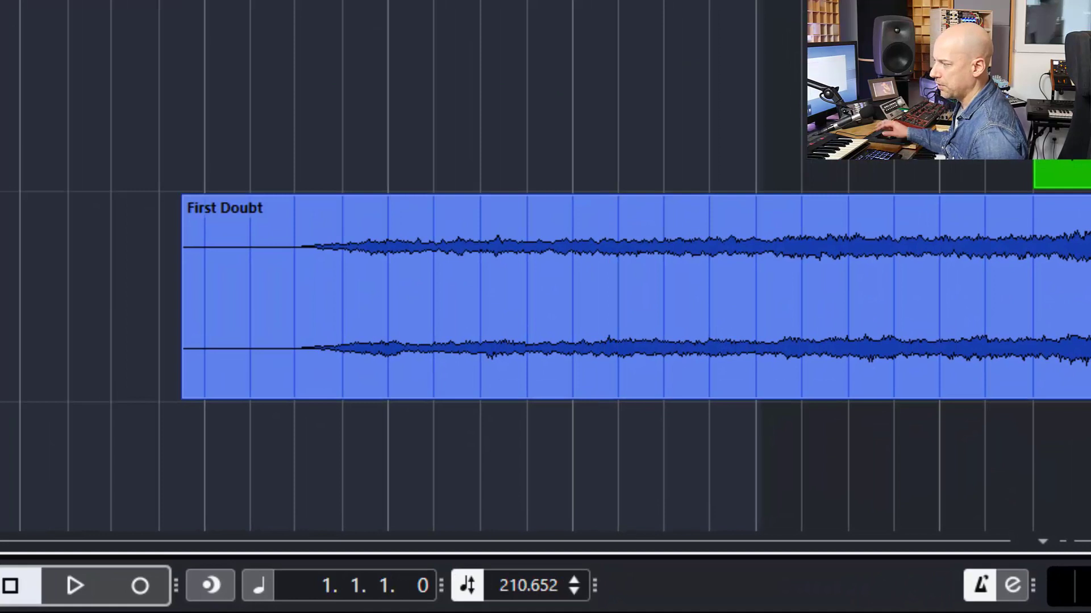
pyautogui.moveTo(528, 585)
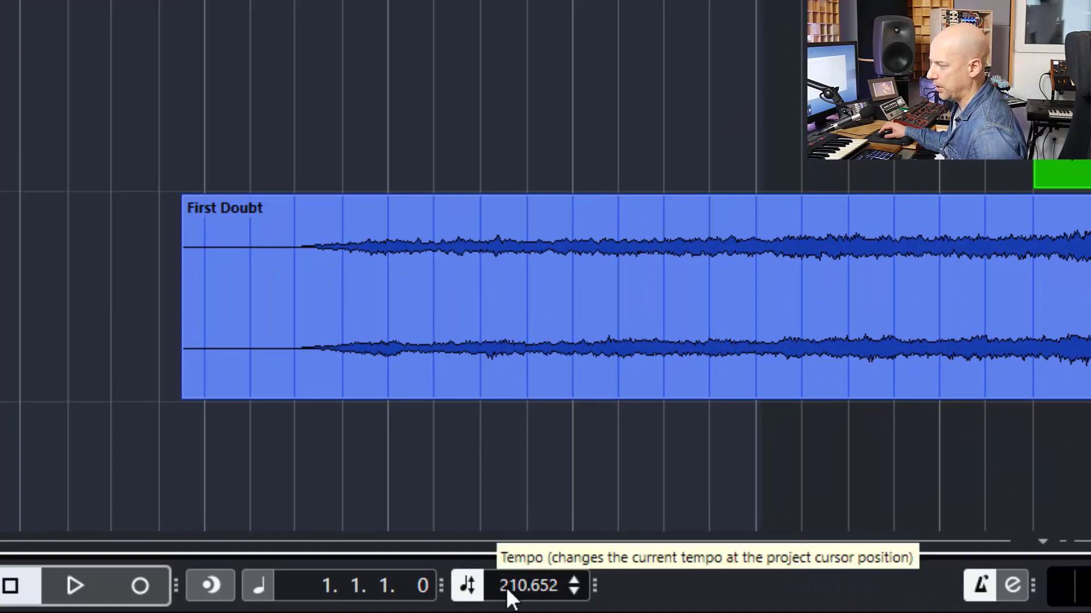
pyautogui.click(73, 585)
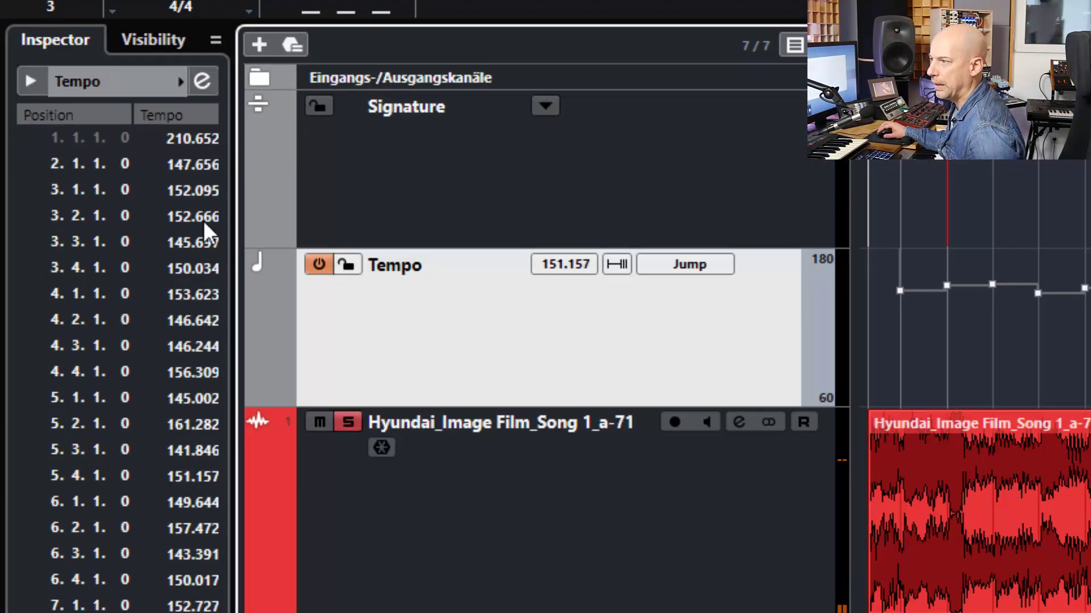
pyautogui.moveTo(198, 174)
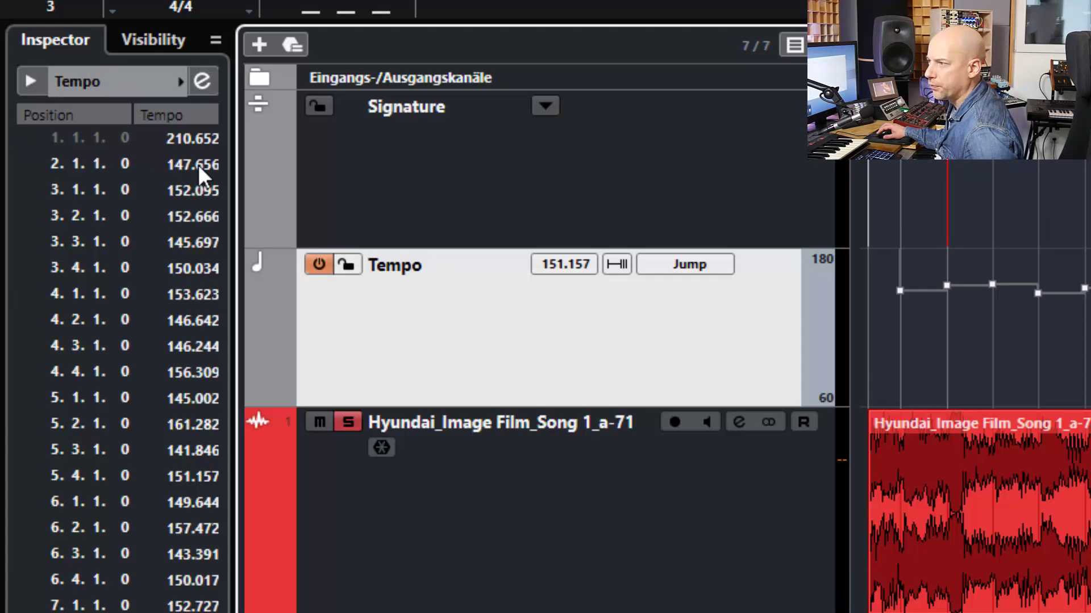
pyautogui.moveTo(212, 212)
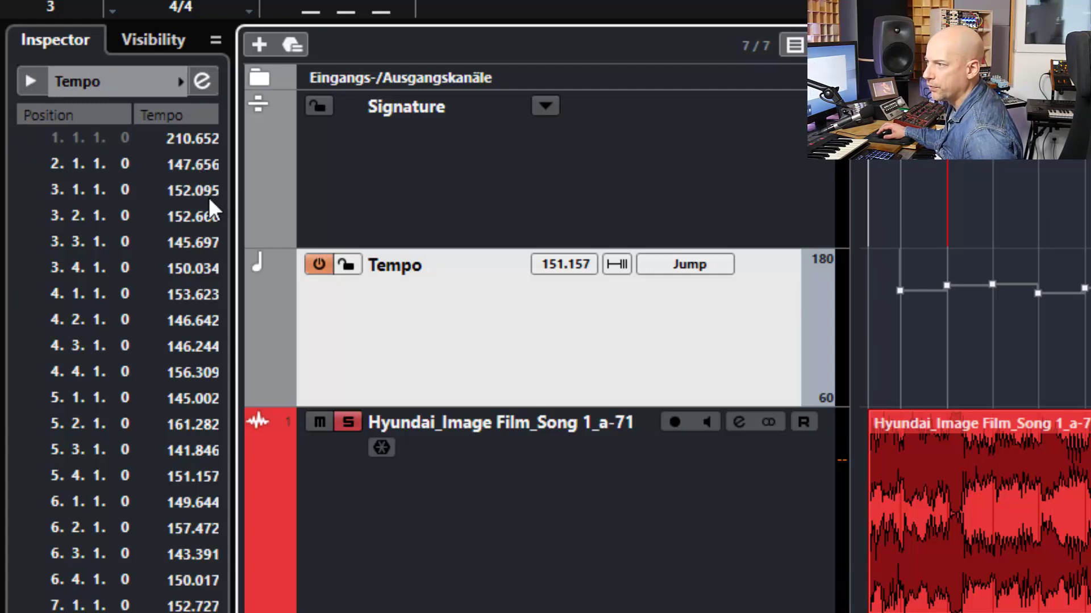
pyautogui.moveTo(240, 260)
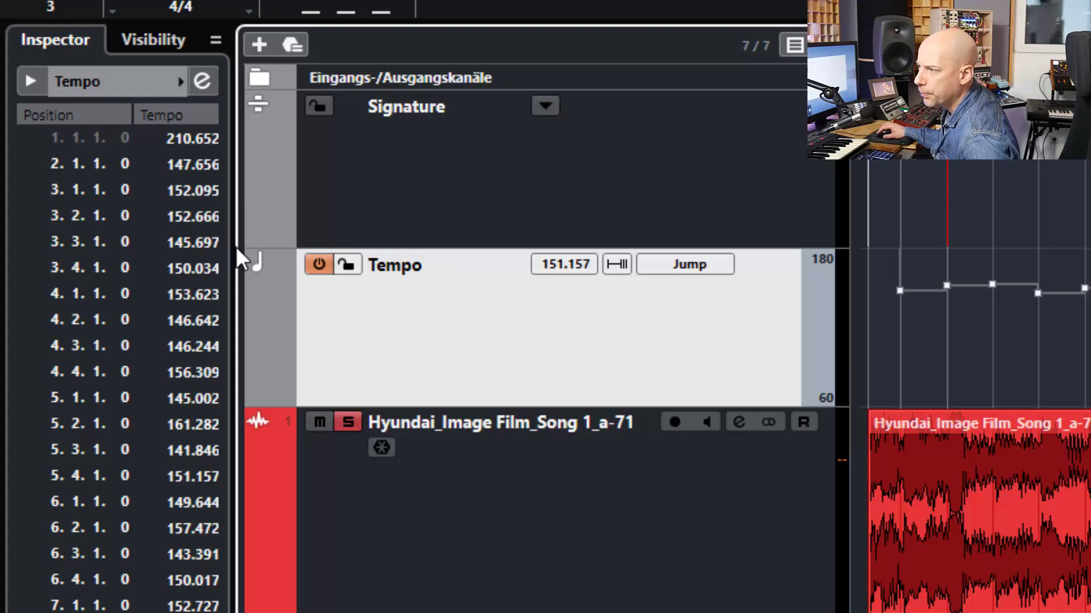
pyautogui.moveTo(200, 417)
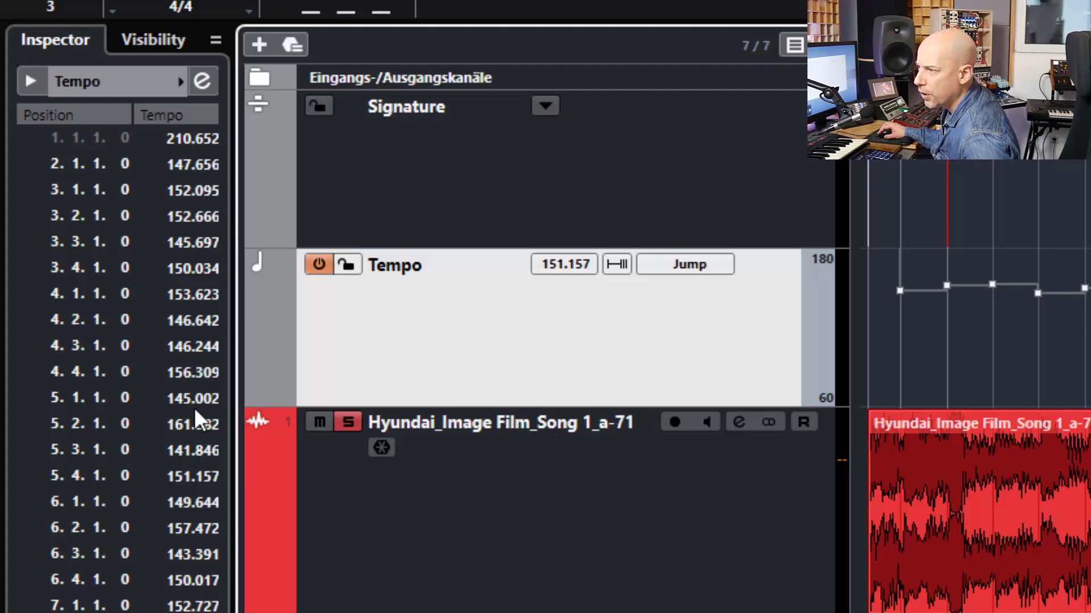
pyautogui.moveTo(202, 437)
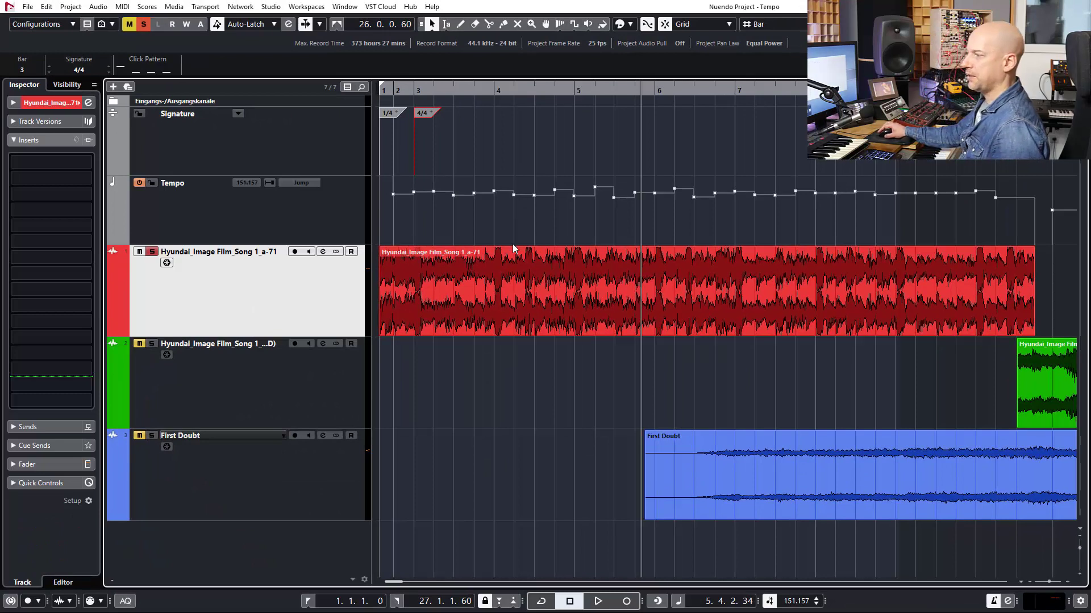
# Select the red drum loop event over its detected bar-by-bar tempo curve
pyautogui.click(511, 291)
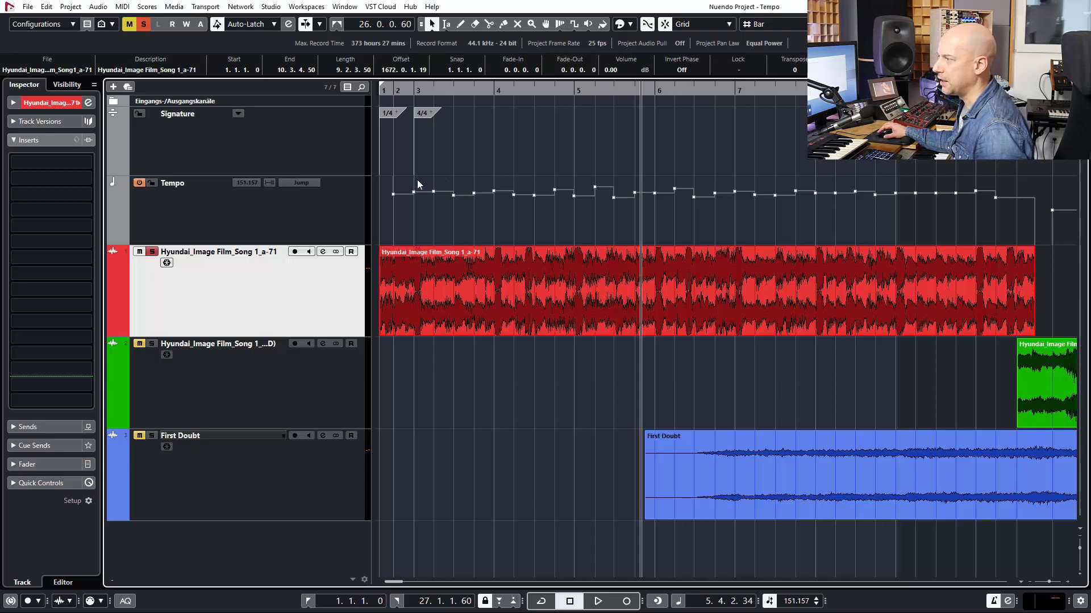
pyautogui.moveTo(939, 223)
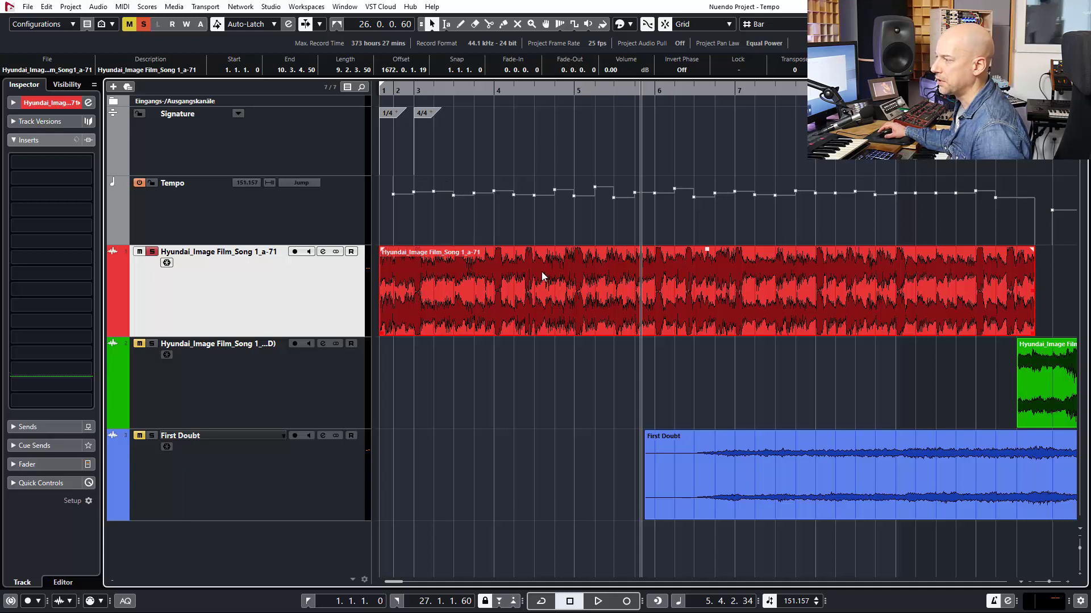
pyautogui.moveTo(561, 304)
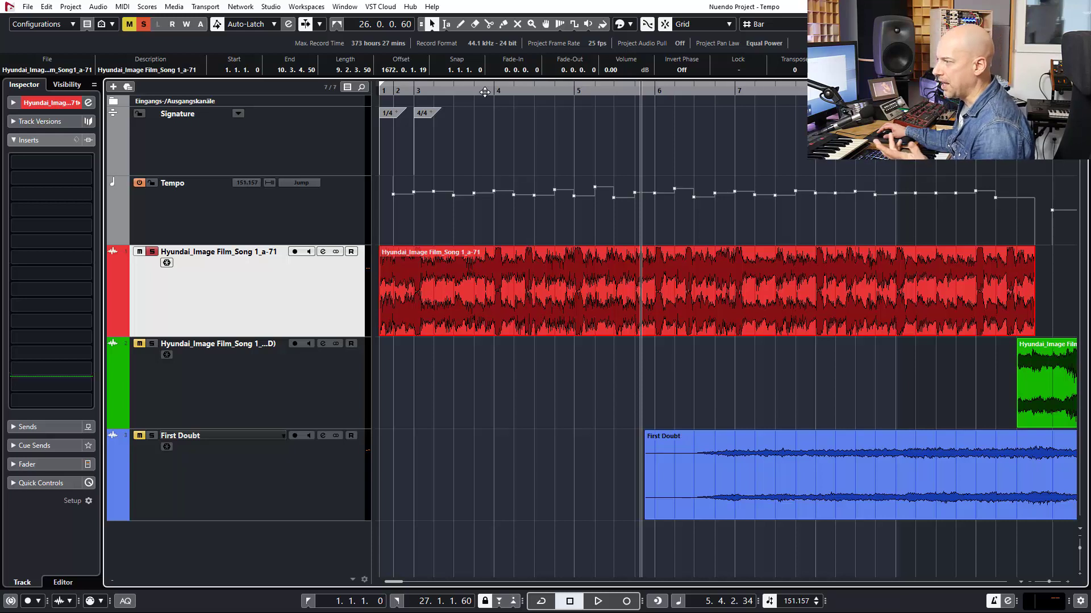
pyautogui.moveTo(515, 359)
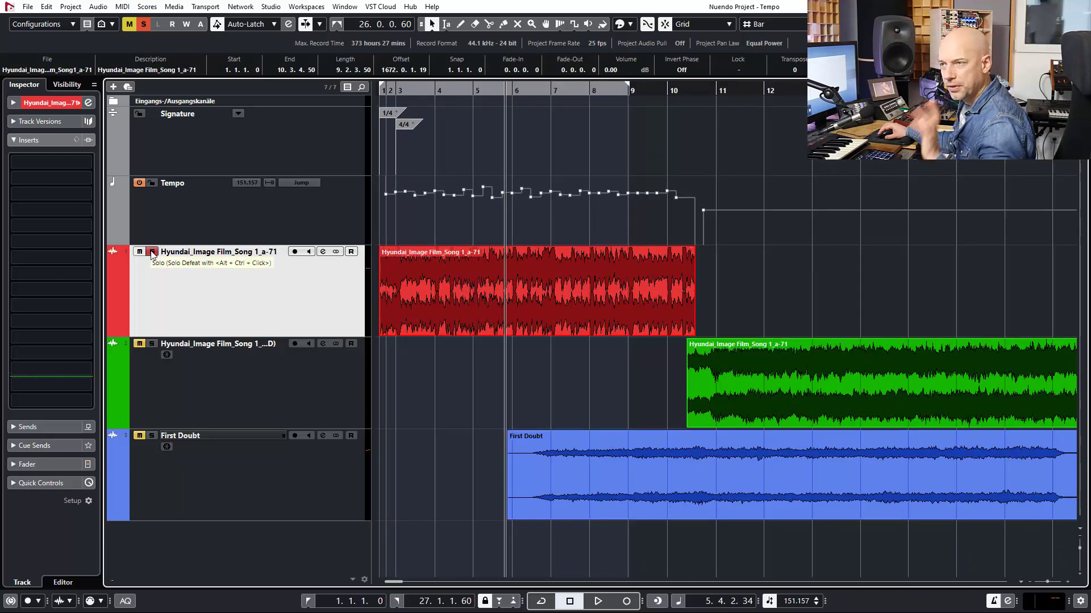
# Solo the second song track and audition its event starting at bar 11
pyautogui.click(152, 251)
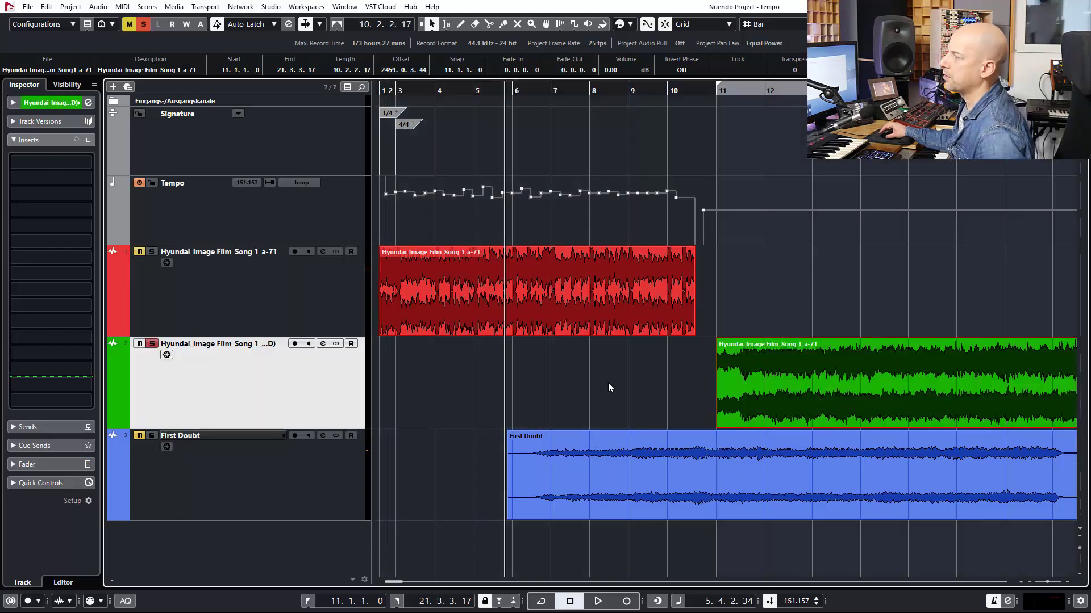
pyautogui.hscroll(3)
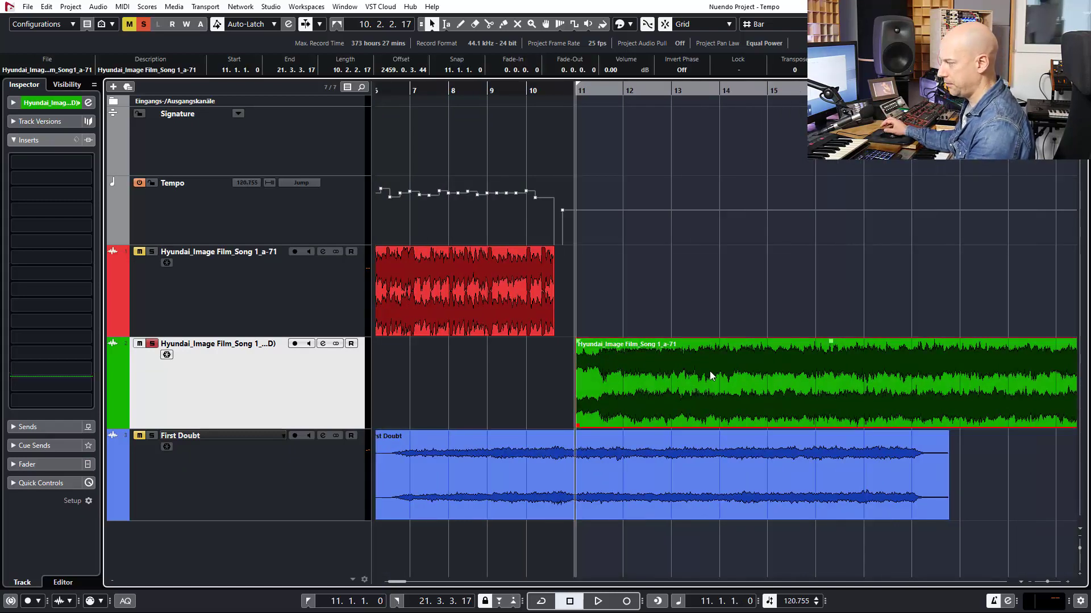
pyautogui.click(595, 601)
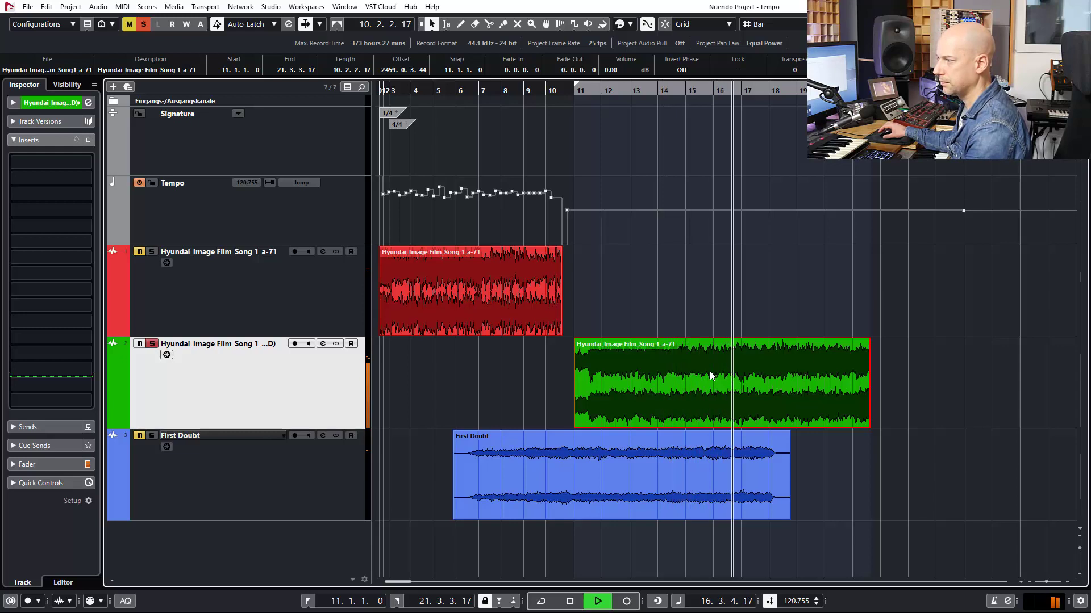
pyautogui.click(569, 600)
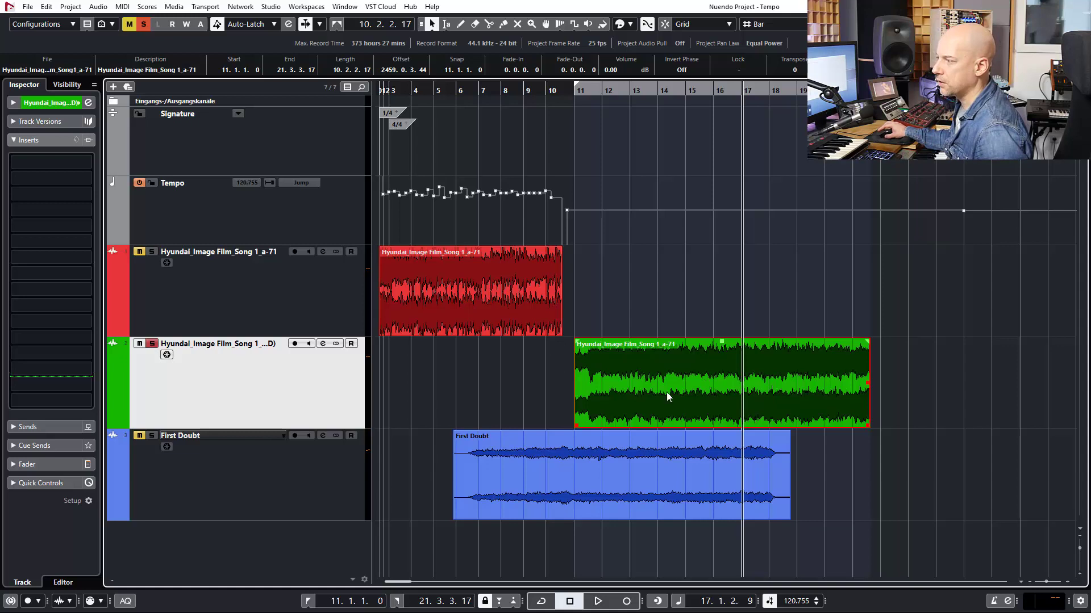
# Detect the second song section's tempo (roughly 106–111 BPM) and close the Tempo Detection Panel
pyautogui.click(70, 7)
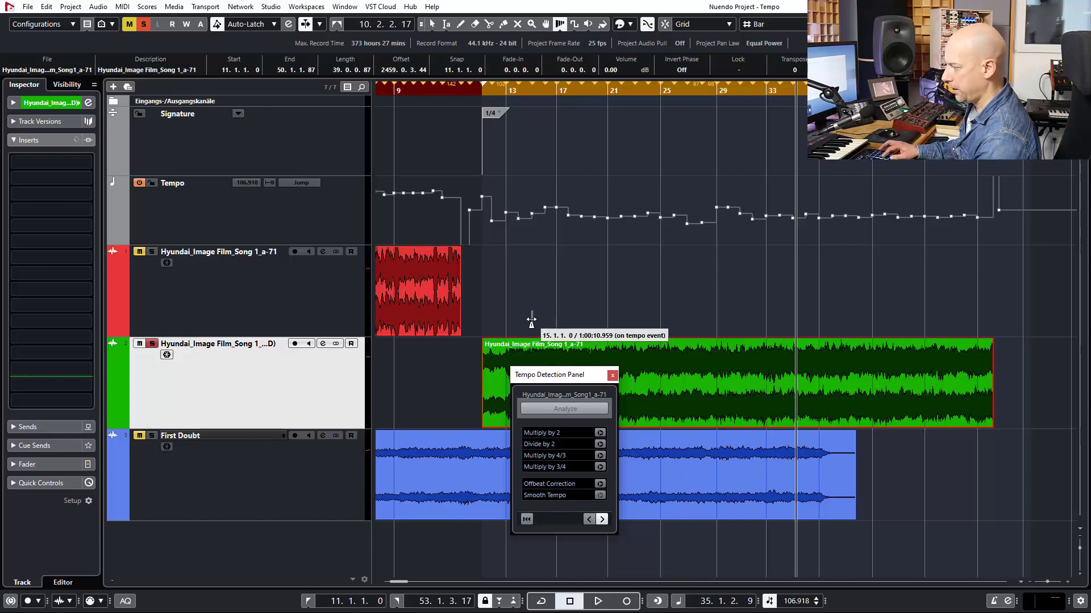
pyautogui.click(597, 601)
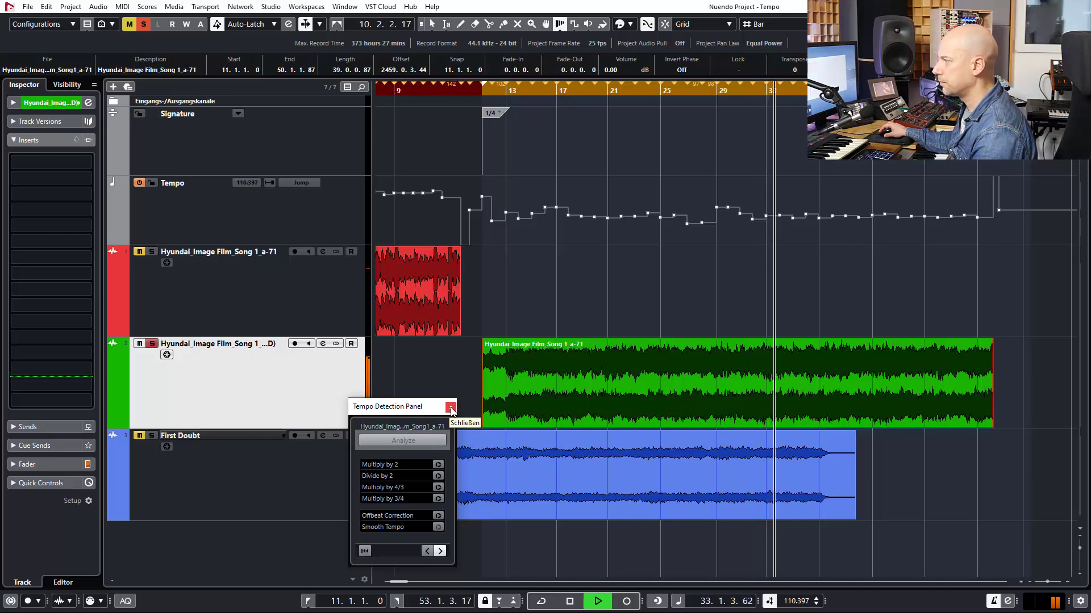
pyautogui.click(451, 408)
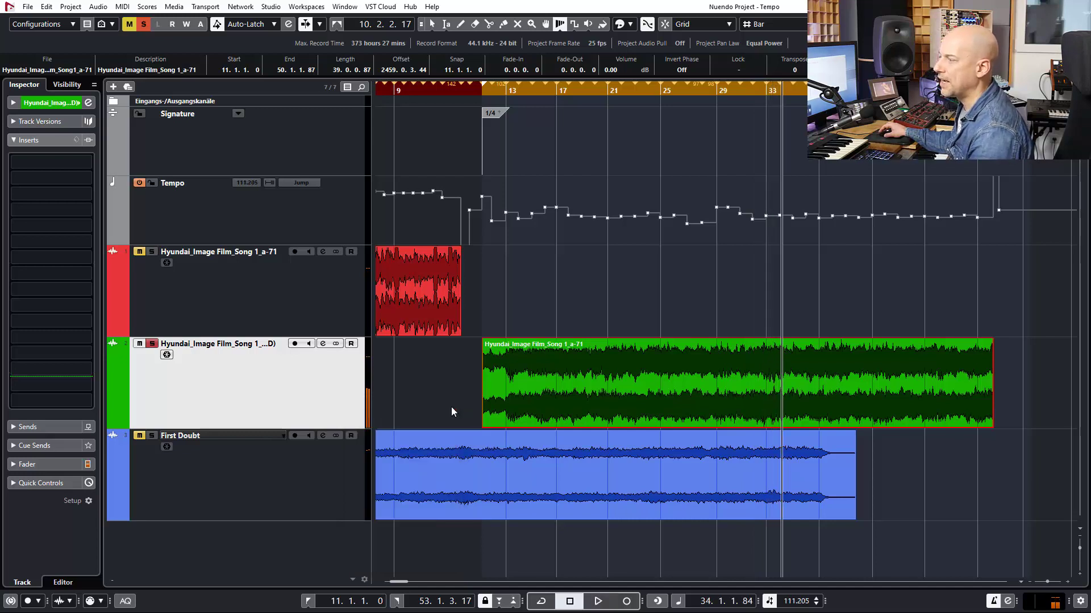
pyautogui.moveTo(453, 407)
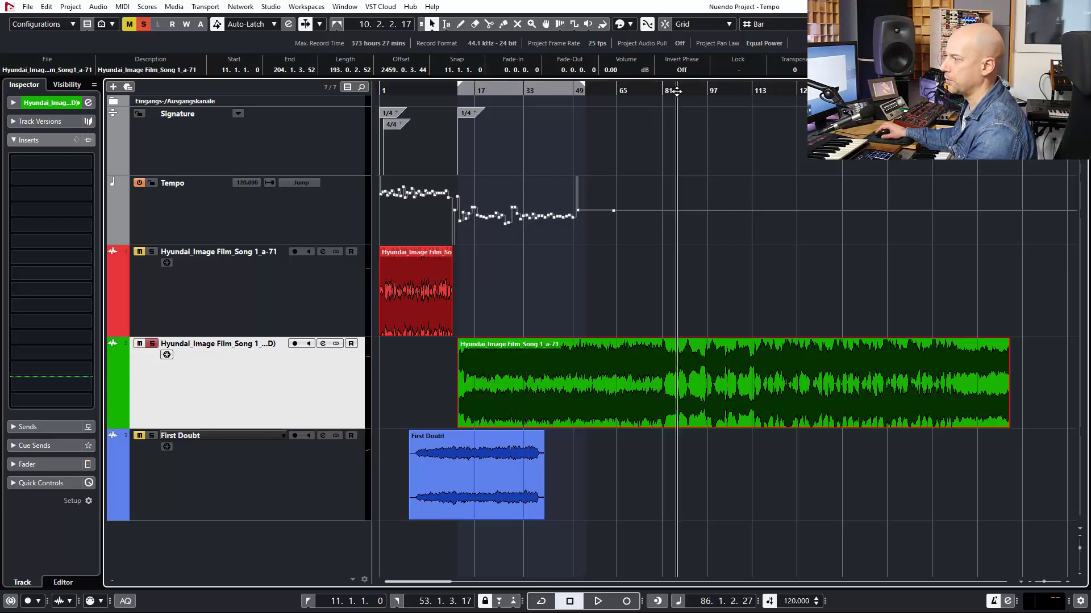
# Select the long green second-song event and extend it toward bar 204 with a short fade-in
pyautogui.click(596, 600)
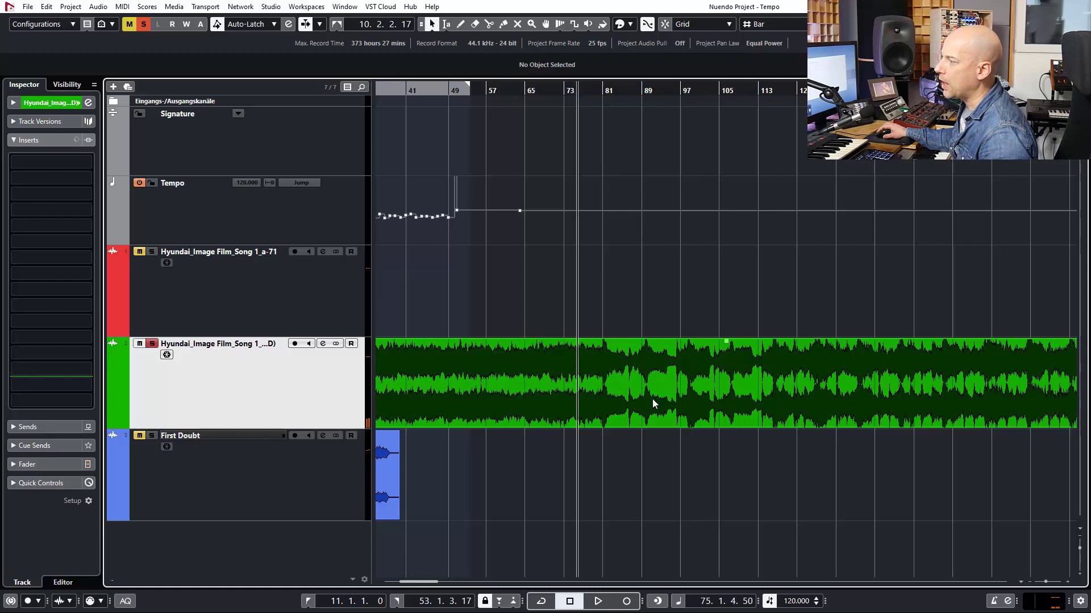
pyautogui.click(654, 403)
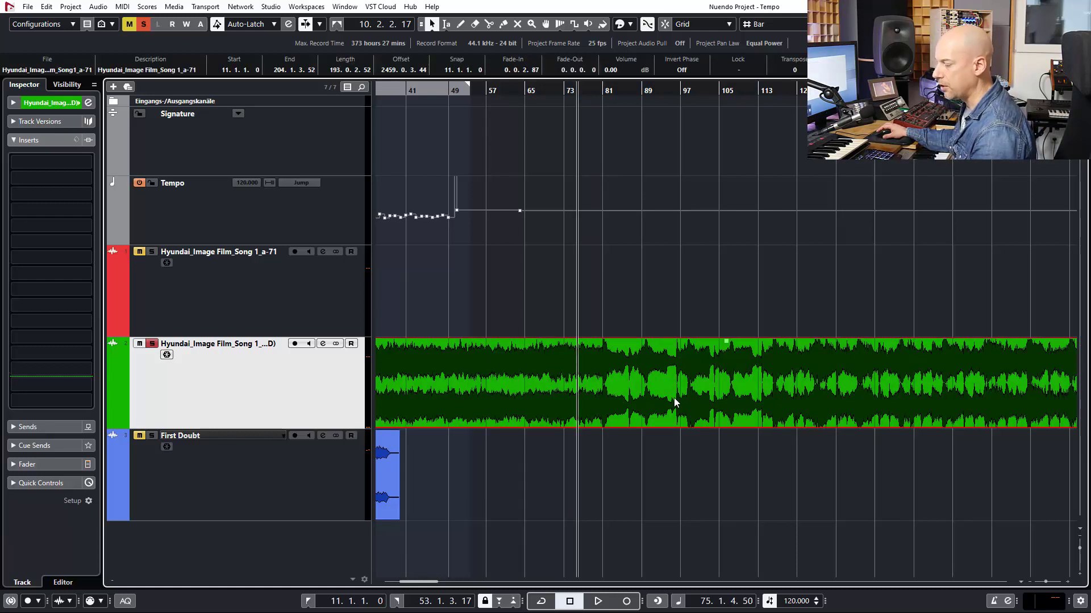
pyautogui.moveTo(633, 372)
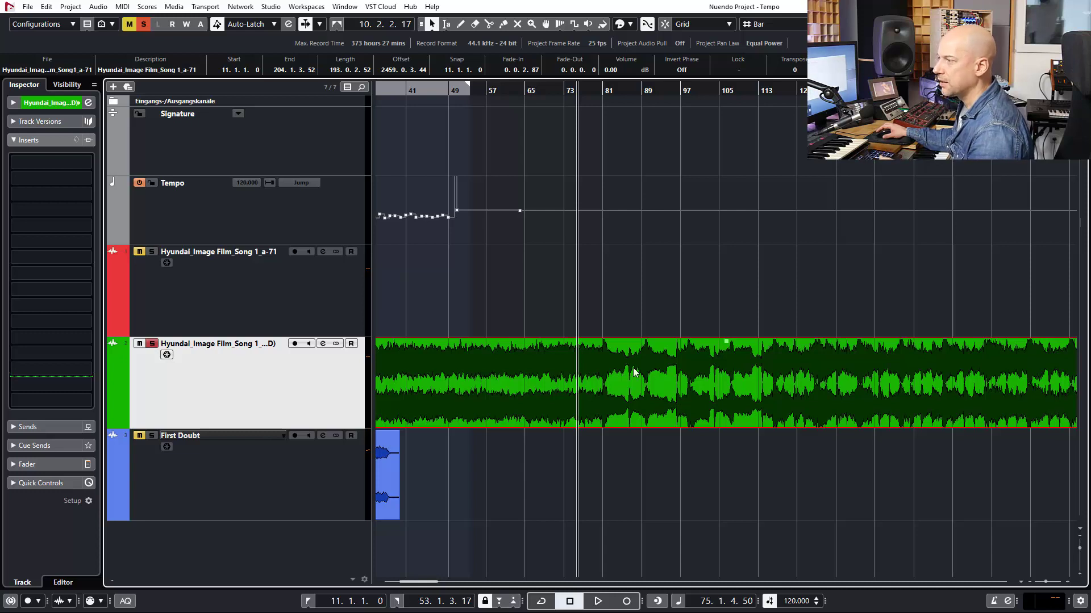
pyautogui.moveTo(595, 122)
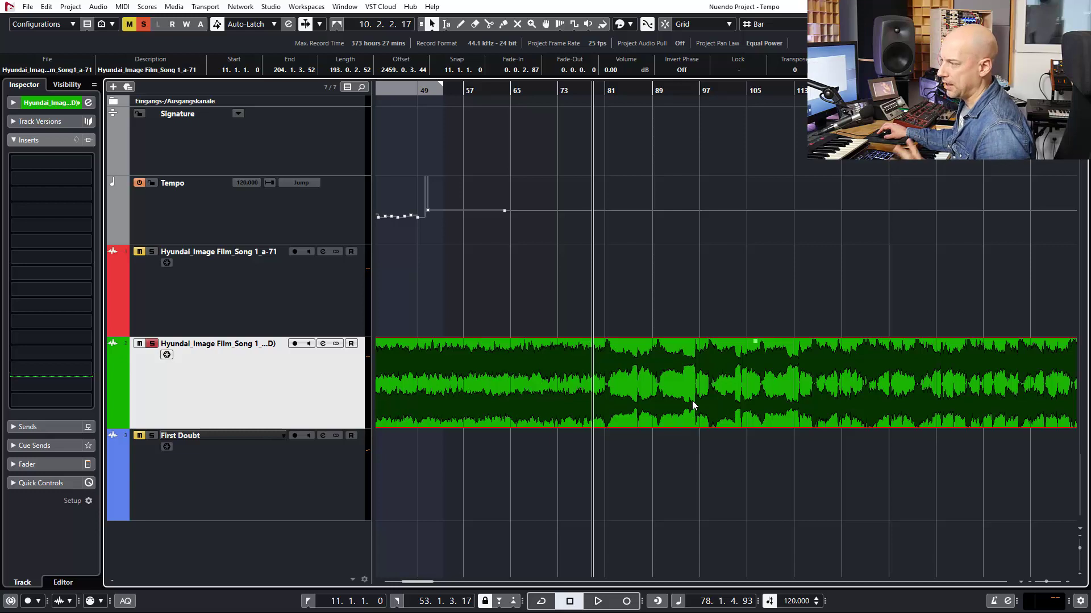
pyautogui.moveTo(688, 311)
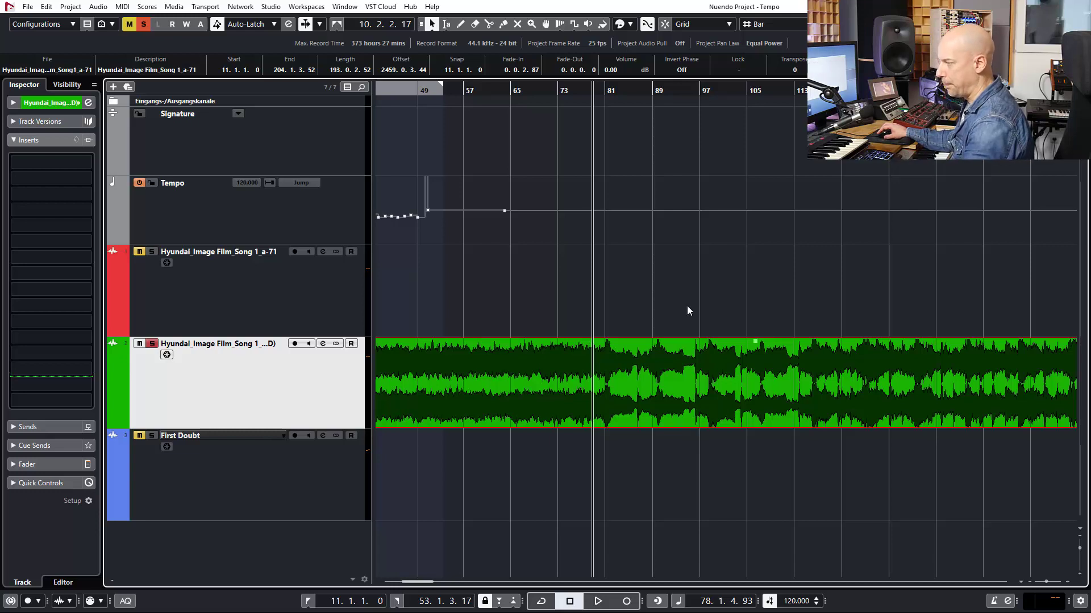
pyautogui.click(597, 601)
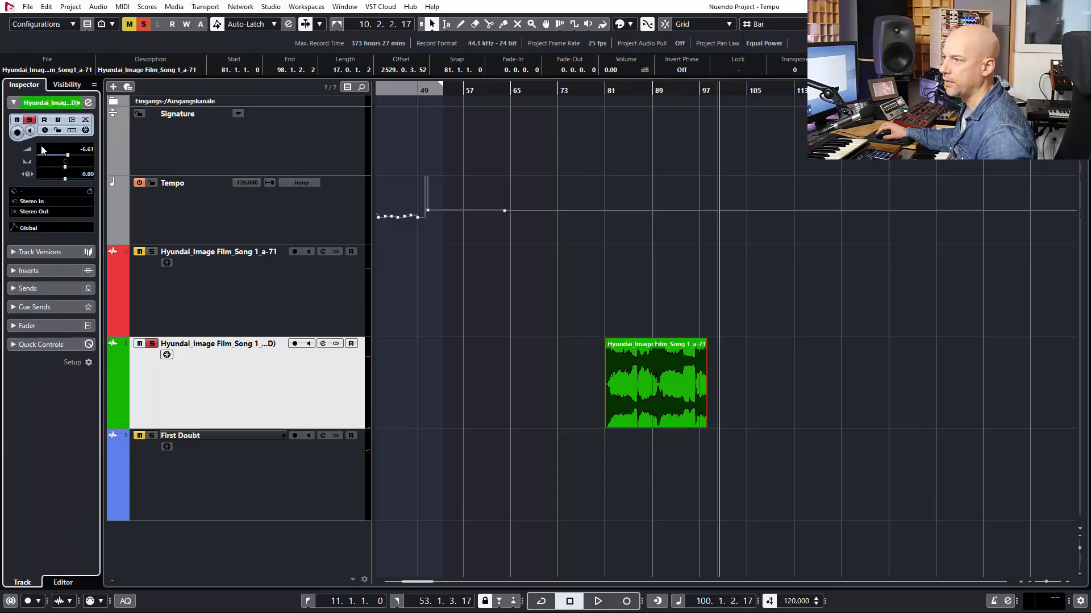
pyautogui.moveTo(44, 130)
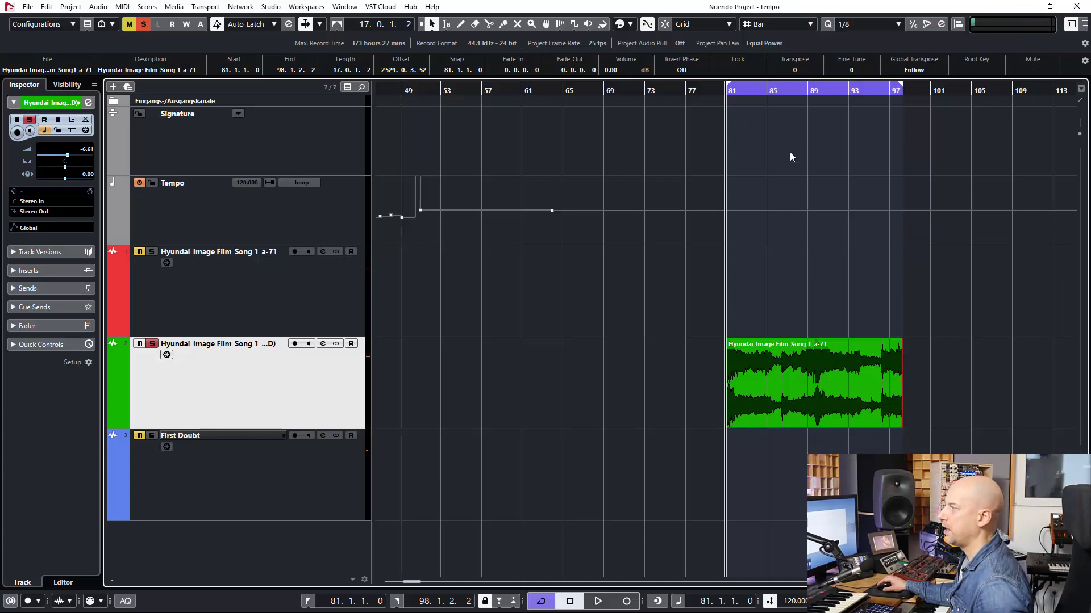
pyautogui.moveTo(710, 339)
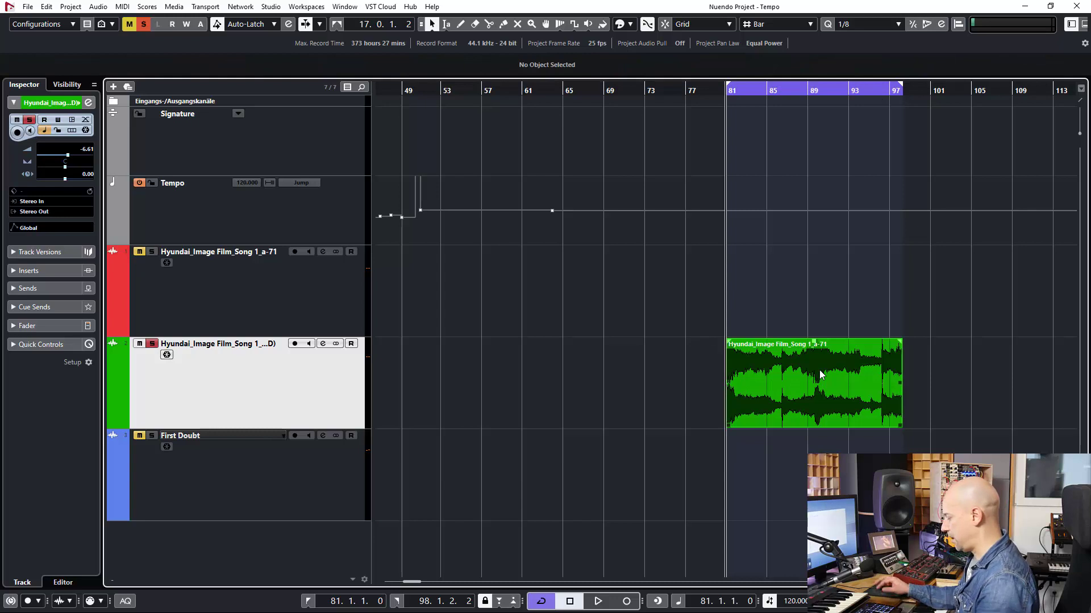
# Select the trimmed 17-bar section at bar 81 and loop the range bars 81–97
pyautogui.click(597, 601)
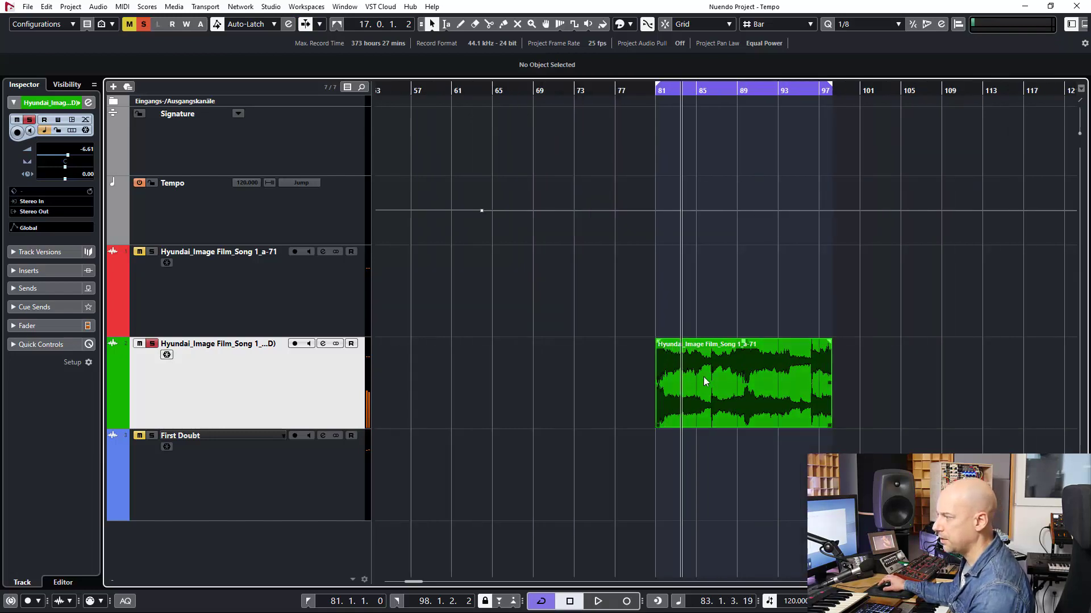
pyautogui.doubleClick(743, 382)
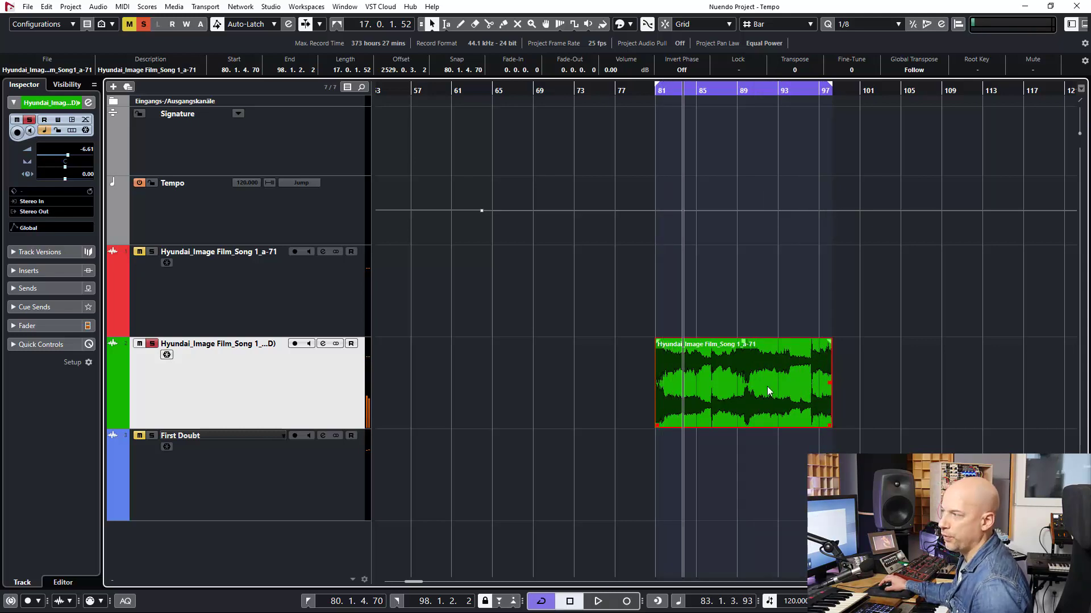
# Inspect the trimmed section's waveform and hitpoints in the Sample Editor, then reselect it for looped playback
pyautogui.doubleClick(742, 382)
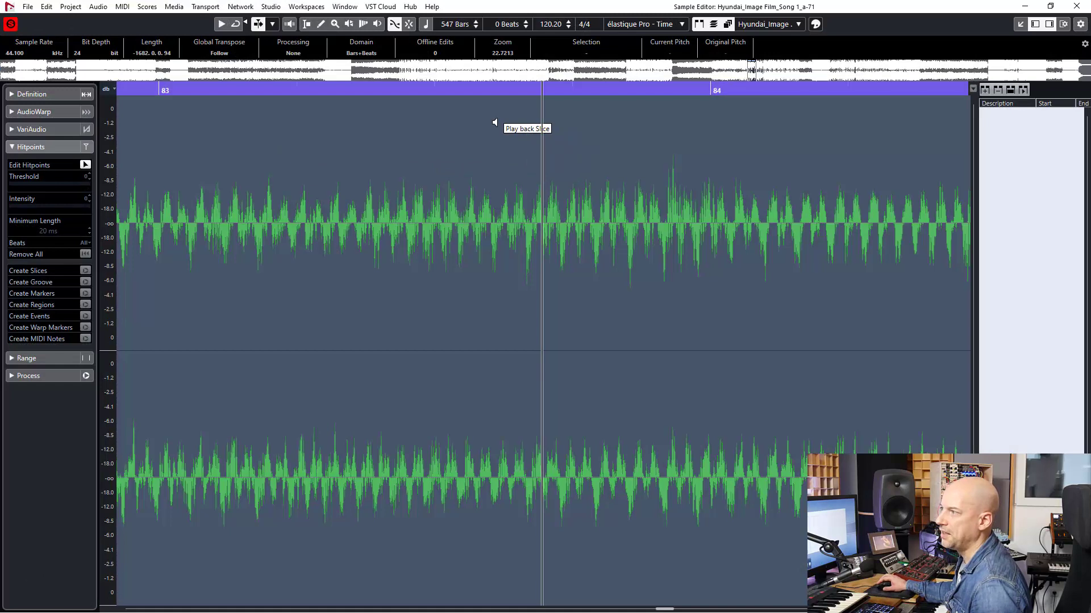
pyautogui.moveTo(194, 97)
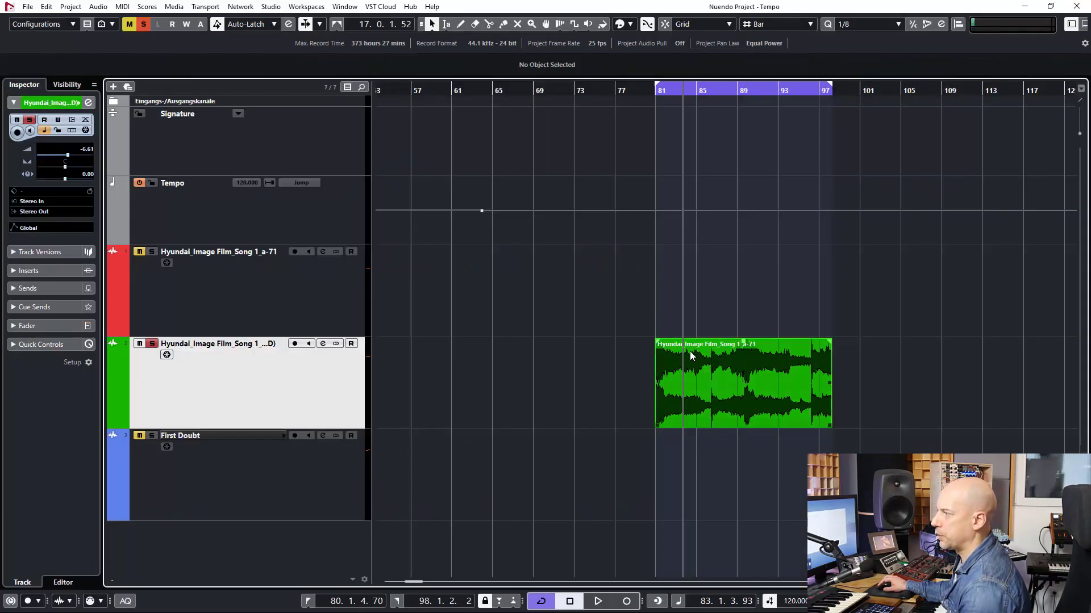
pyautogui.click(741, 383)
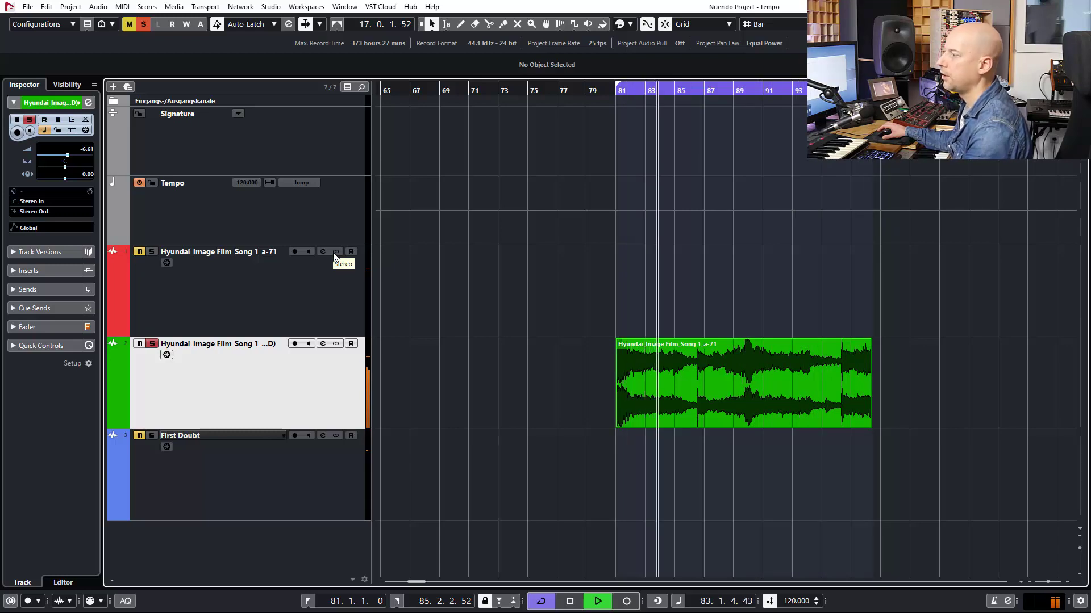
# Select the four-bar loop at bars 81–85 with a 4/4 signature placed at bar 81
pyautogui.click(568, 601)
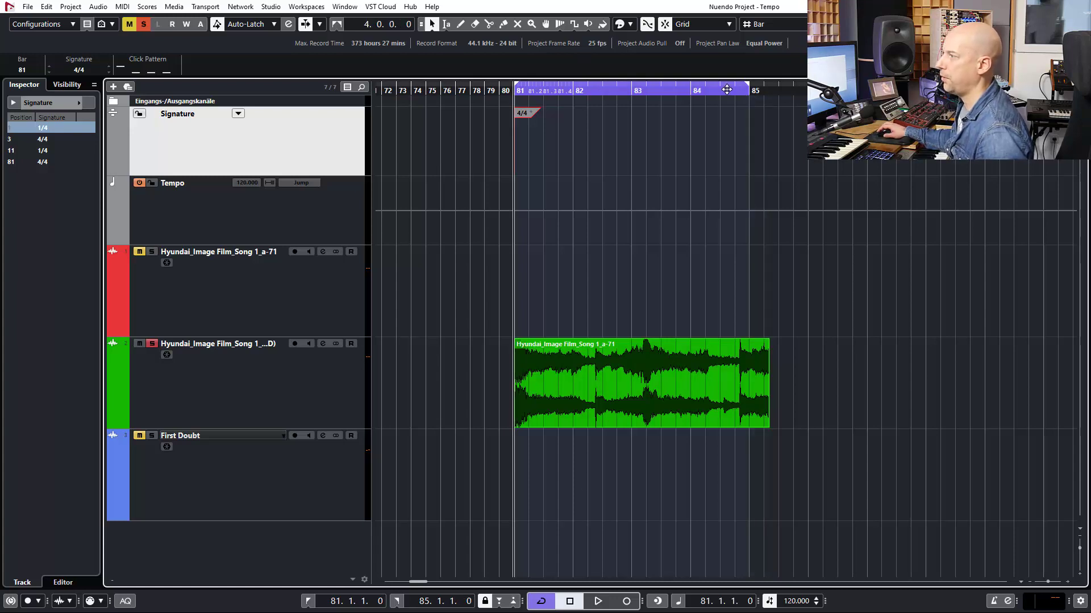
pyautogui.click(640, 382)
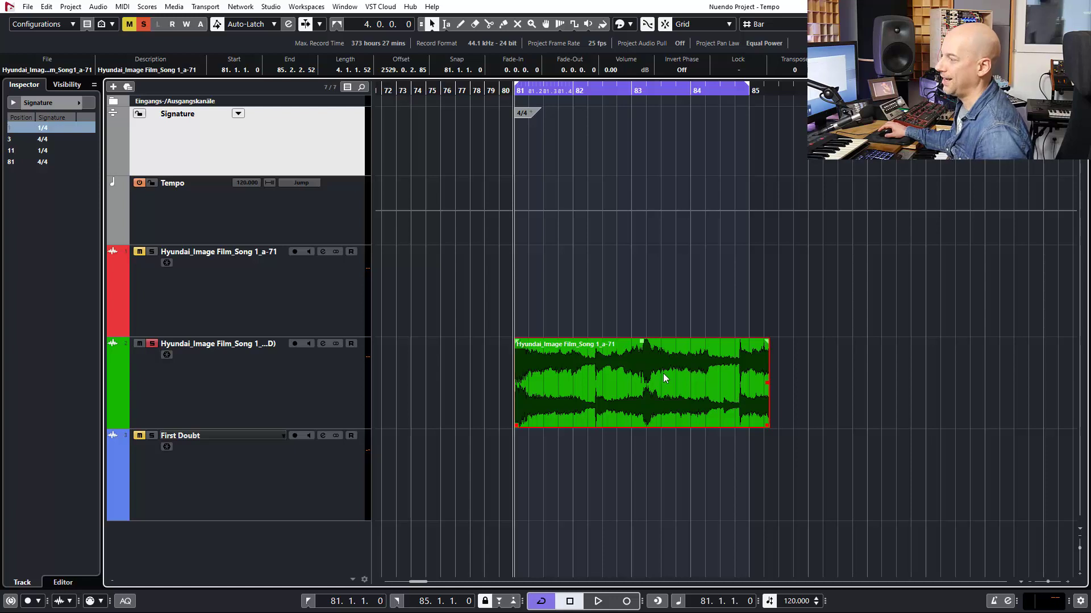
pyautogui.moveTo(645, 363)
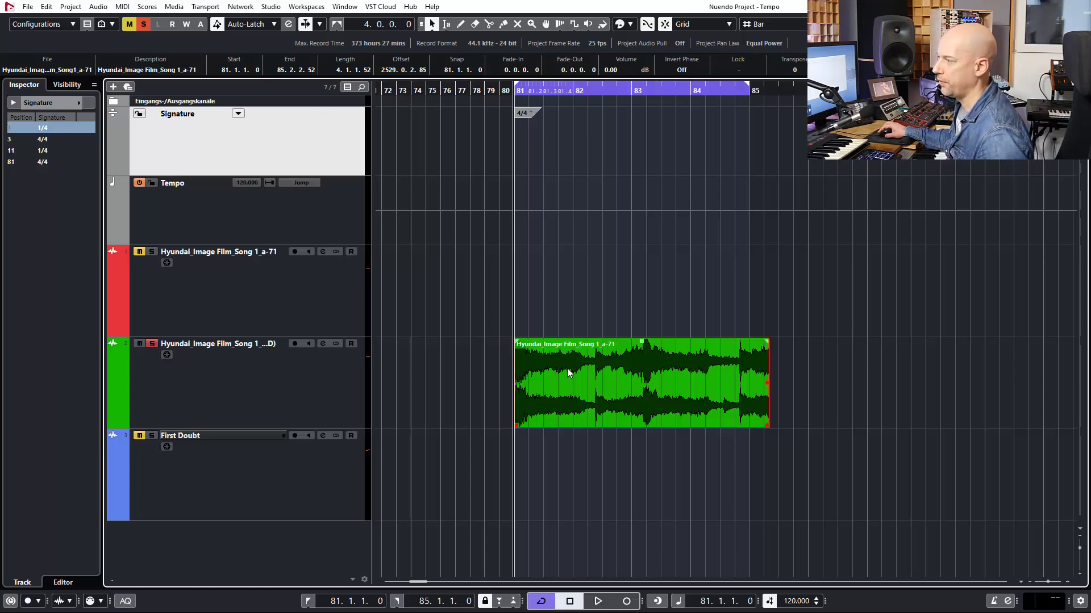
# Use Project > Beat Calculator with 8 beats (55.30 BPM) to set the tempo at bar 81 to 111
pyautogui.click(70, 6)
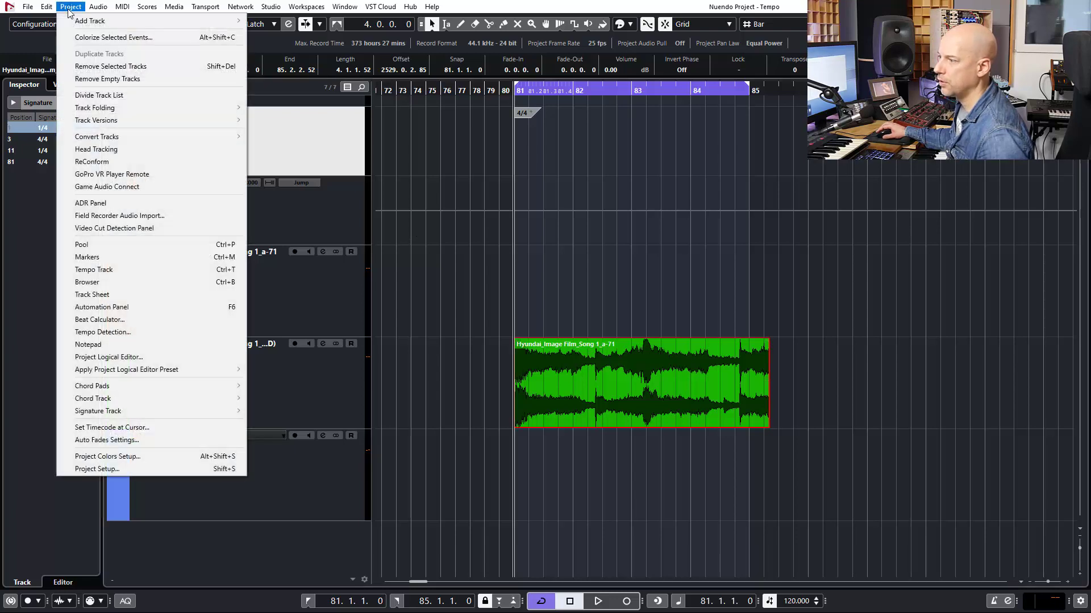
pyautogui.moveTo(99, 319)
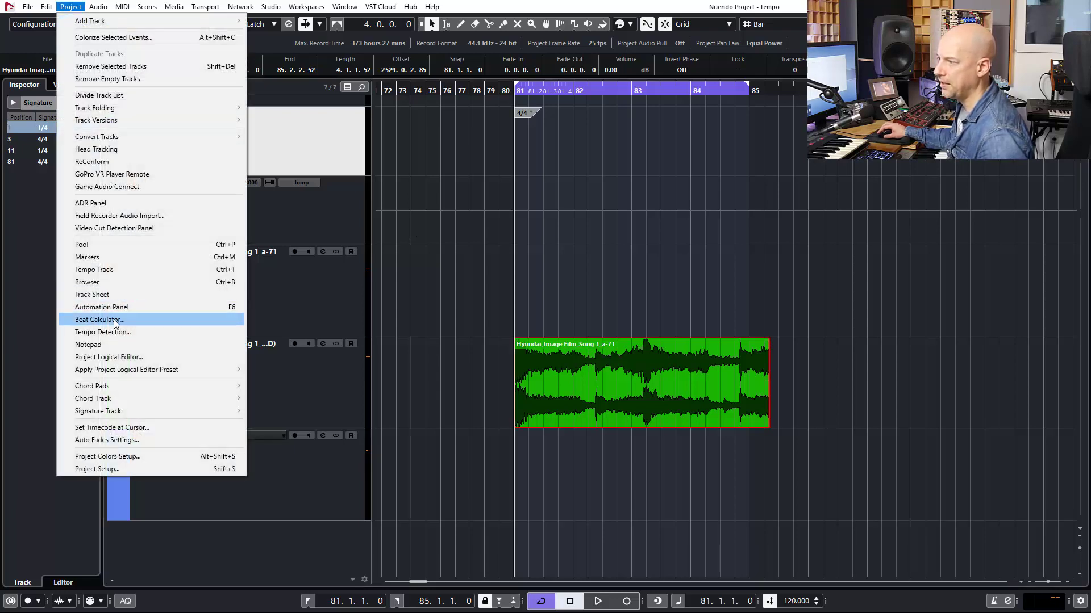
pyautogui.click(99, 319)
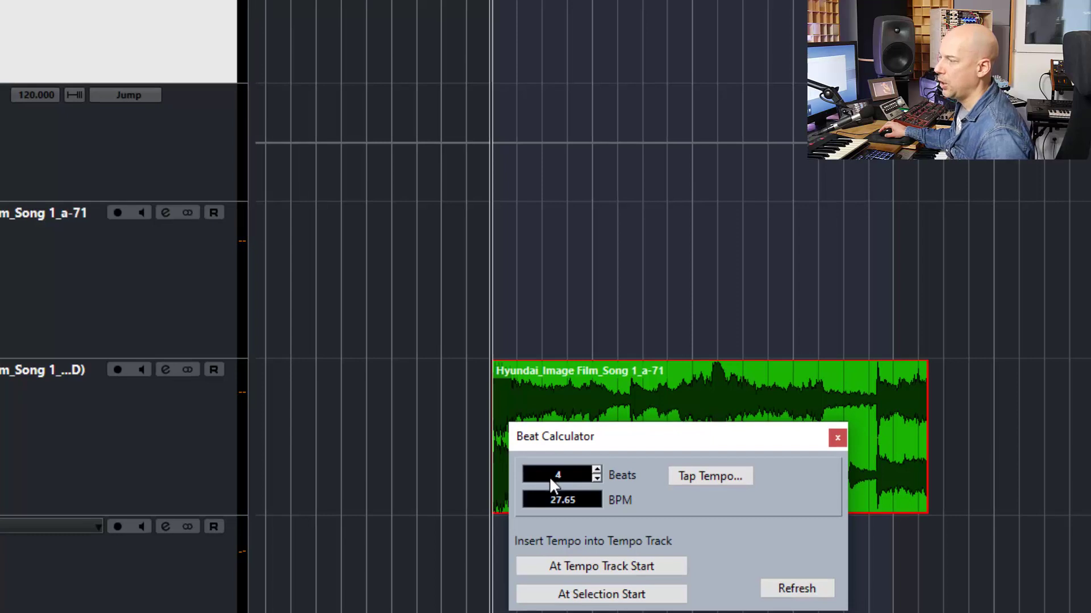
pyautogui.moveTo(567, 481)
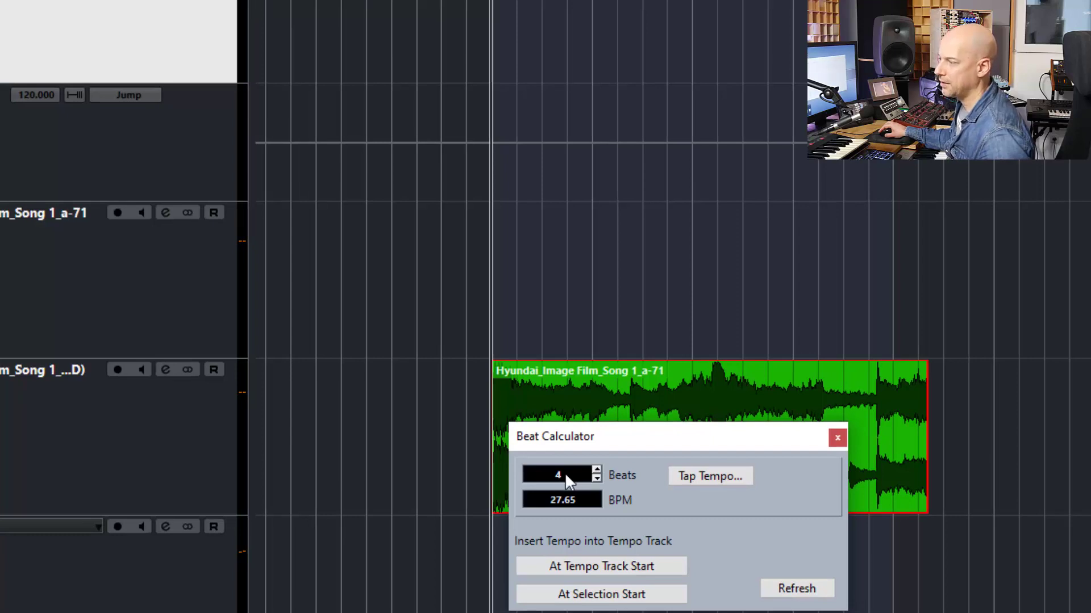
pyautogui.moveTo(583, 478)
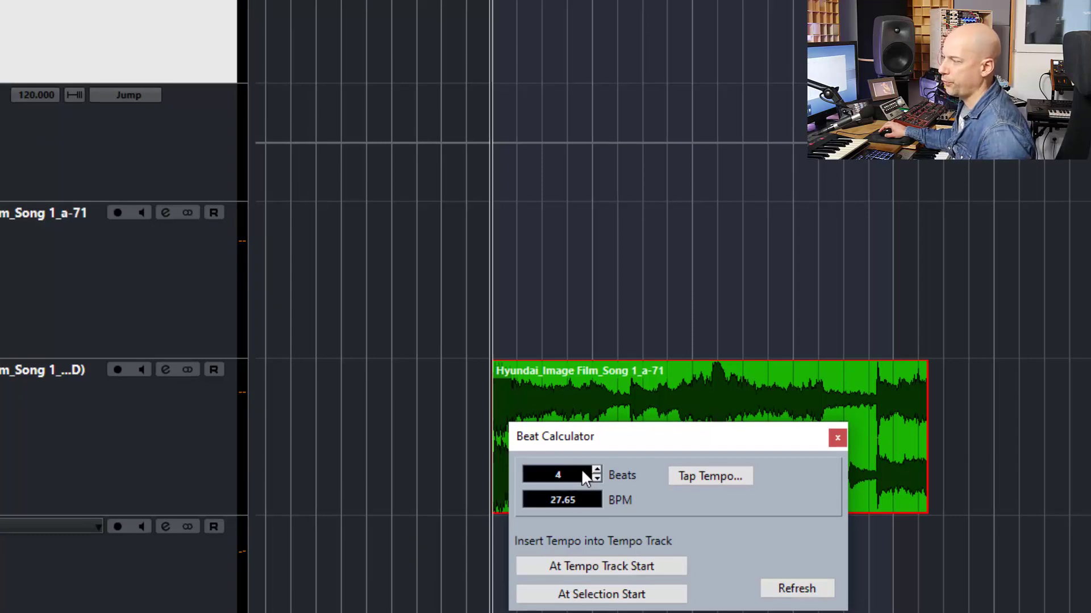
pyautogui.click(596, 471)
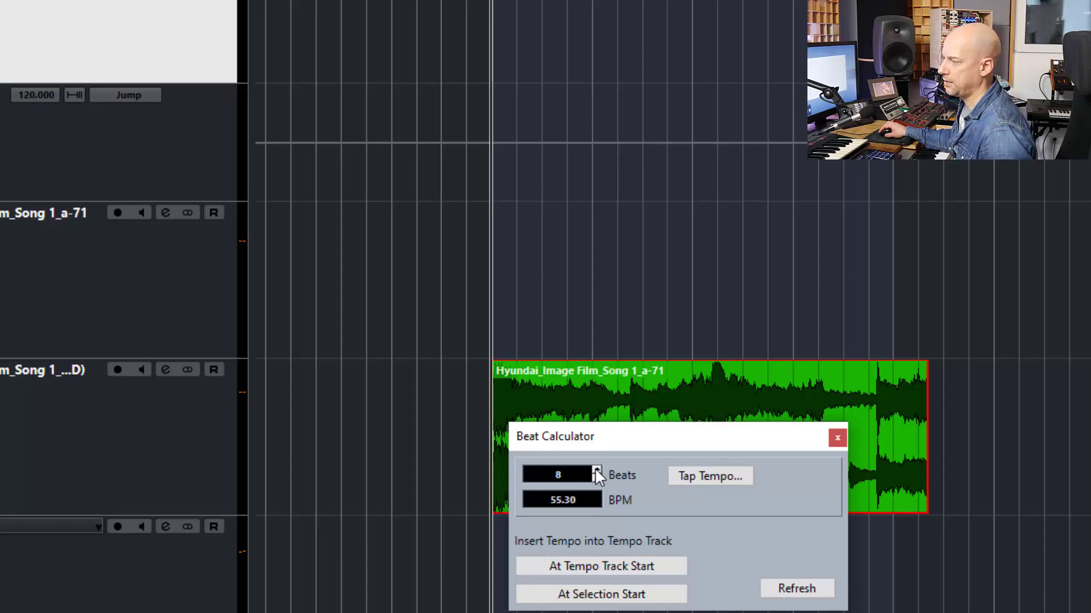
pyautogui.click(595, 471)
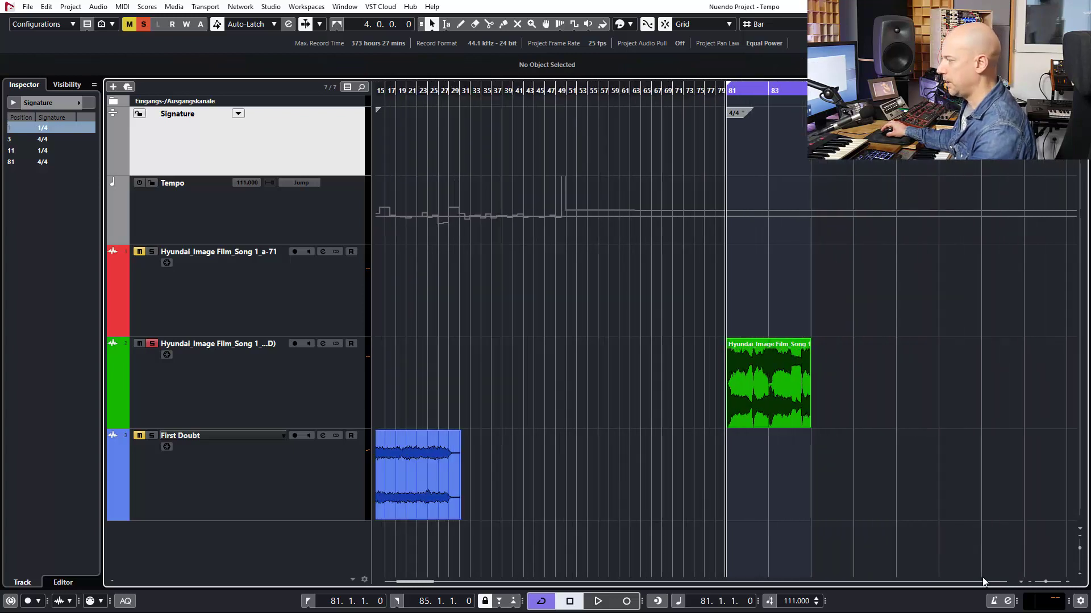
# Stretch the green event's right edge to about bar 108 at tempo 110 and select the First Doubt track
pyautogui.click(597, 601)
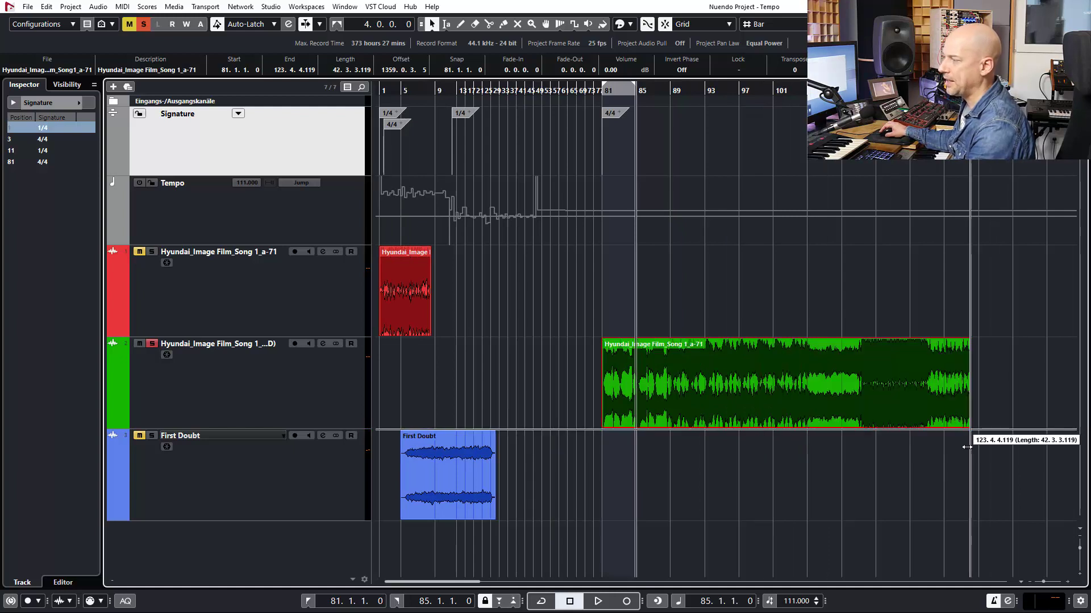
pyautogui.moveTo(967, 382); pyautogui.dragTo(840, 383)
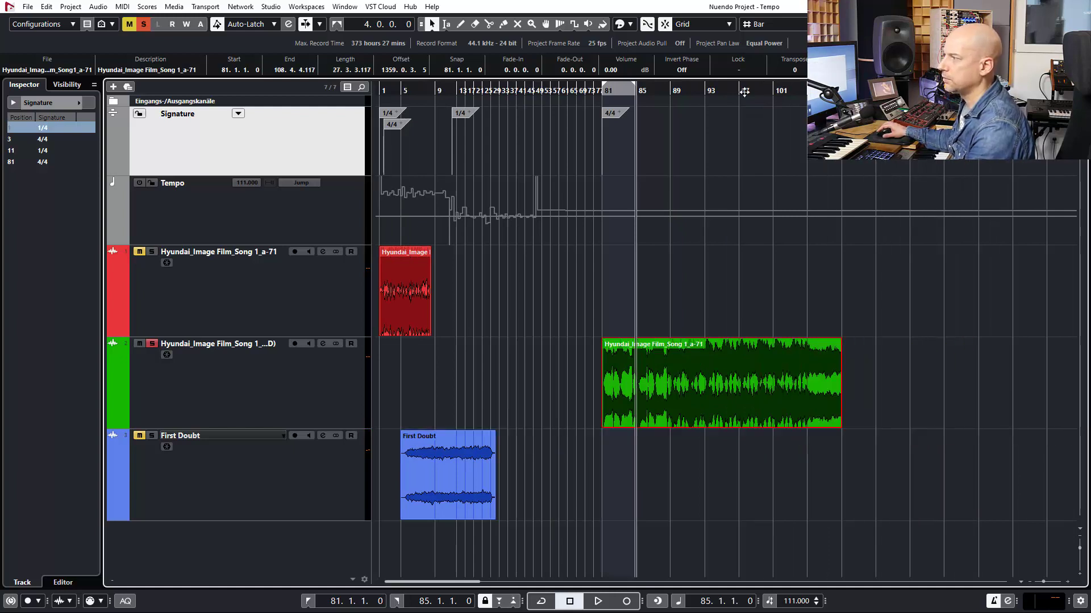
pyautogui.click(597, 601)
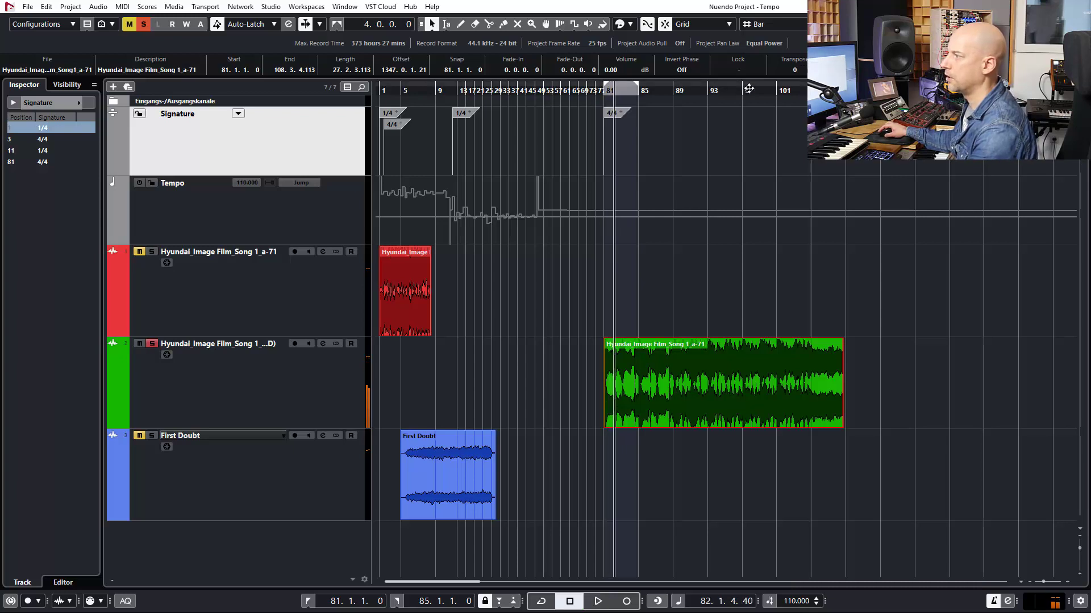
pyautogui.click(597, 601)
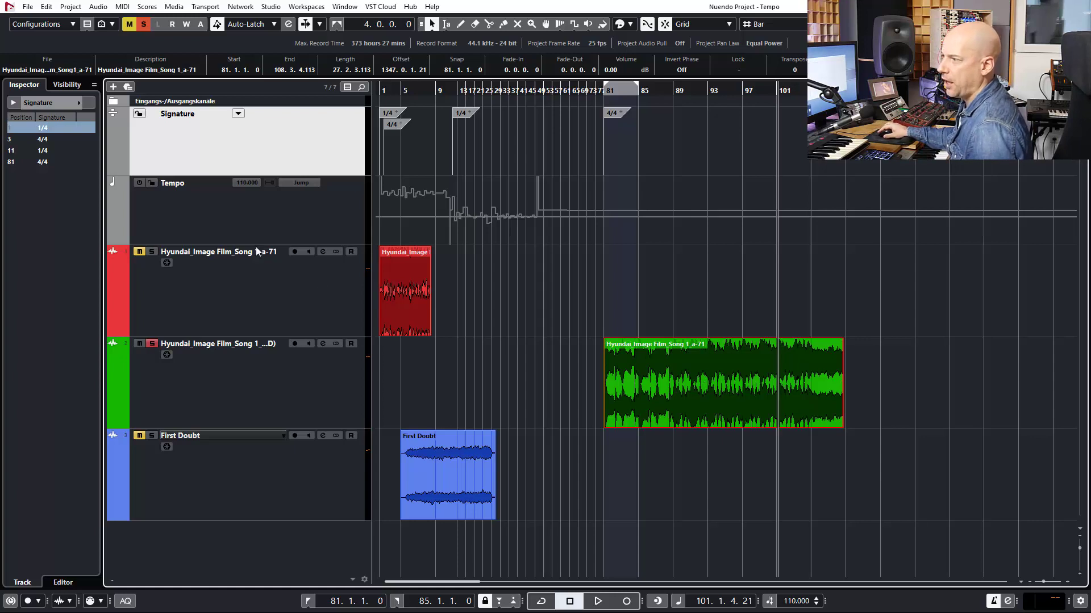
pyautogui.click(207, 251)
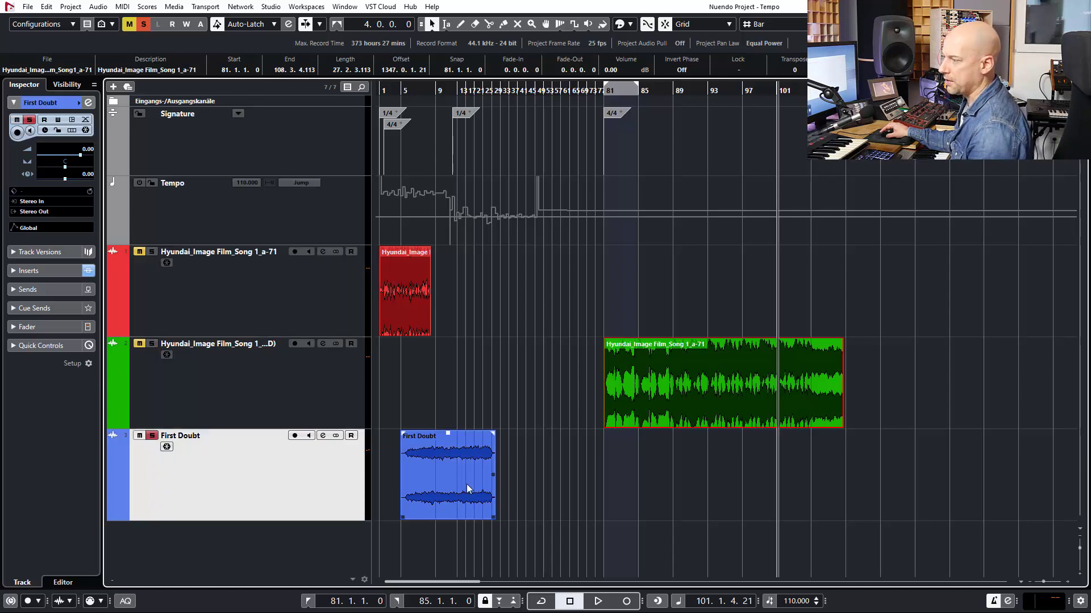
# Move the First Doubt event to start at bar 84 and bring up the Project menu
pyautogui.click(447, 475)
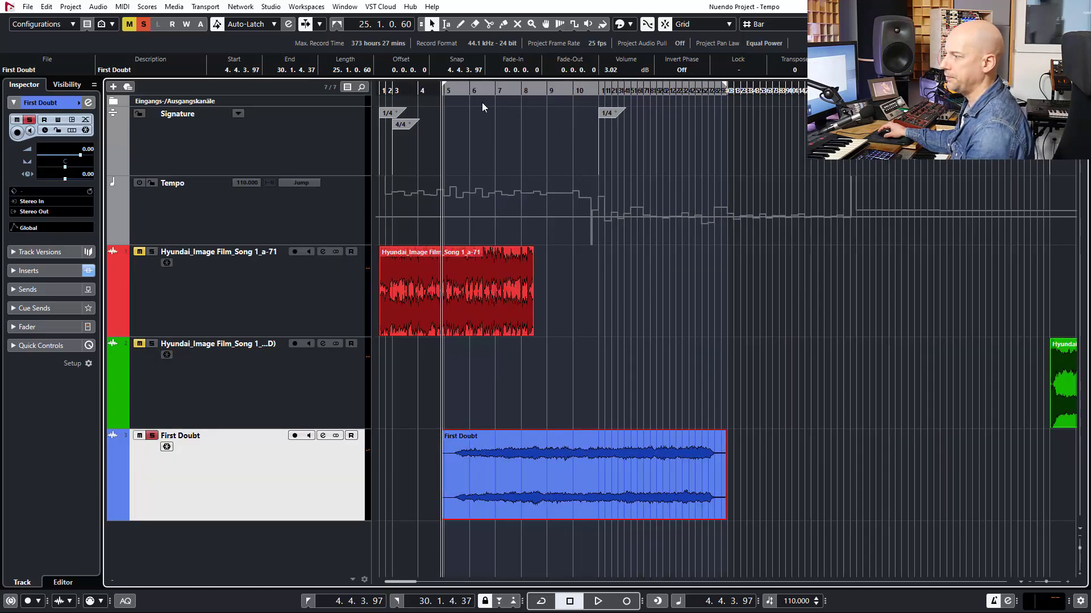
pyautogui.click(596, 601)
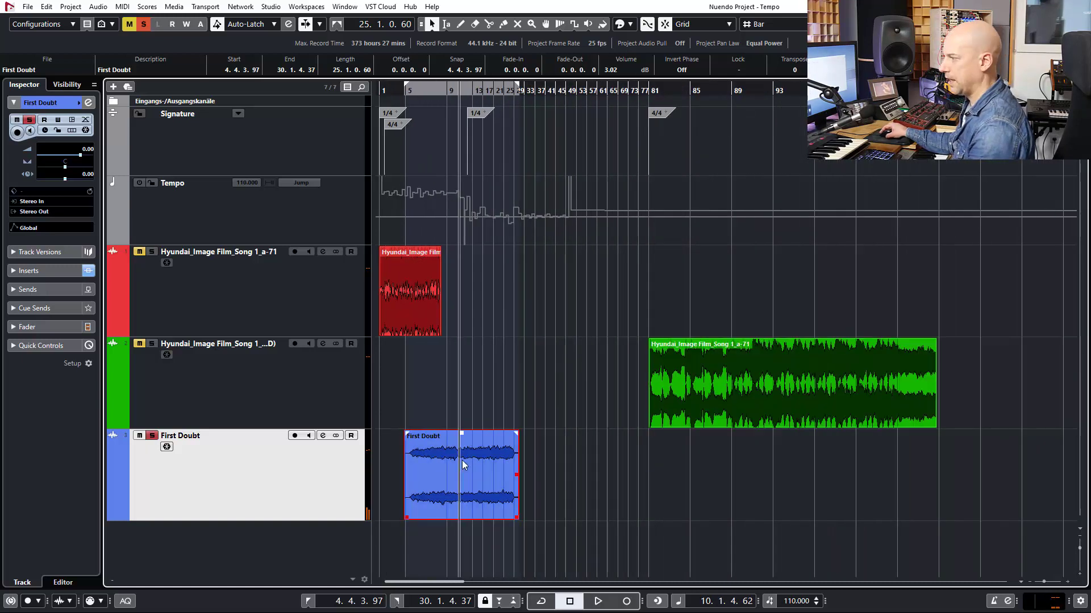
pyautogui.moveTo(462, 476); pyautogui.dragTo(737, 477)
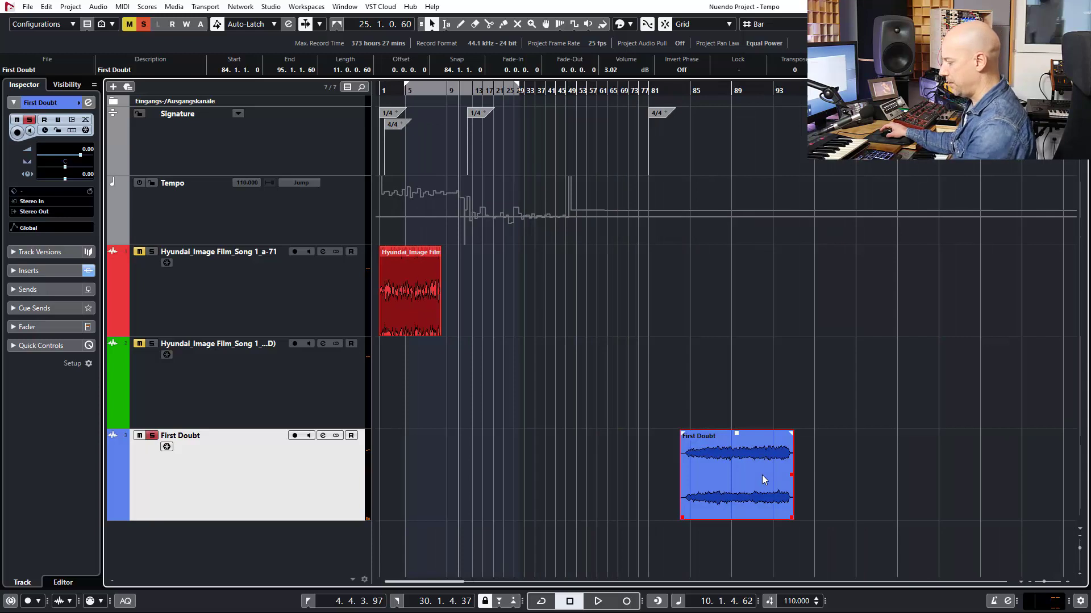
pyautogui.click(71, 7)
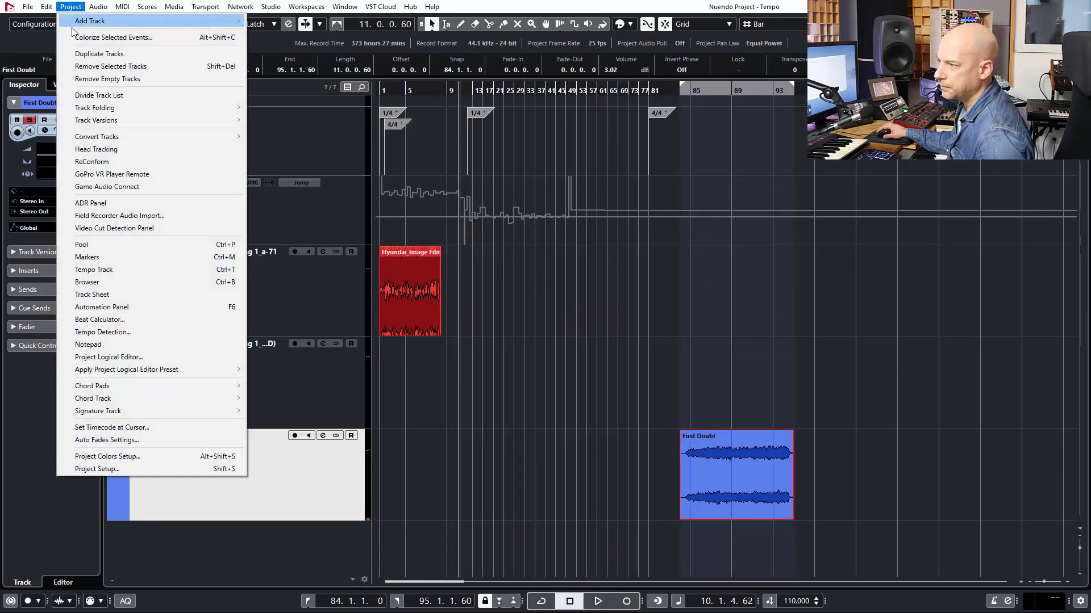
# Run Project > Tempo Detection on First Doubt, analysing its tempo to about 124 BPM
pyautogui.click(46, 7)
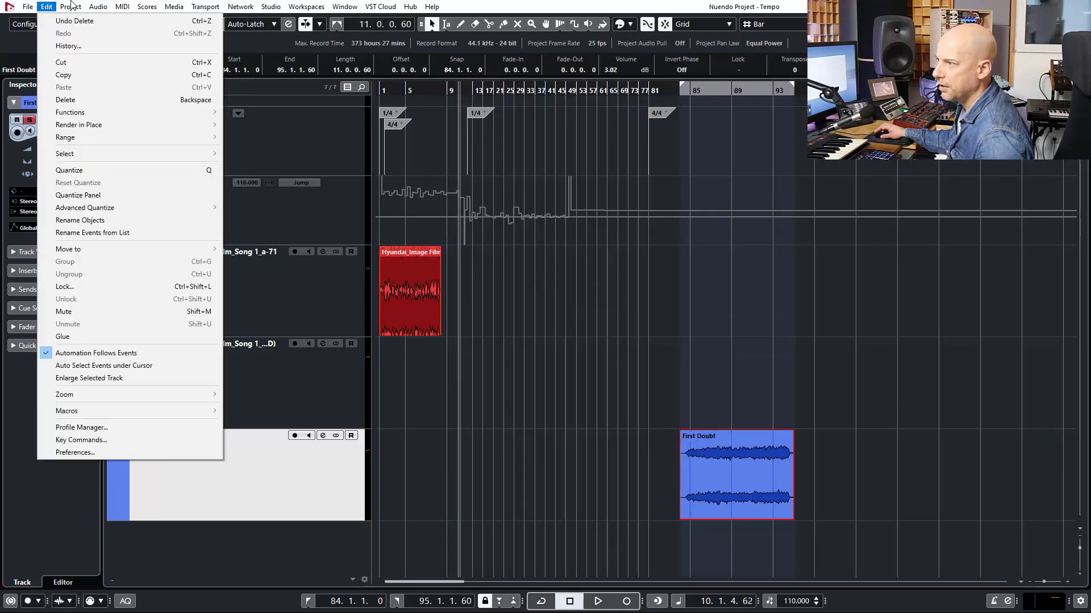
pyautogui.click(70, 6)
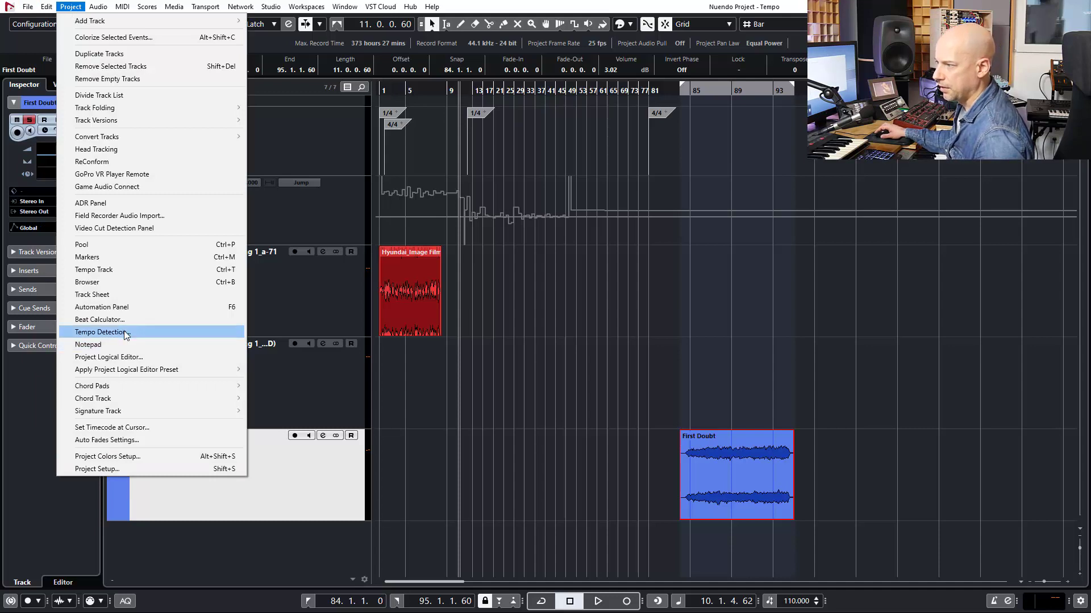
pyautogui.click(101, 332)
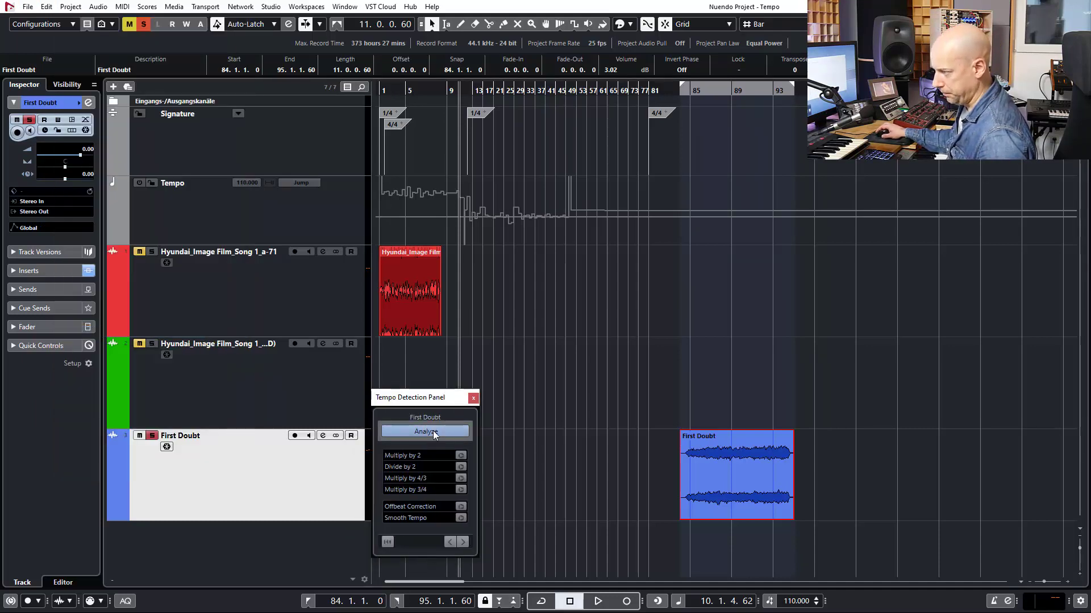
pyautogui.click(424, 432)
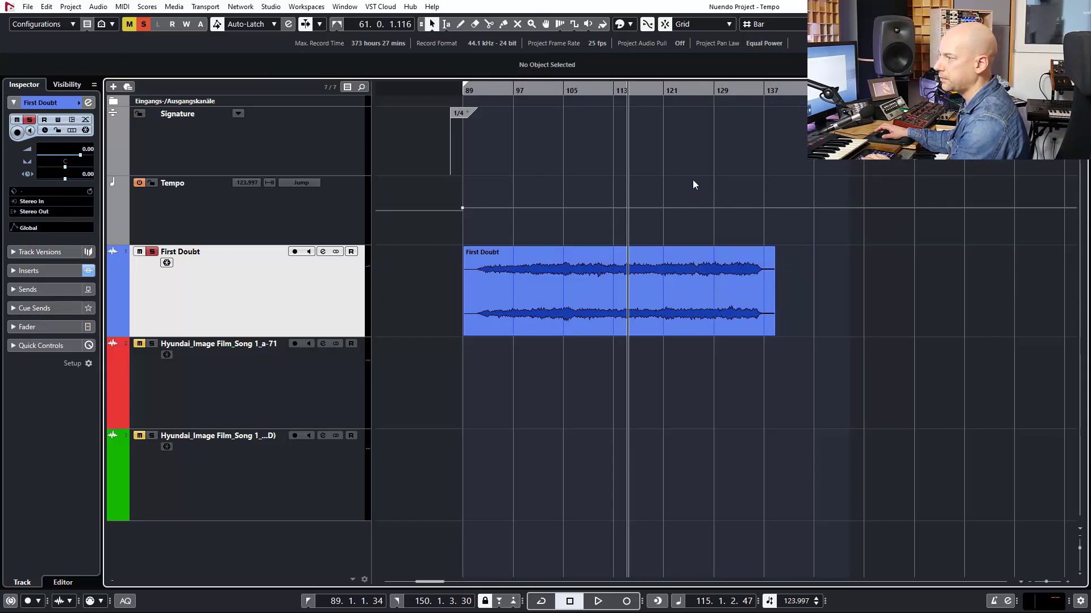
pyautogui.moveTo(604, 355)
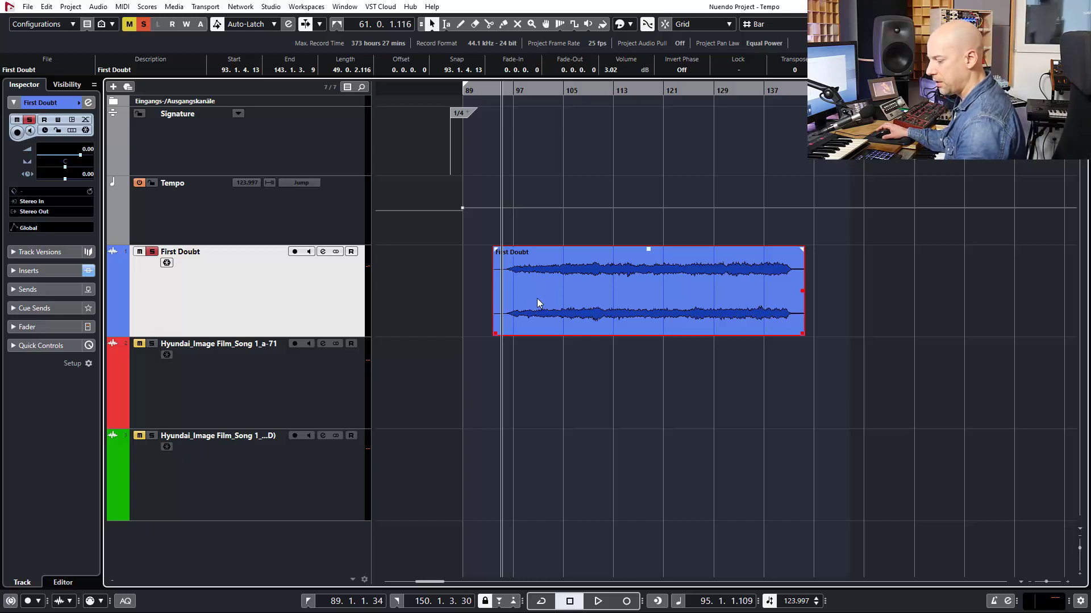
pyautogui.moveTo(574, 340)
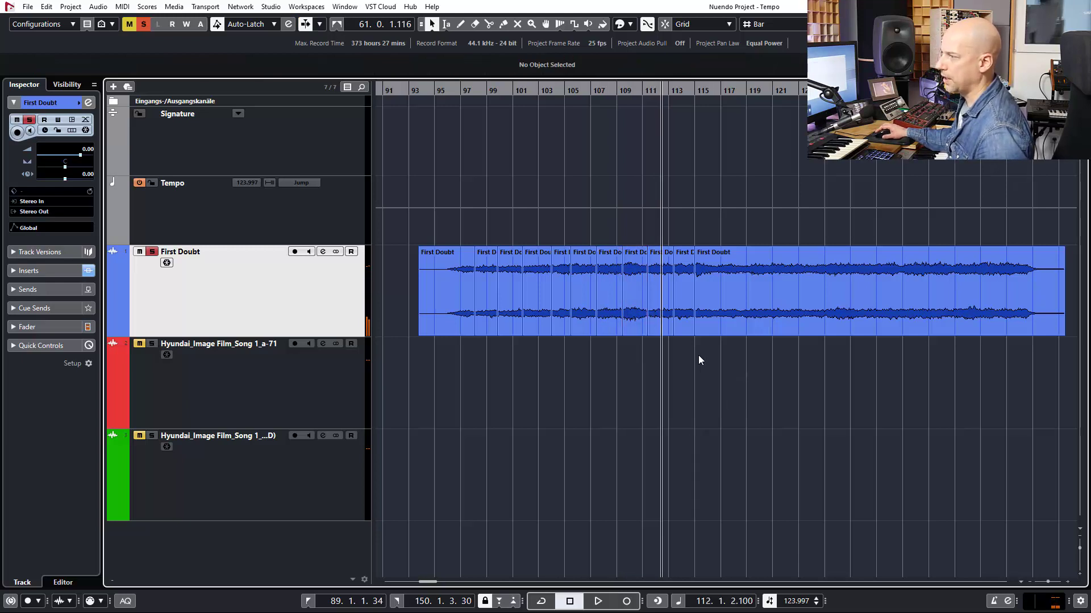
pyautogui.moveTo(436, 351)
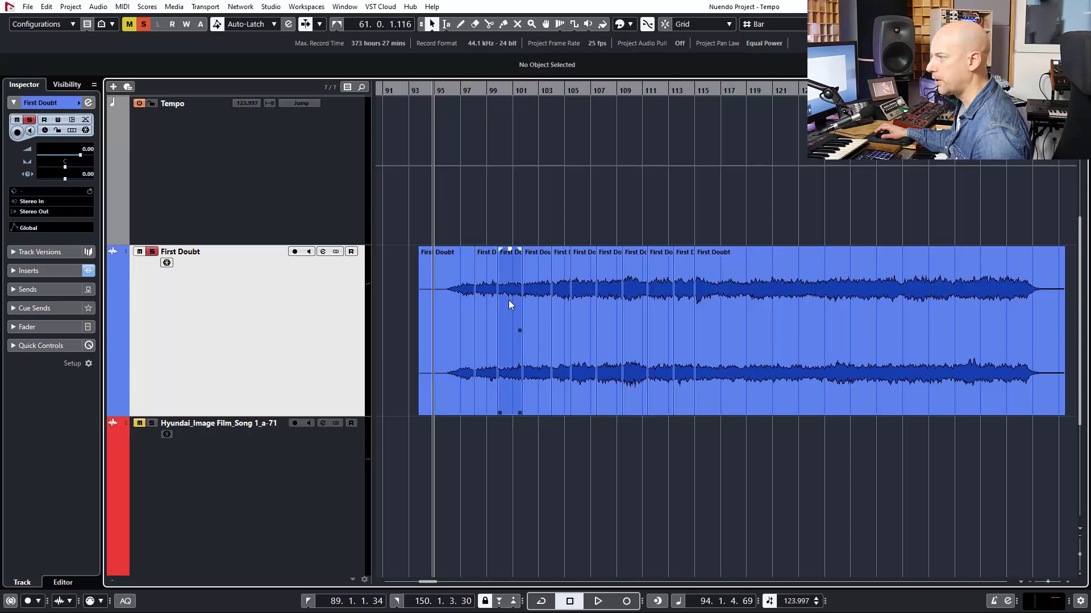
# Enlarge the First Doubt track and pick the Time Warp tool for the tempo grid
pyautogui.click(596, 601)
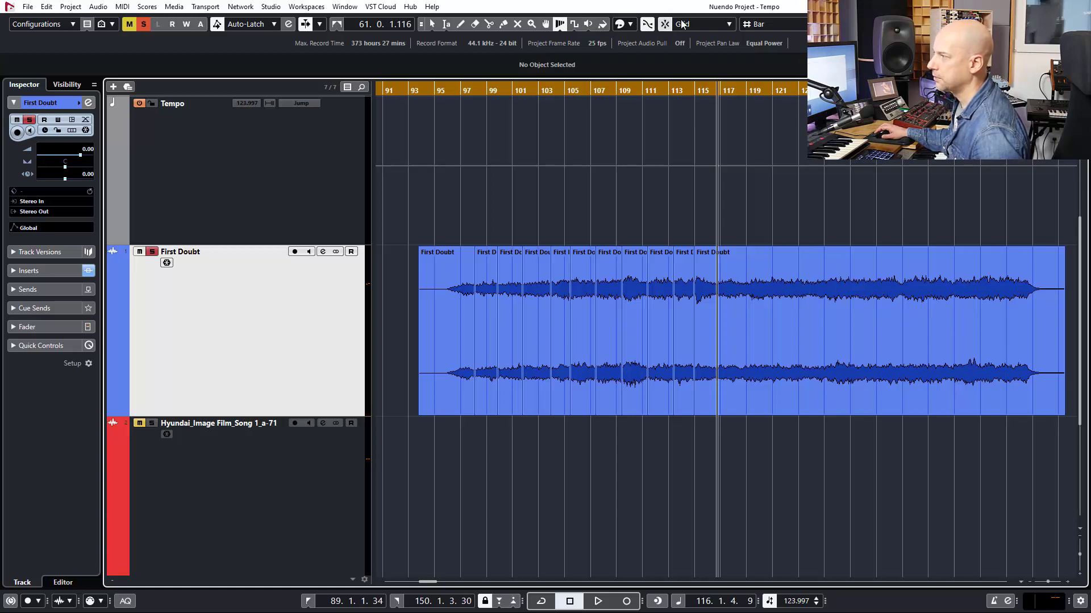
# Switch the Snap Type from Bar to Beat
pyautogui.click(756, 23)
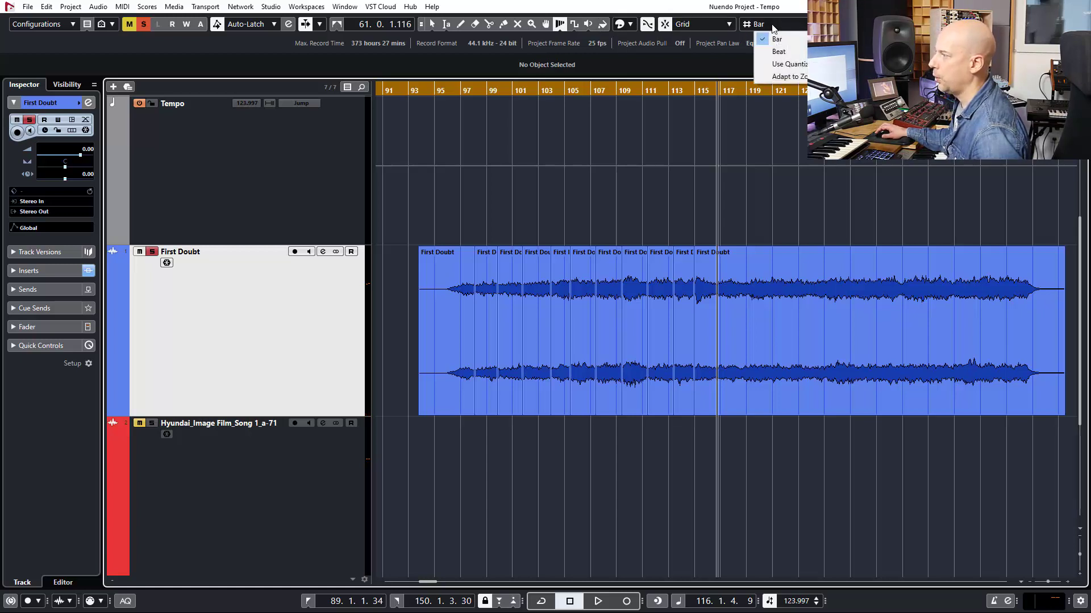
pyautogui.click(778, 52)
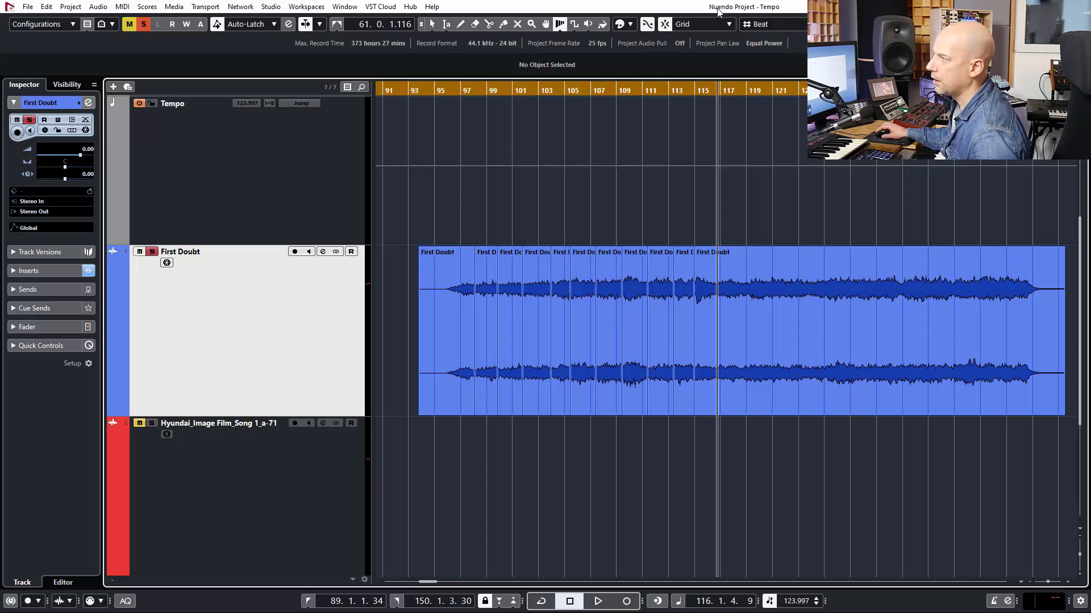
pyautogui.click(727, 24)
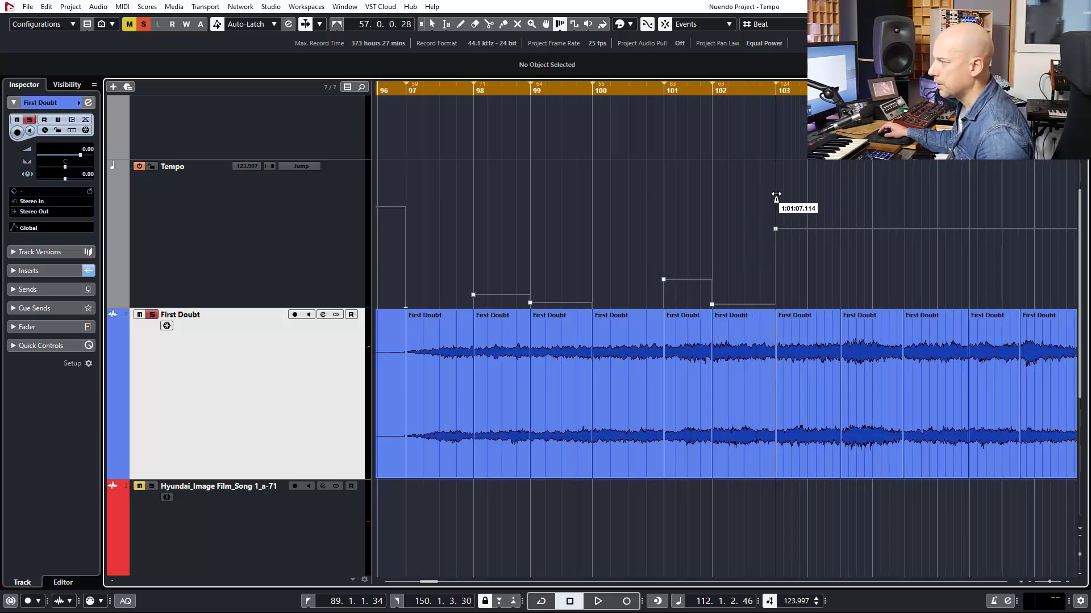
# Time-warp a ruler bar line onto a First Doubt slice start, adding a tempo point
pyautogui.moveTo(775, 208); pyautogui.dragTo(839, 208)
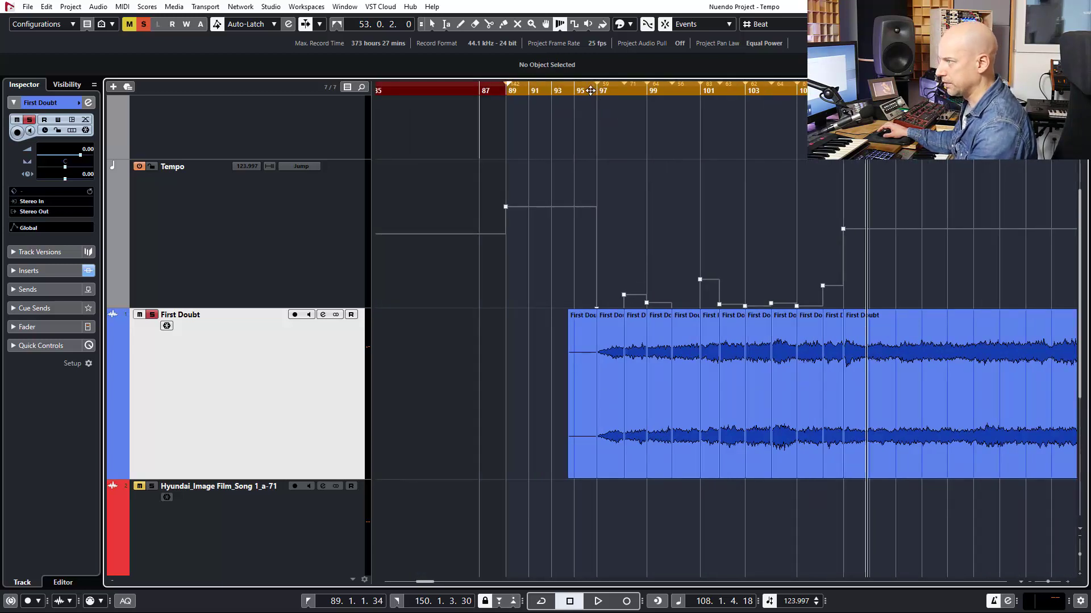
pyautogui.click(597, 601)
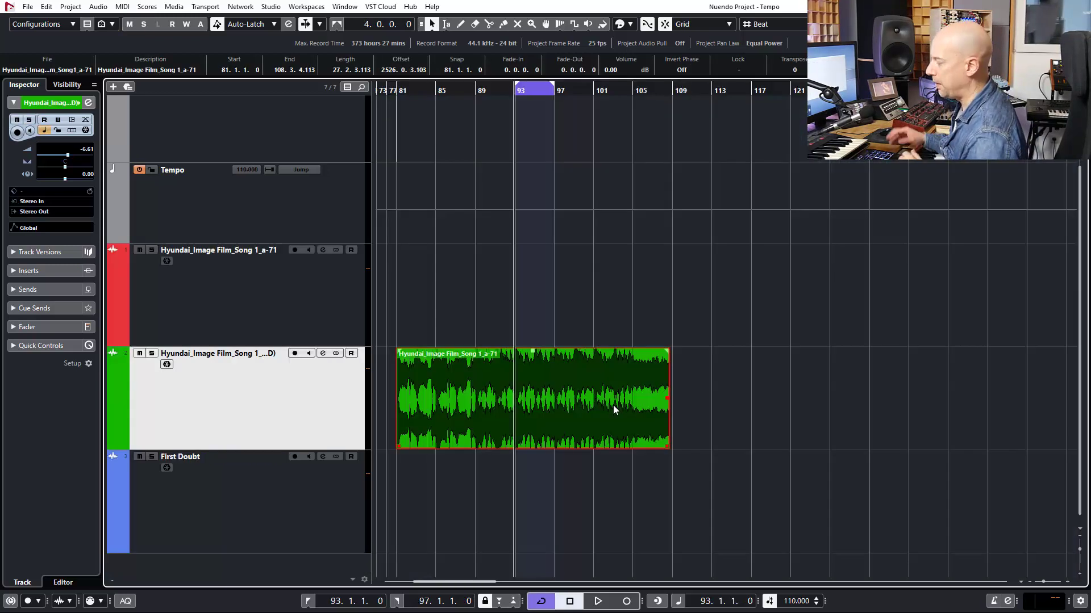
# Play the song from bar 93, then bring up the MediaBay on the Drumloops folder
pyautogui.click(723, 420)
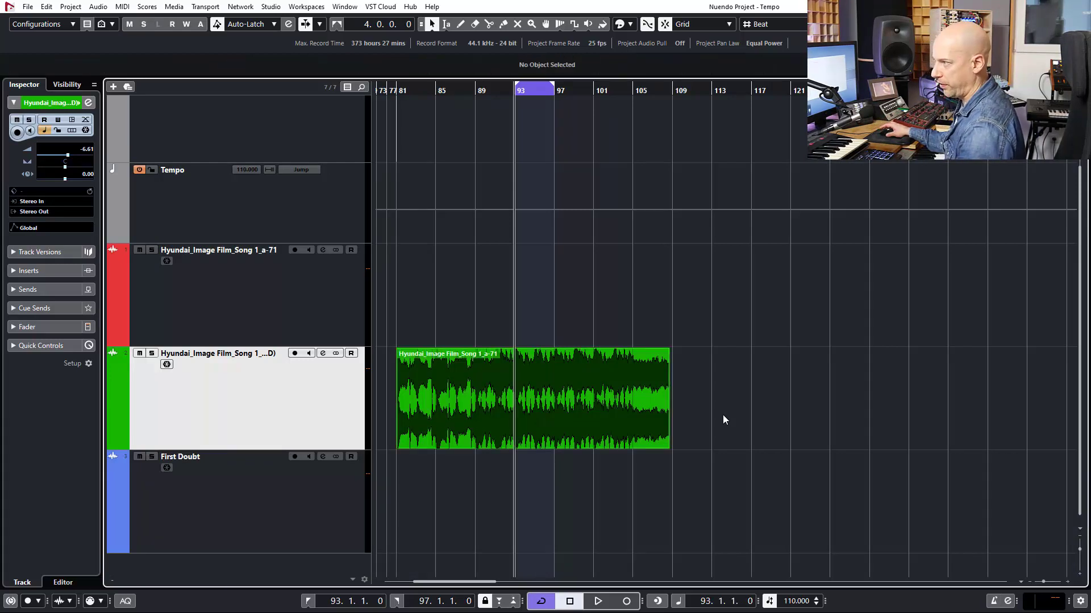
pyautogui.click(597, 601)
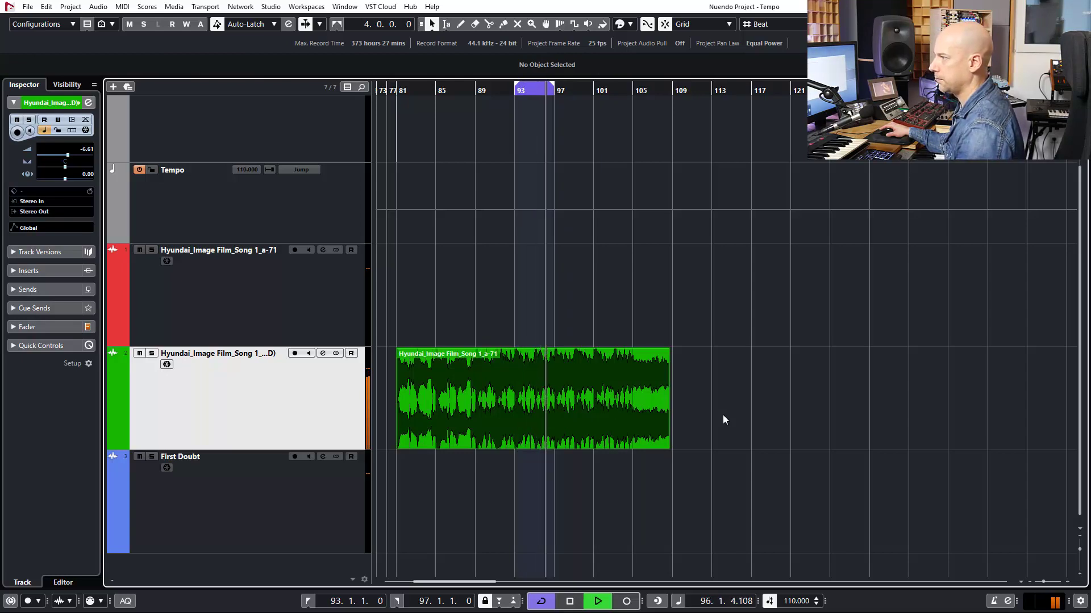
pyautogui.click(568, 601)
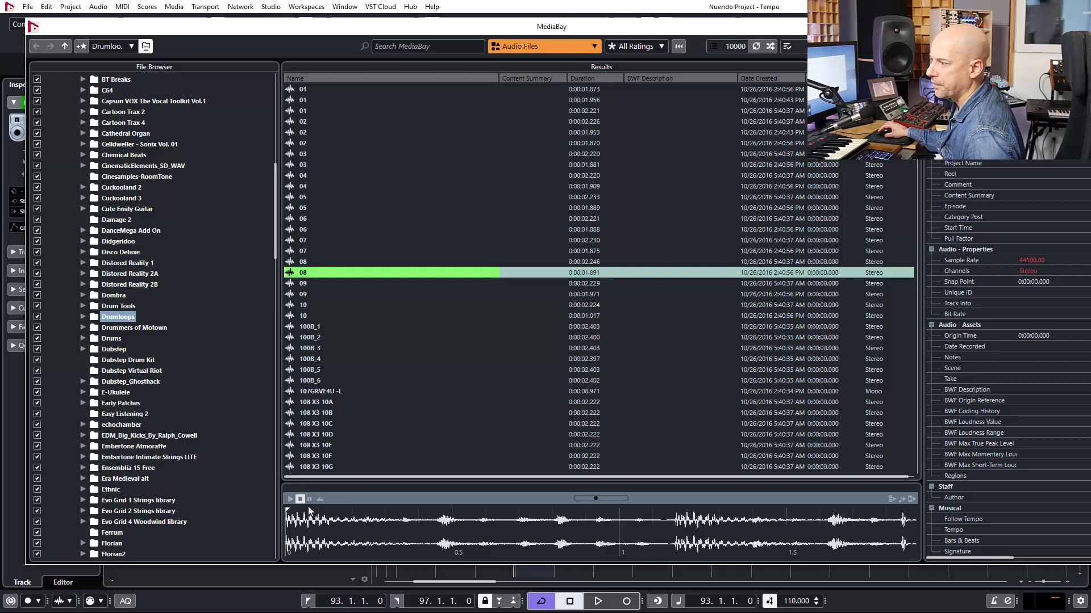
# Preview drum loop 08, then drum loop 09 from the results list
pyautogui.click(300, 499)
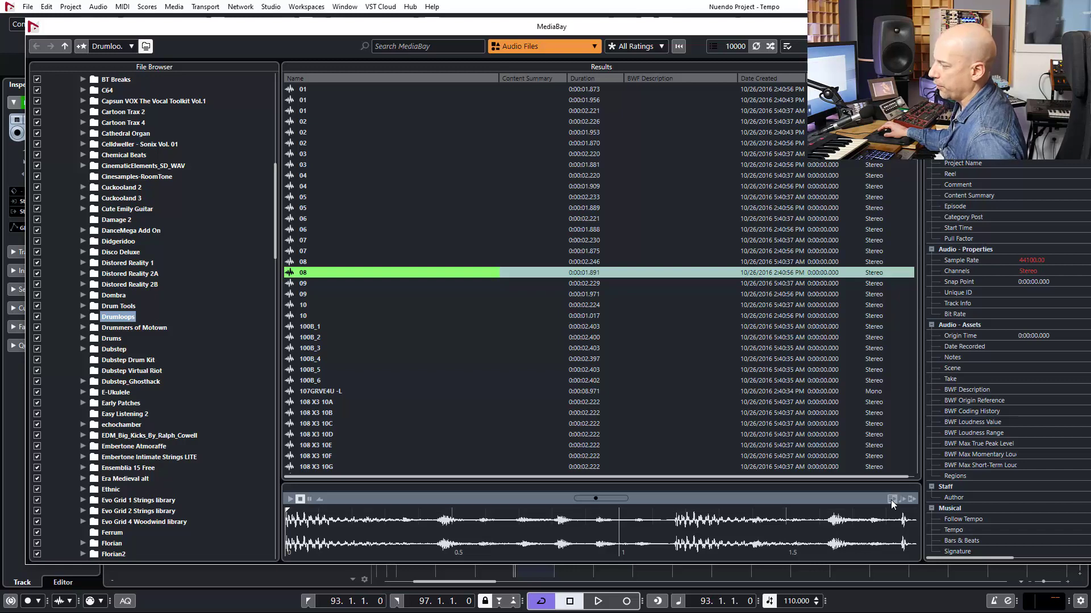
pyautogui.moveTo(909, 499)
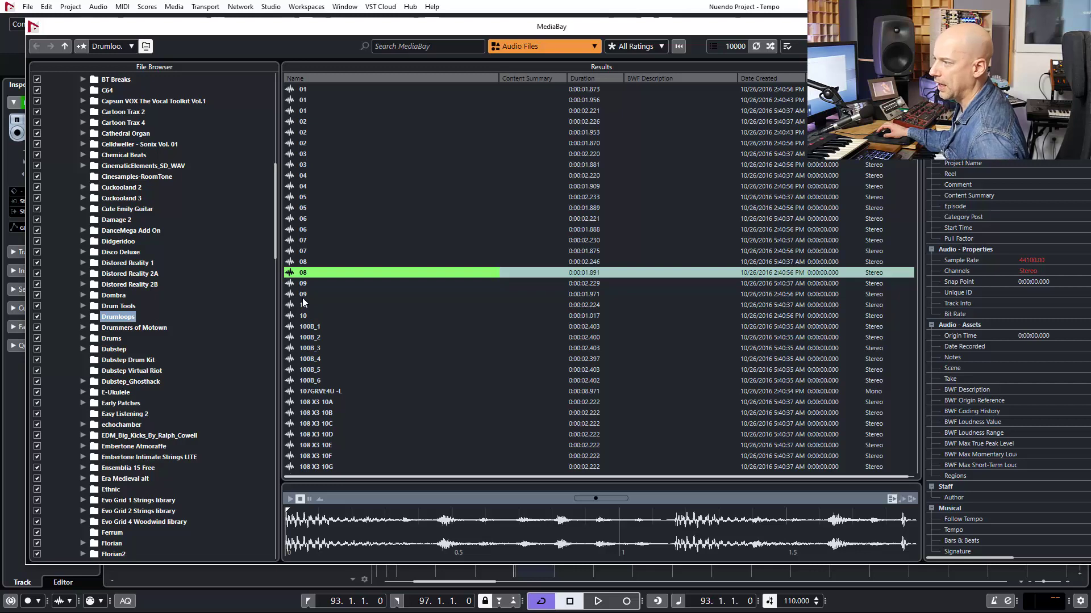
pyautogui.click(303, 294)
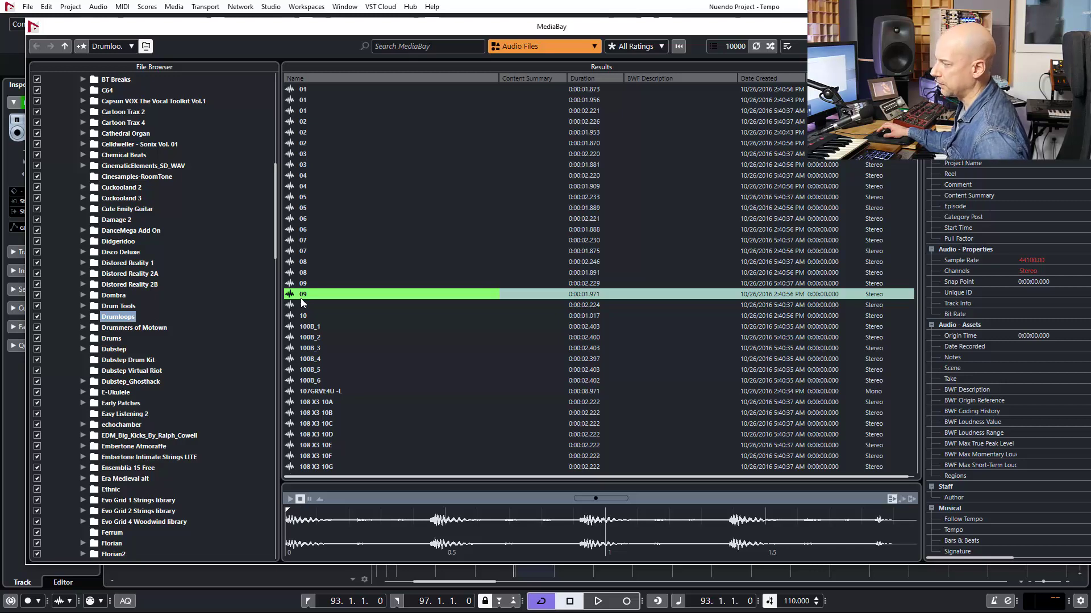
pyautogui.moveTo(299, 308)
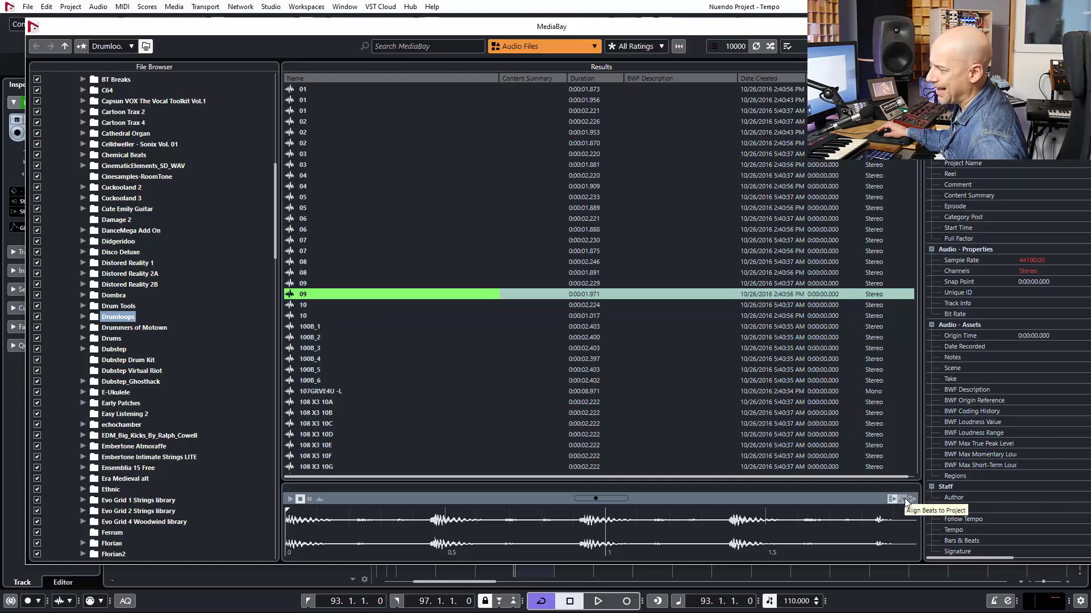
# Enable Align Beats to Project so loop 09 previews in project tempo
pyautogui.click(897, 499)
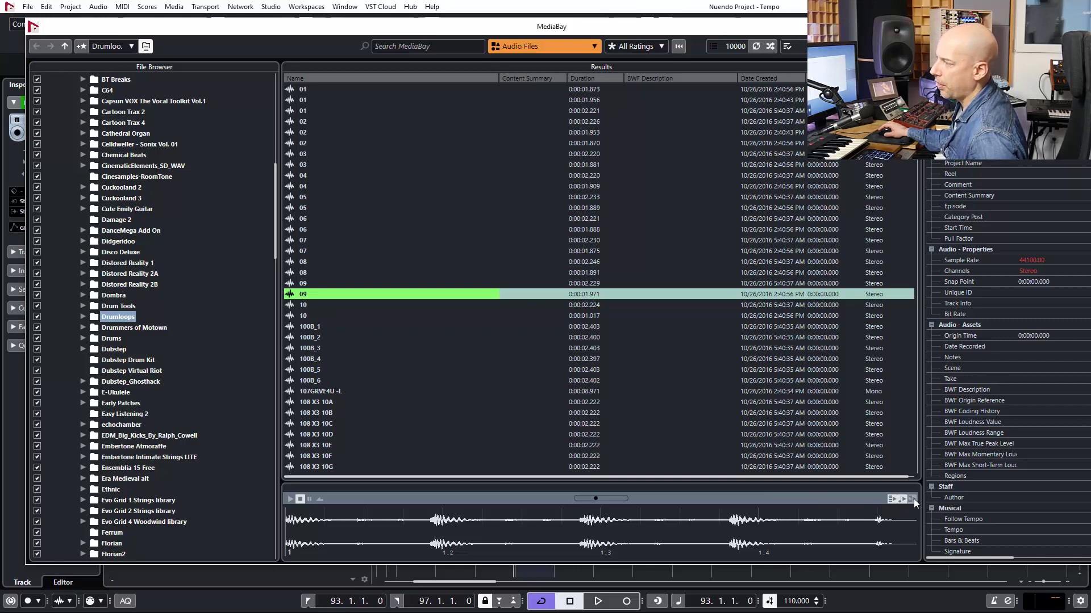
pyautogui.moveTo(915, 503)
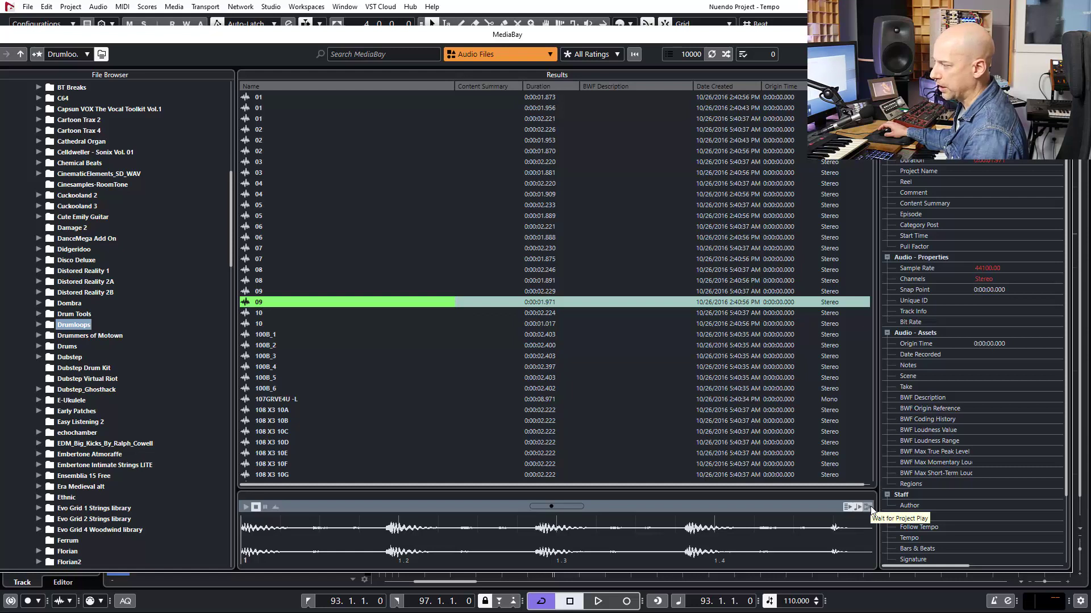
# Enable Wait for Project Play and scroll the results to loop 108 X3 10A
pyautogui.click(597, 601)
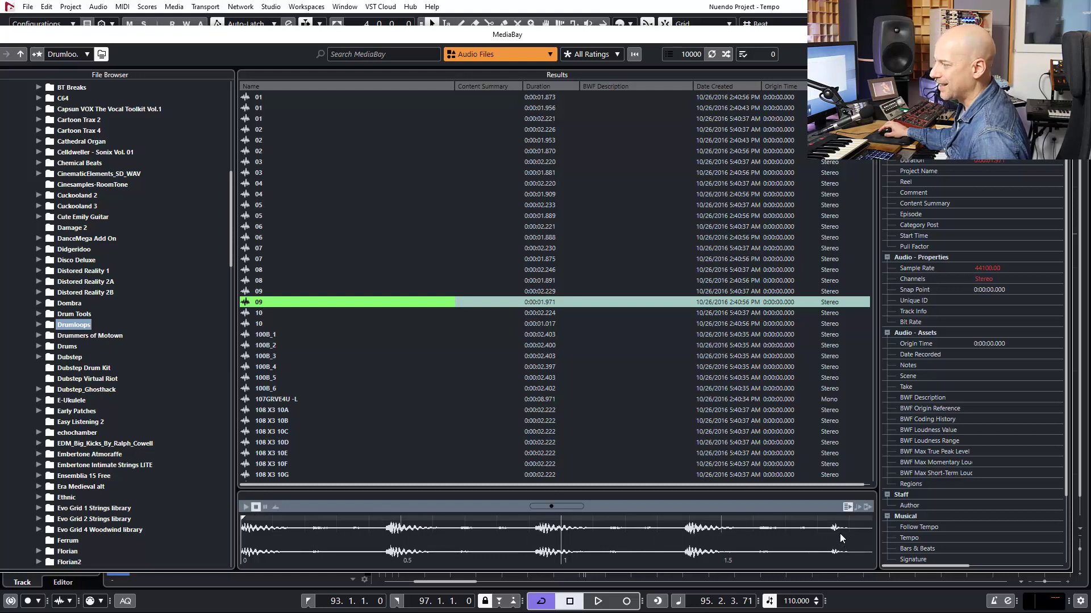
pyautogui.moveTo(690, 407)
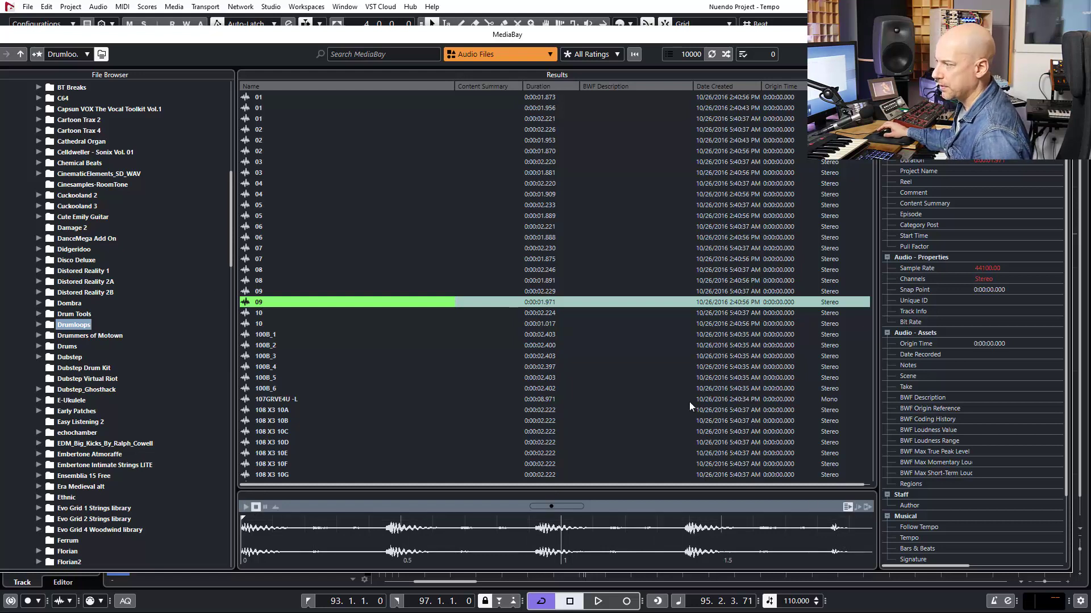
pyautogui.scroll(-3)
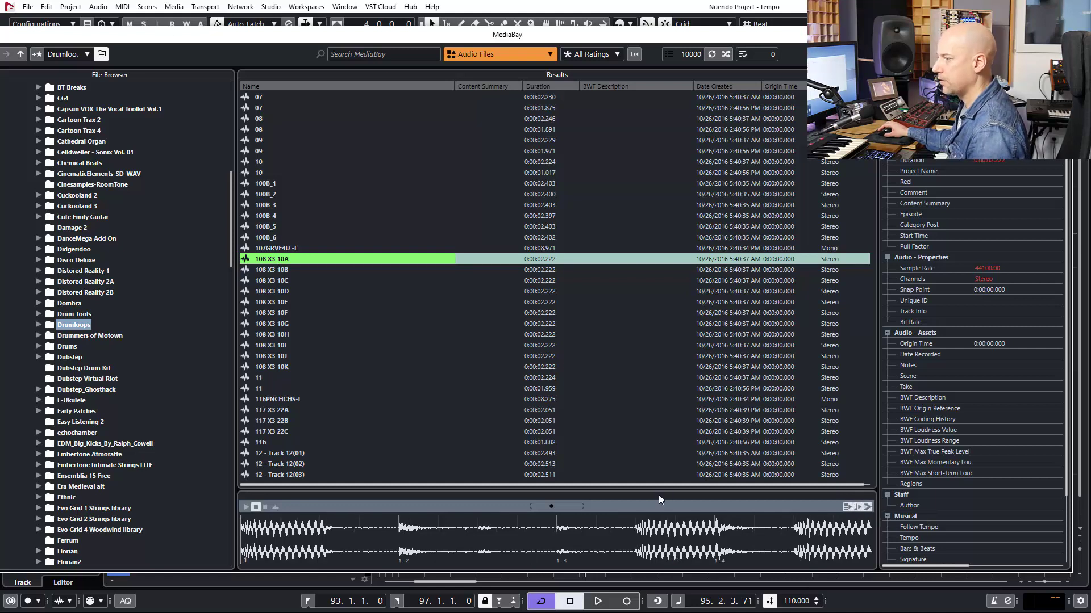
# Play the song and audition loops Track 12(01) and others, landing on 120B_8
pyautogui.click(597, 601)
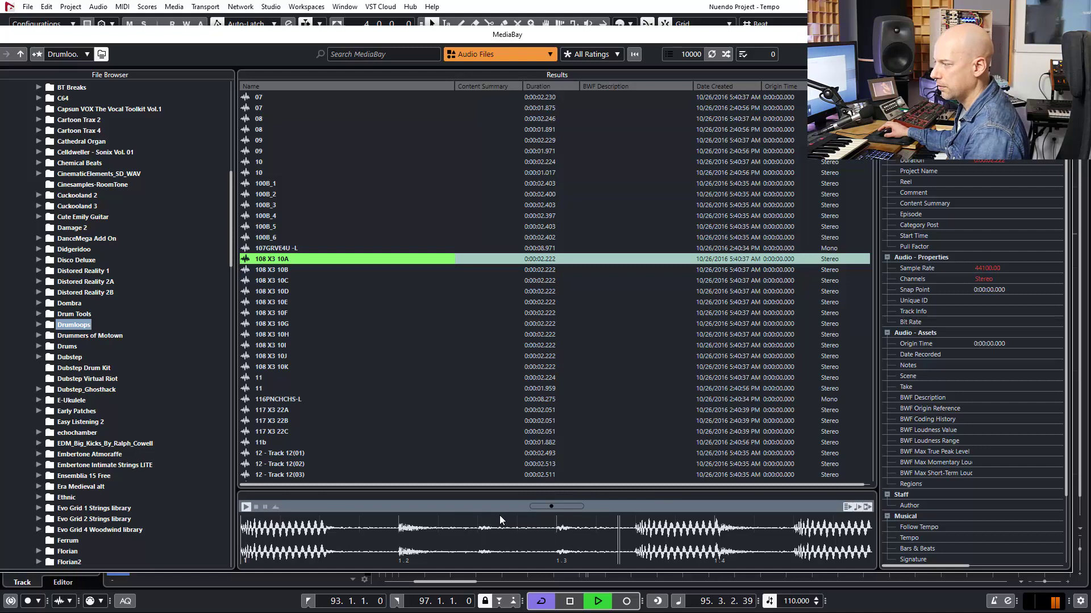
pyautogui.click(561, 507)
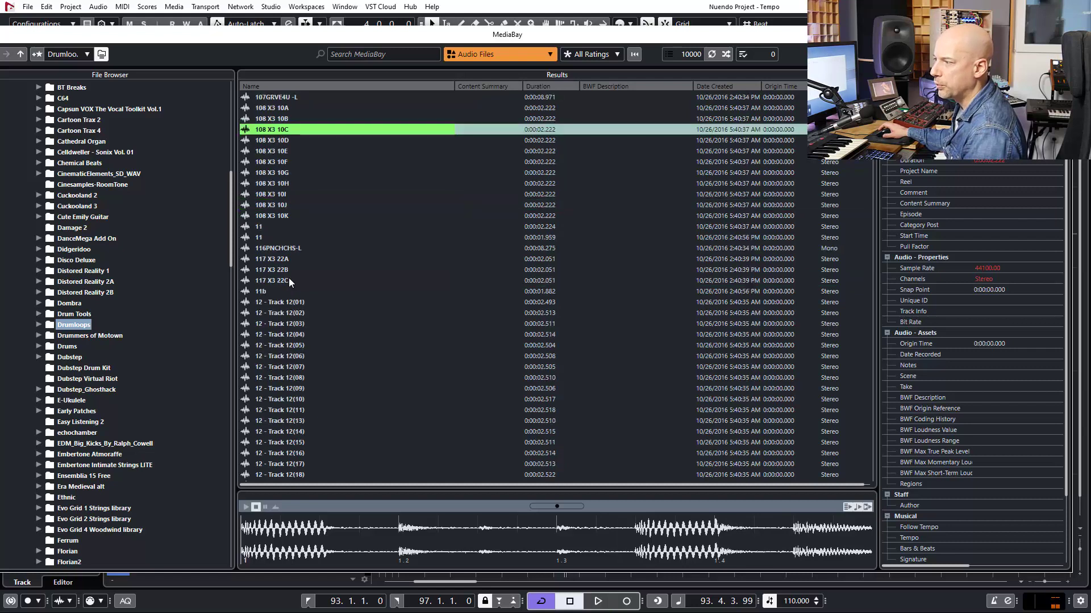
pyautogui.click(596, 601)
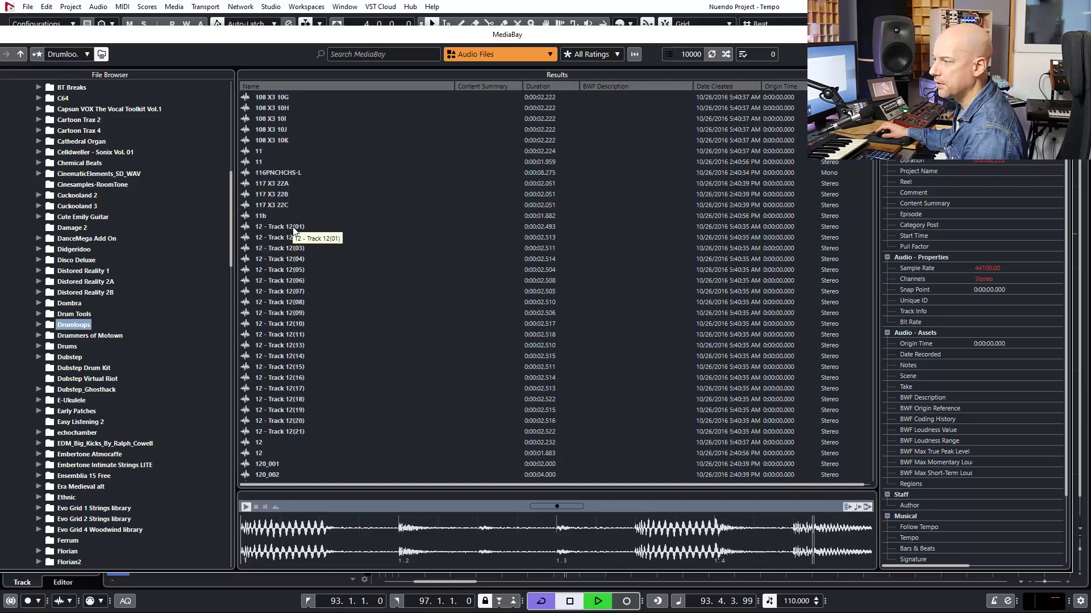
pyautogui.click(279, 227)
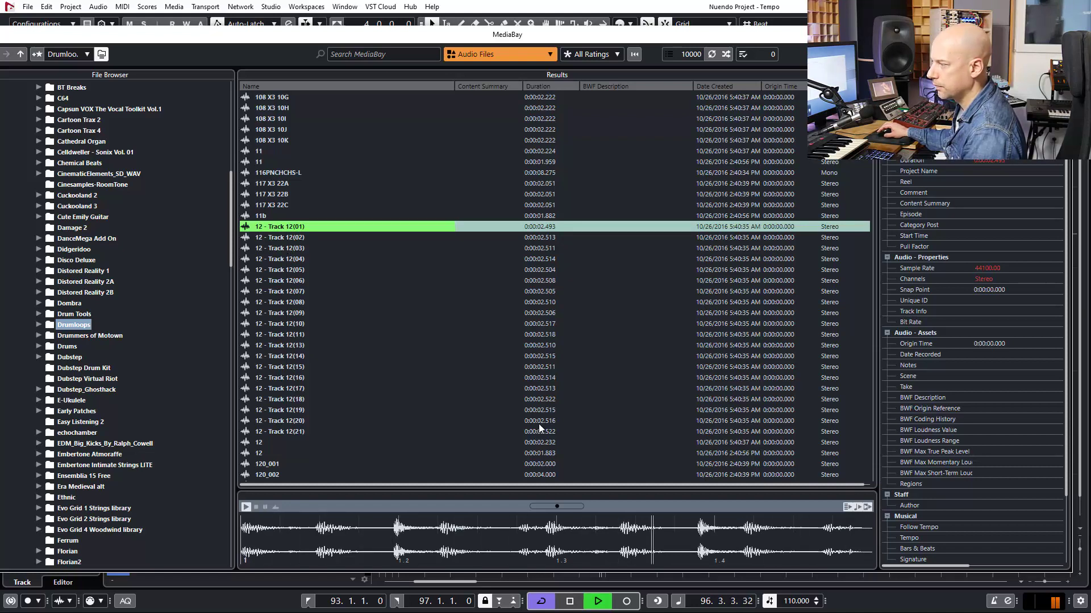
pyautogui.click(280, 280)
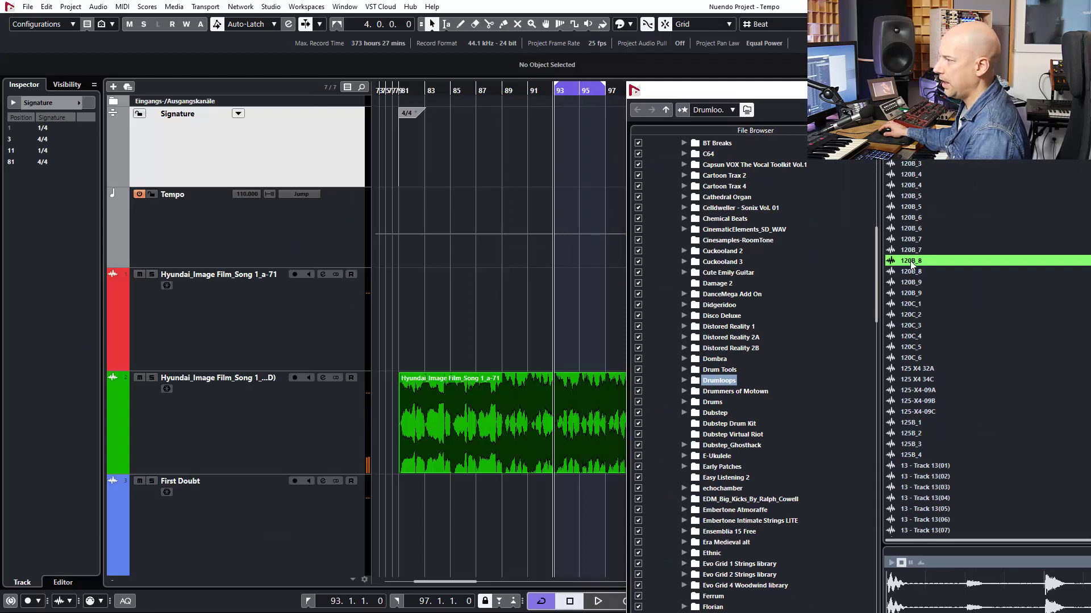
# Import 120B_8 onto a new track at bar 93, copying the file into the project folder
pyautogui.doubleClick(911, 261)
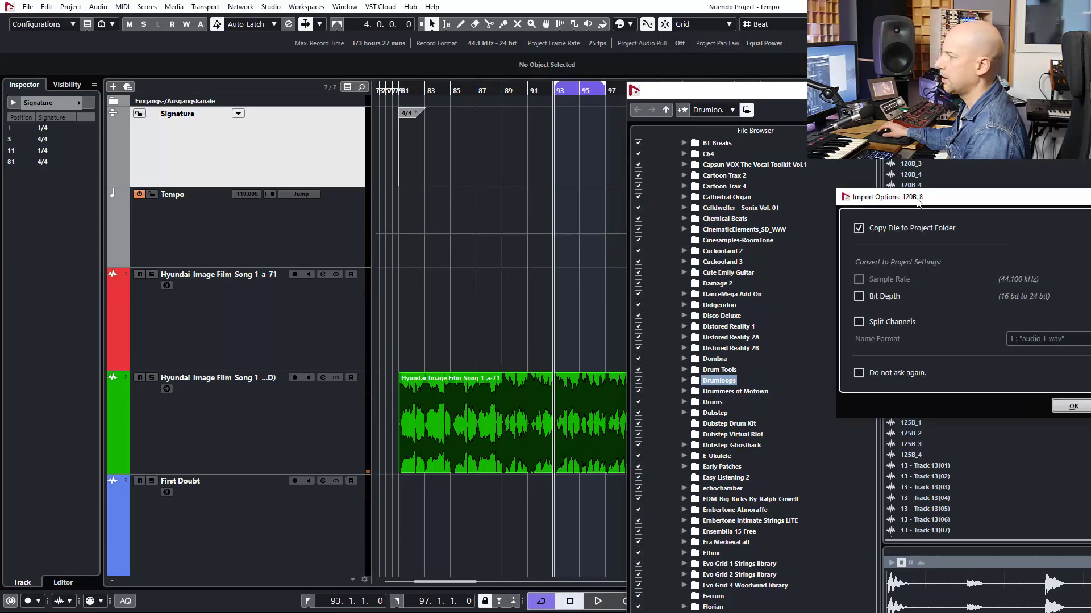
pyautogui.click(1071, 406)
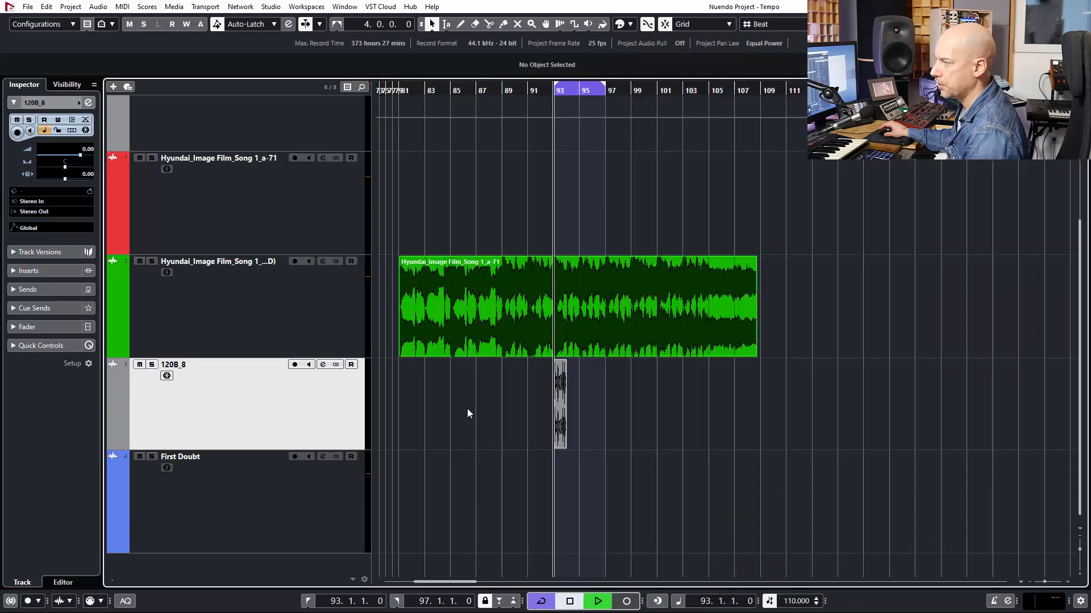
# Close the MediaBay and repeat the 120B_8 event four times to fill bars 93–97
pyautogui.click(597, 601)
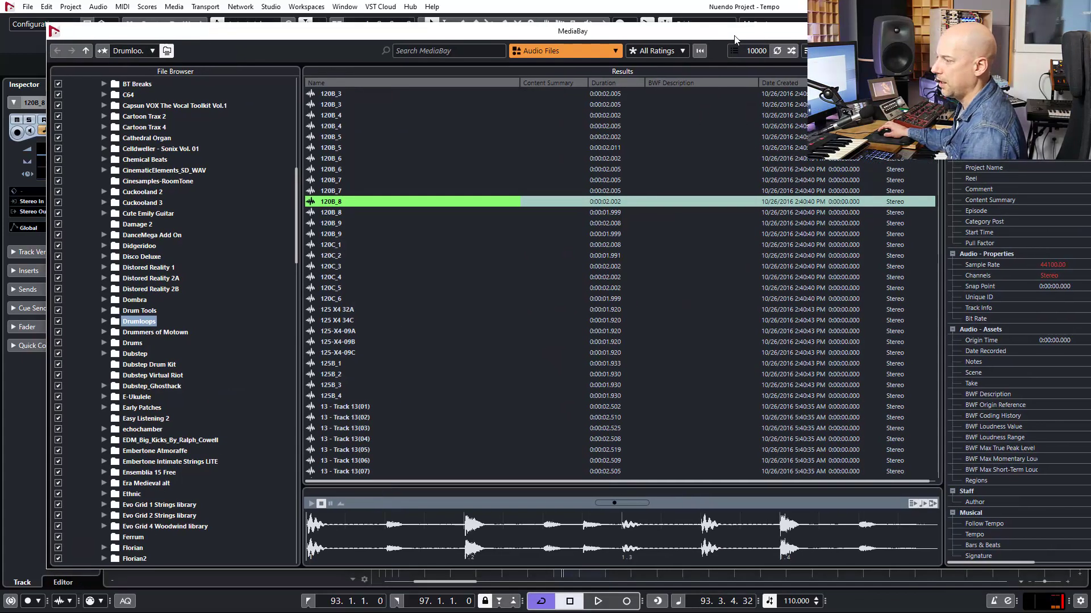
pyautogui.click(595, 601)
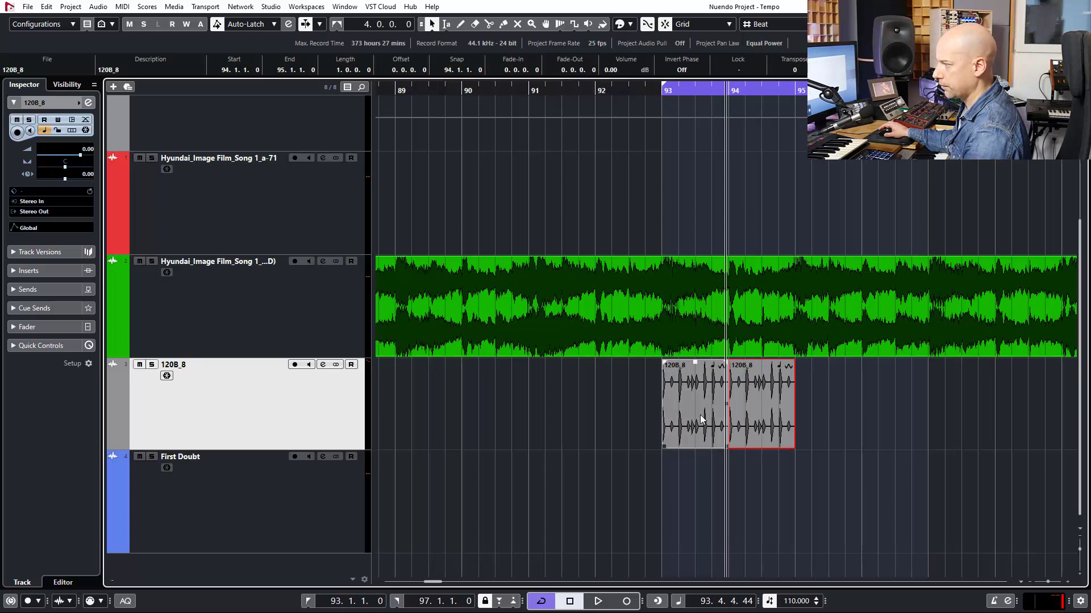
pyautogui.click(595, 601)
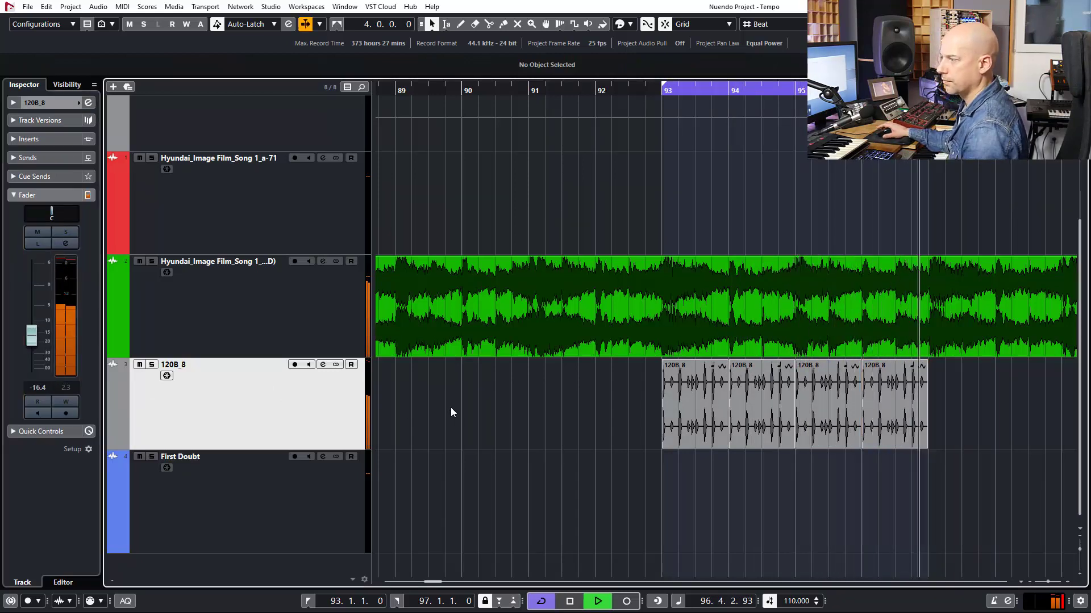
pyautogui.click(596, 601)
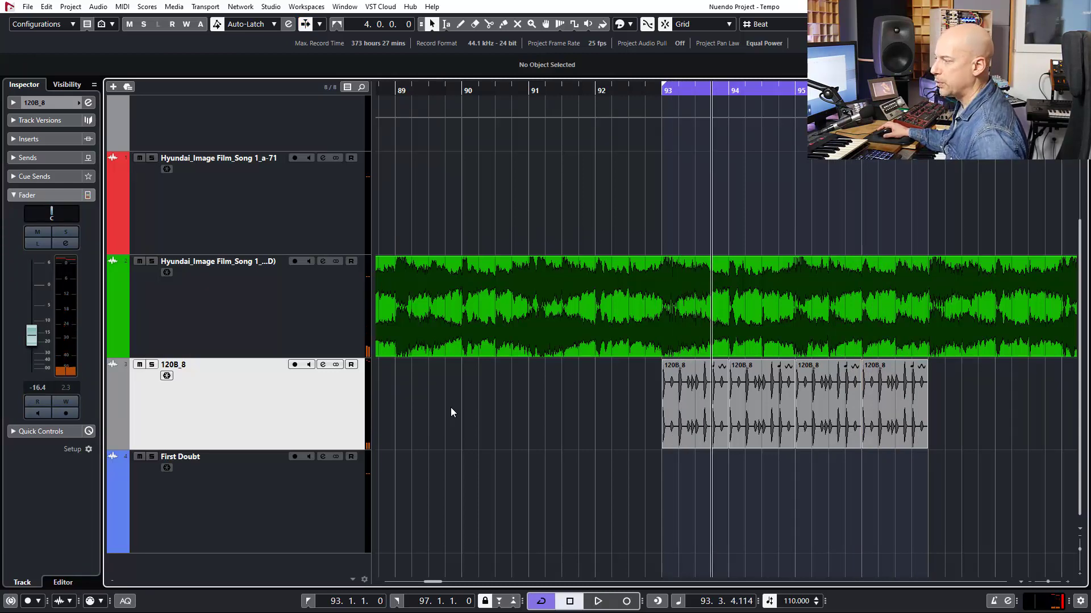
pyautogui.moveTo(627, 394)
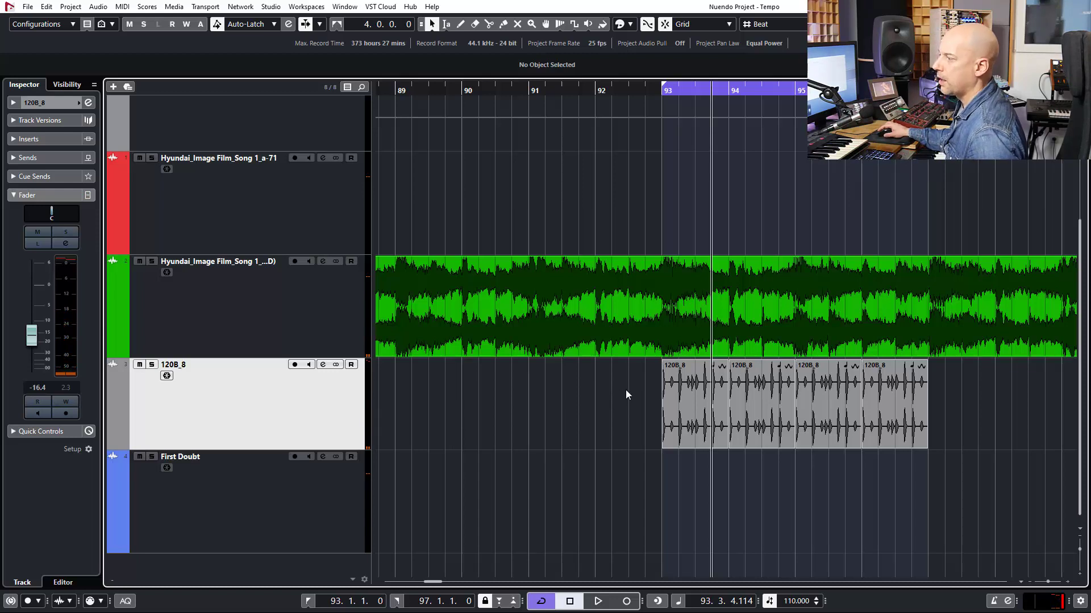
# Open the 120B_8 event in the Sample Editor and inspect Musical Mode
pyautogui.doubleClick(792, 403)
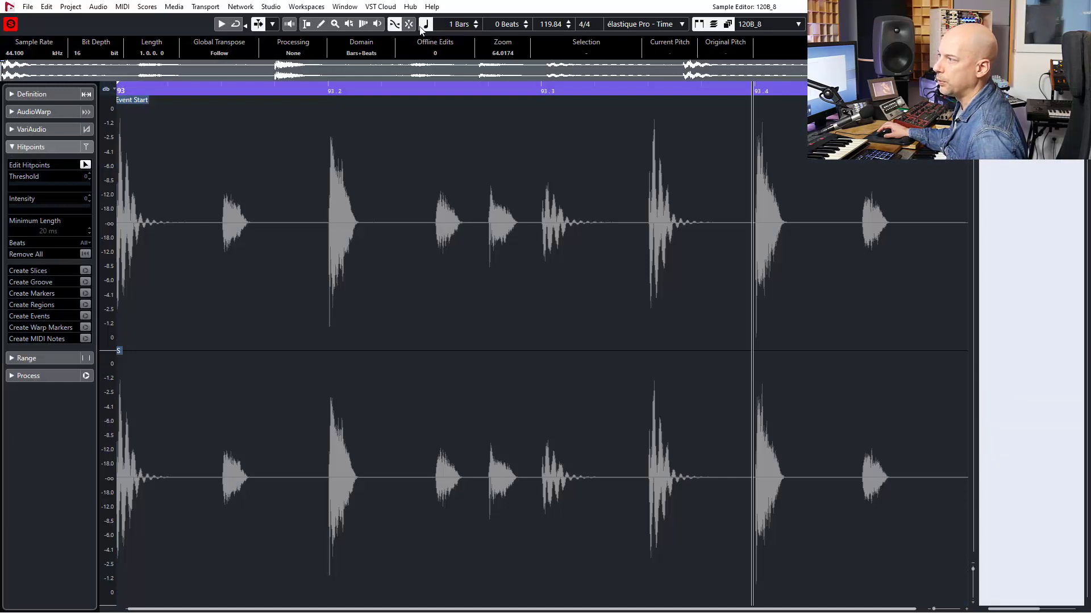
pyautogui.moveTo(426, 24)
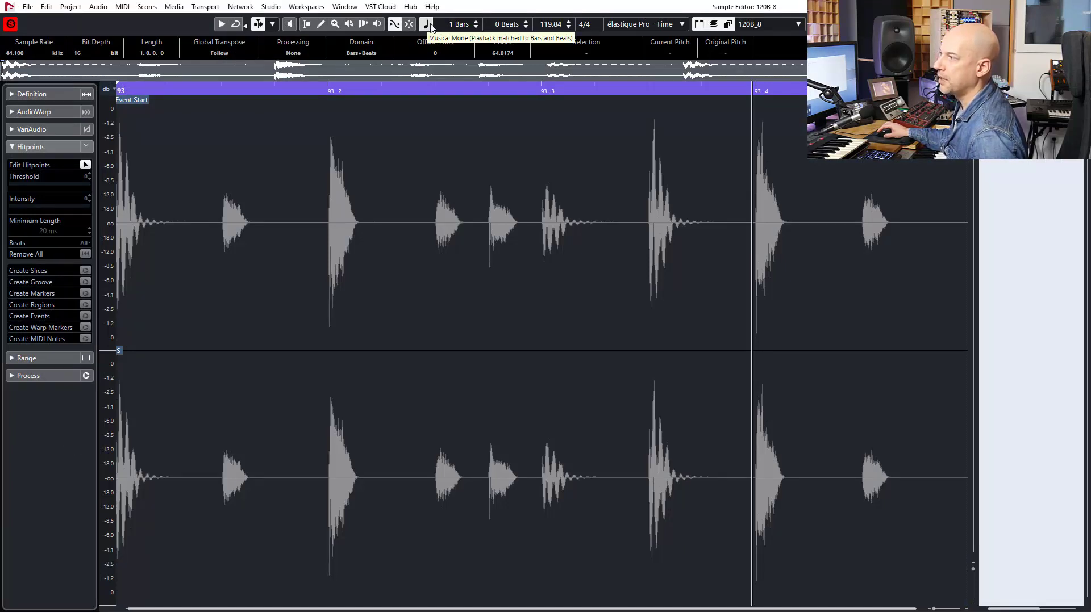